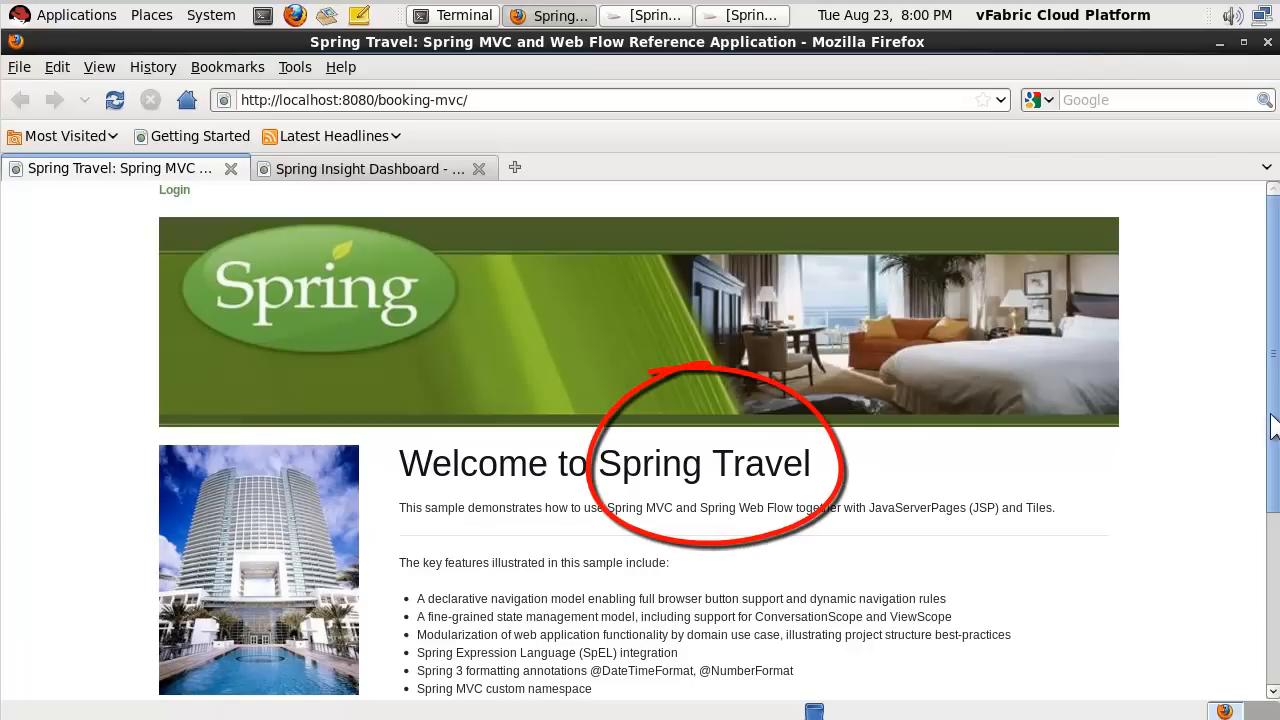
mouse_move(976, 76)
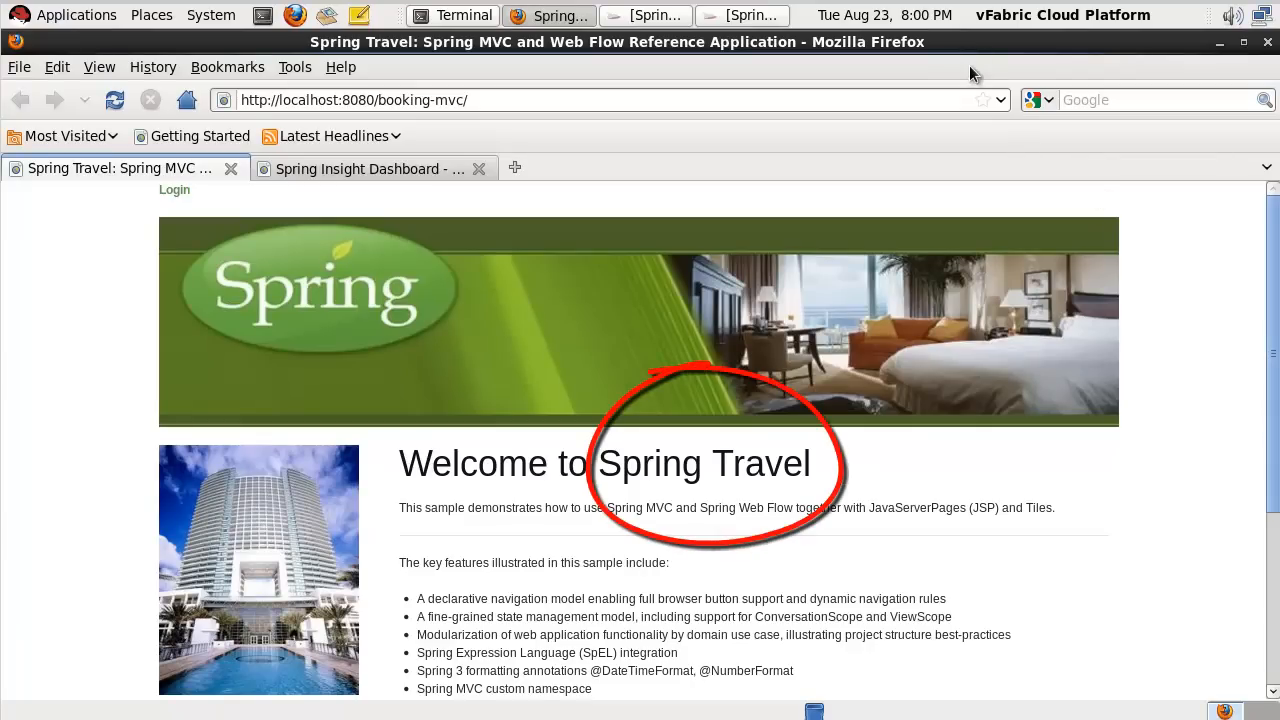
mouse_move(968, 54)
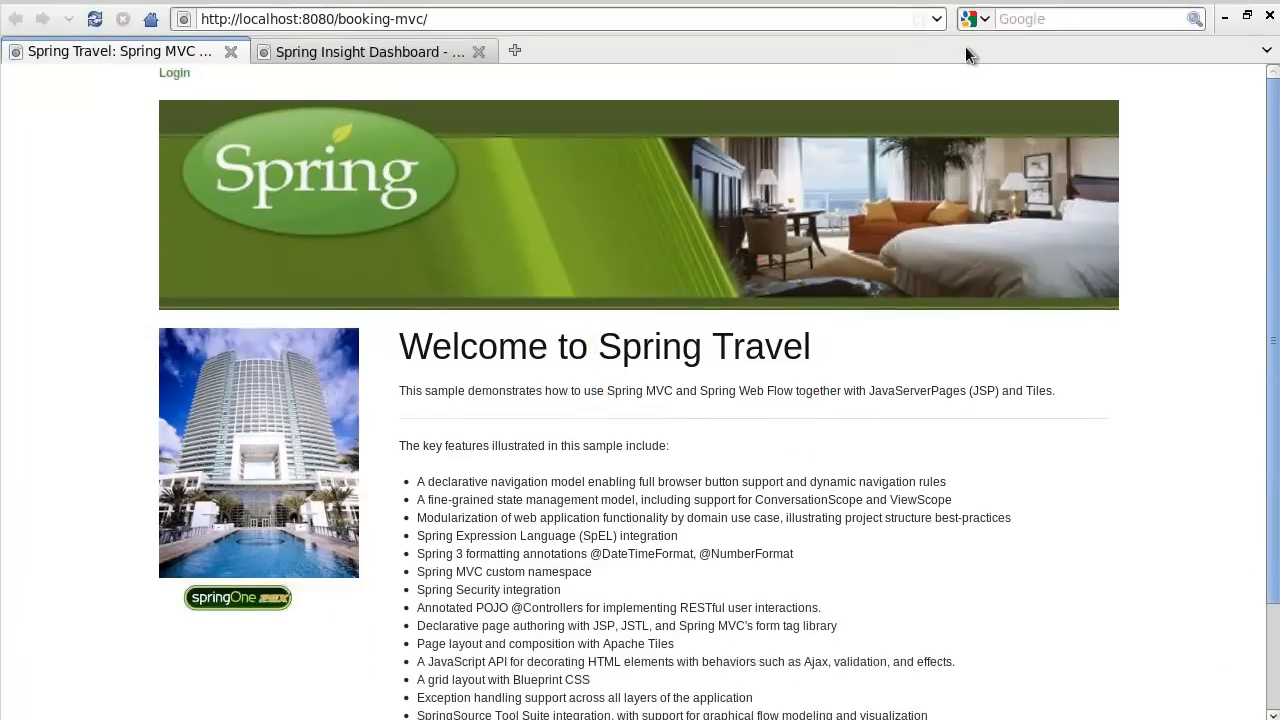
Start the Spring Travel experience and run a hotel search.
scroll(down, 3)
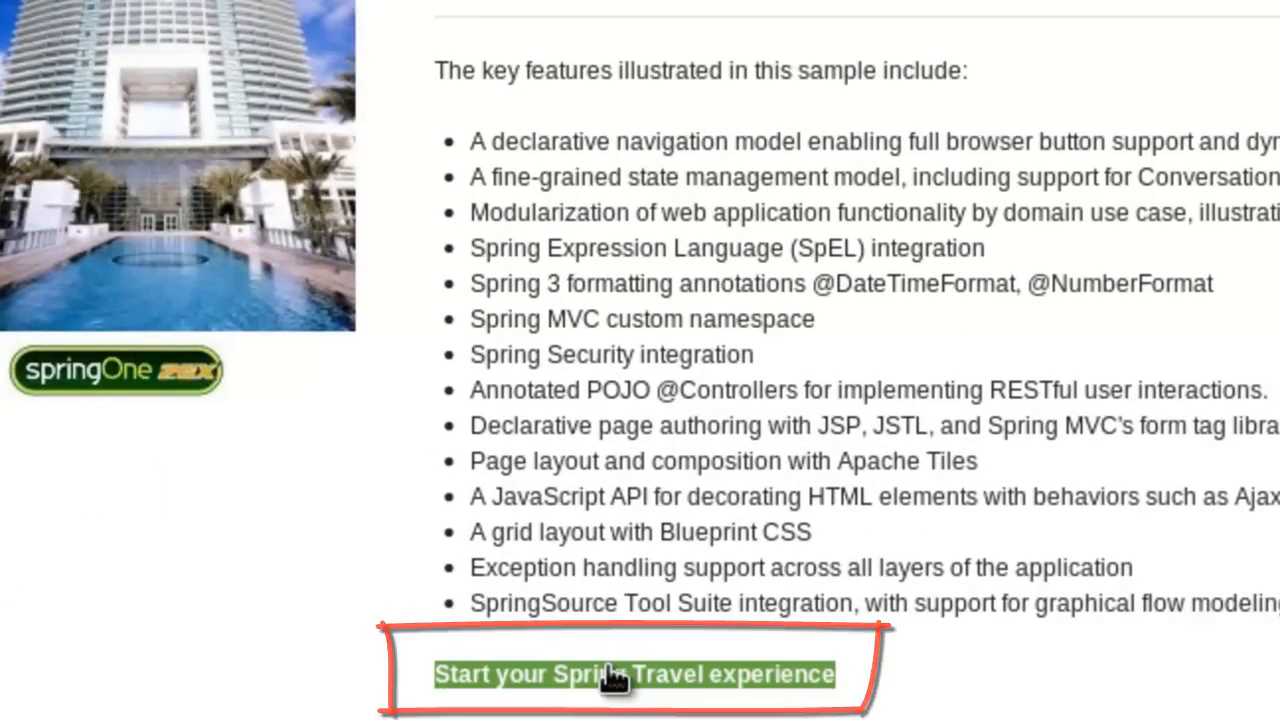
click(632, 674)
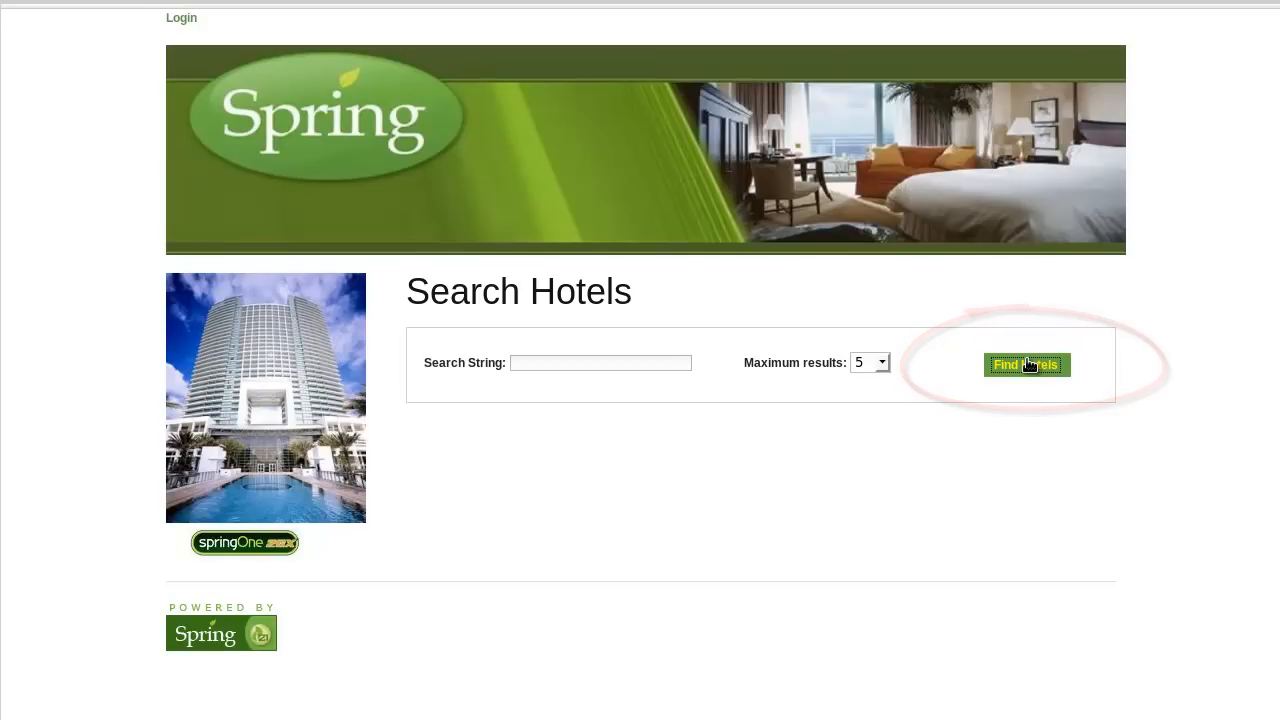
click(1026, 364)
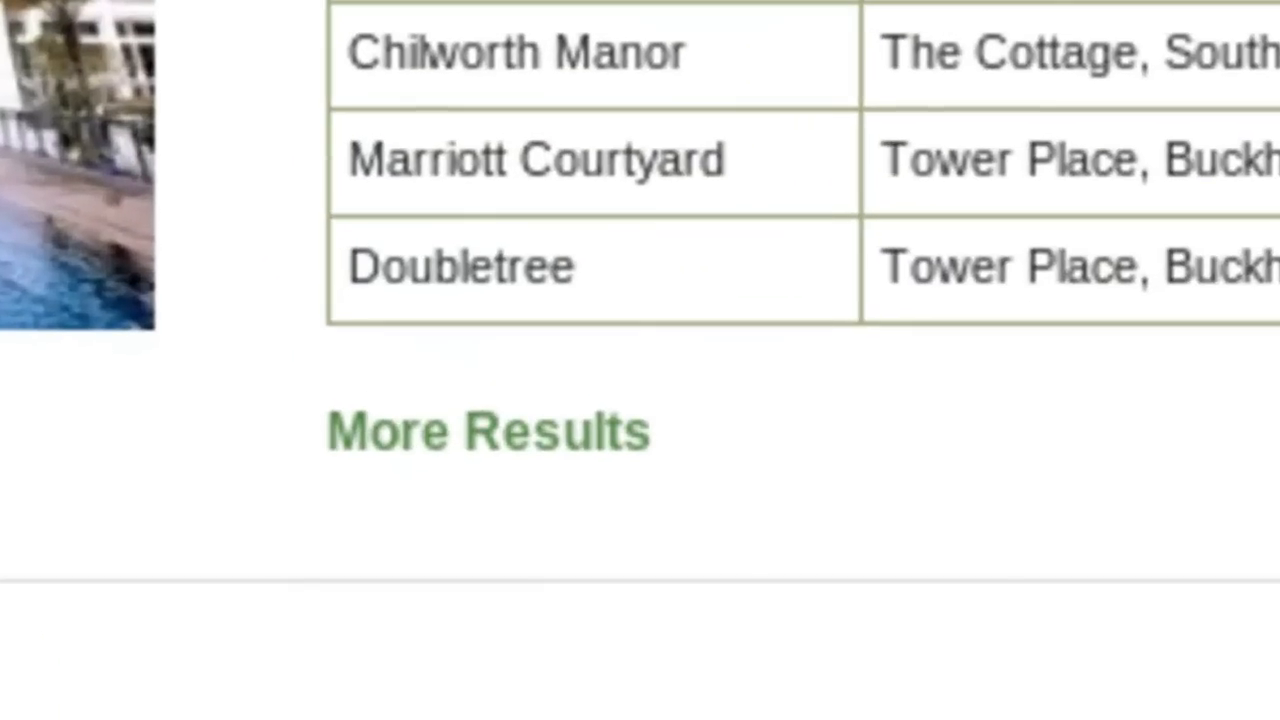
mouse_move(488, 432)
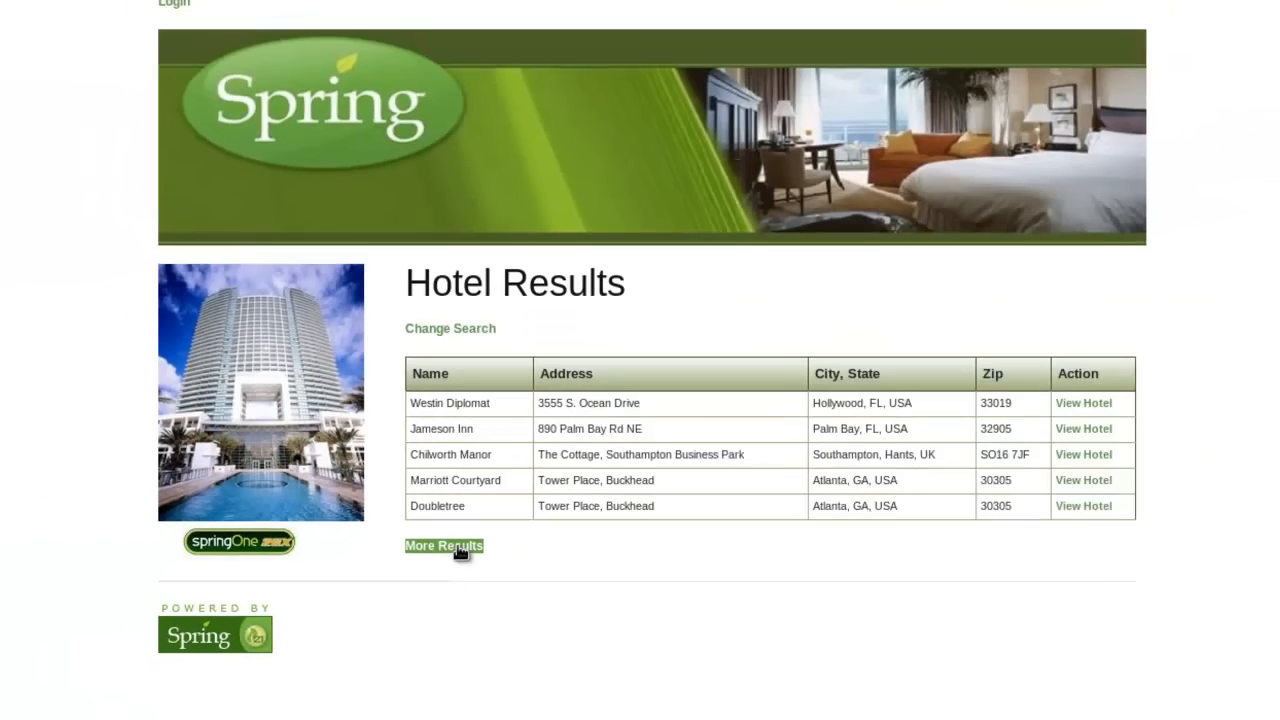
Page through two more result pages and view the San Francisco hotel's details.
click(444, 546)
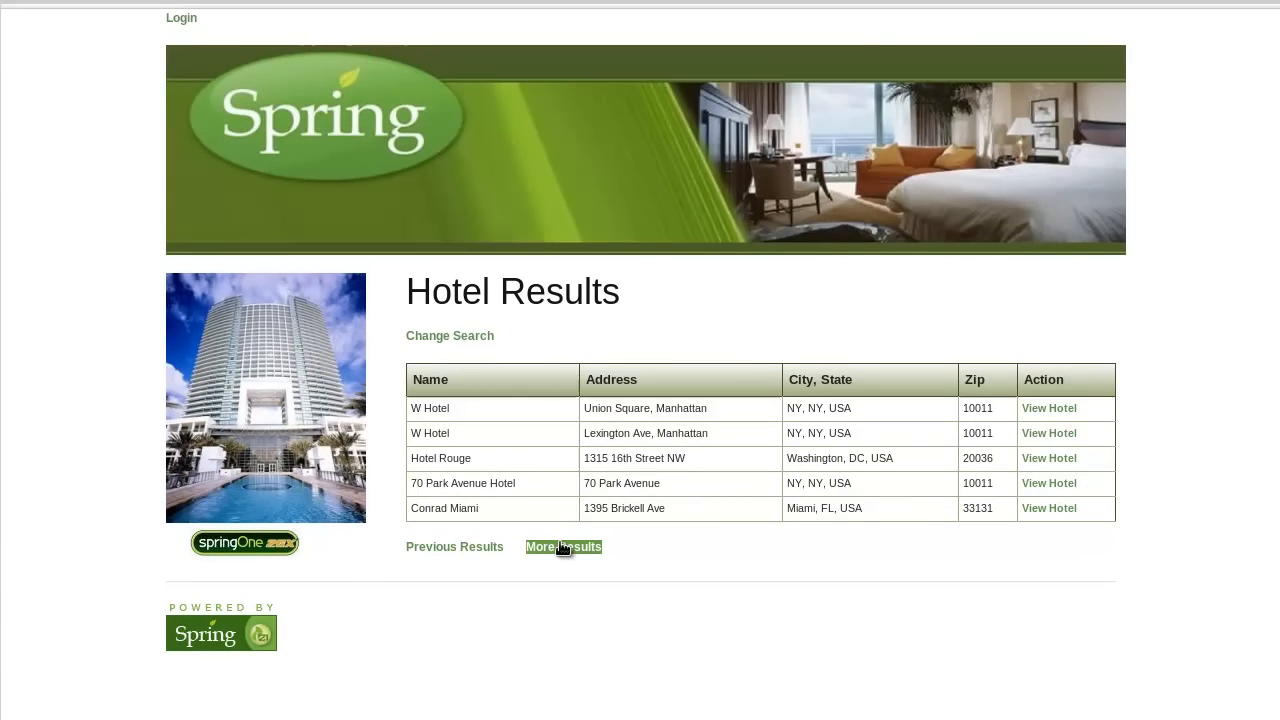
click(564, 548)
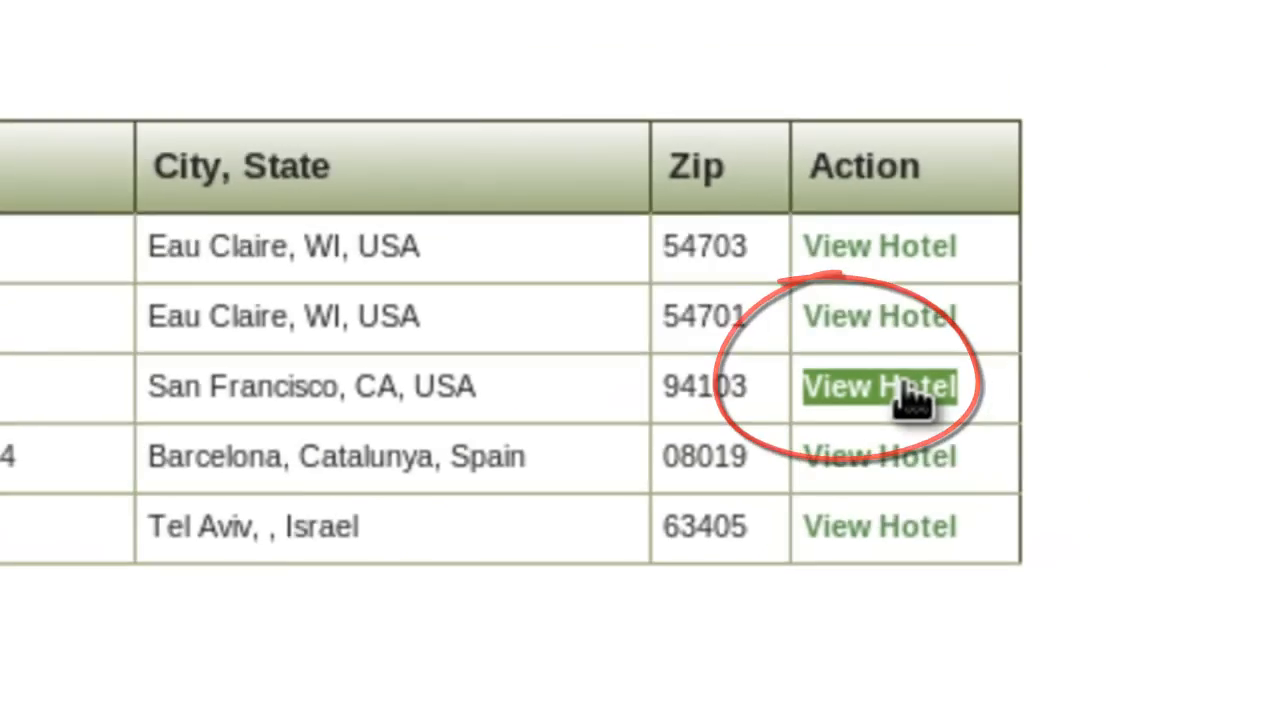
click(880, 386)
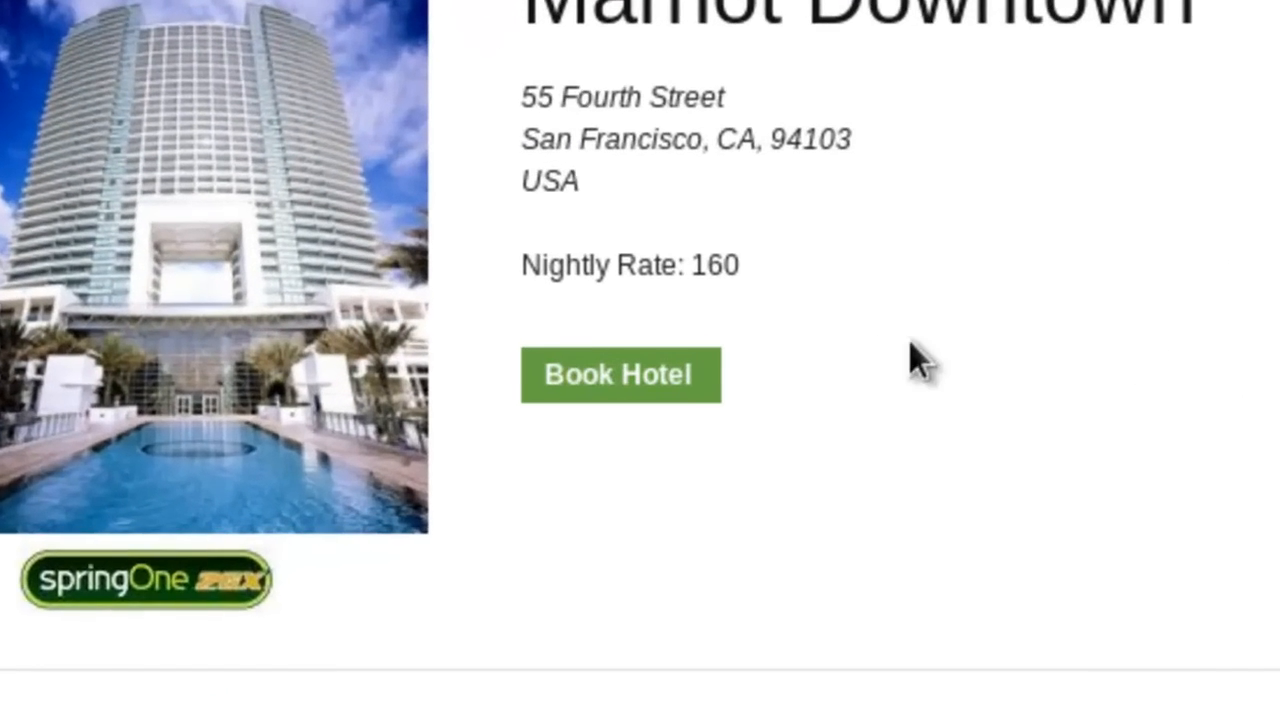
Begin booking the hotel, enter demo user jeremy's credentials and skip password prompts for two weeks.
click(620, 376)
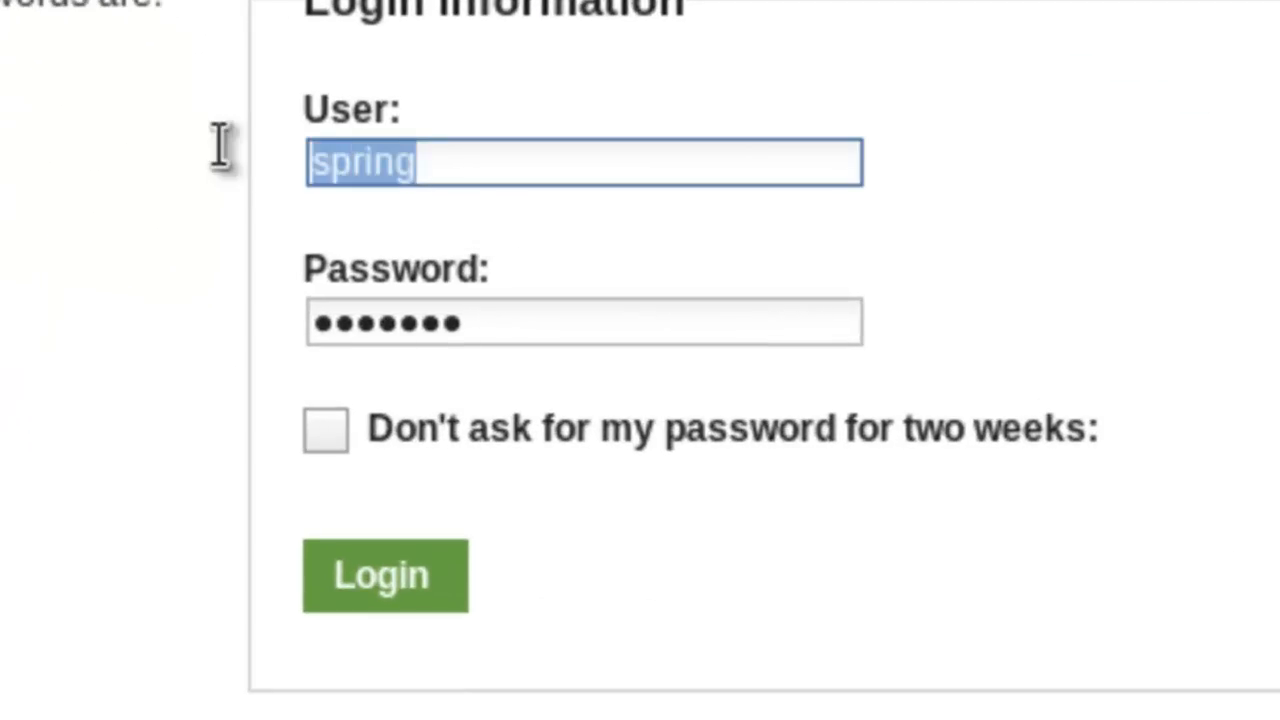
text(jeremy)
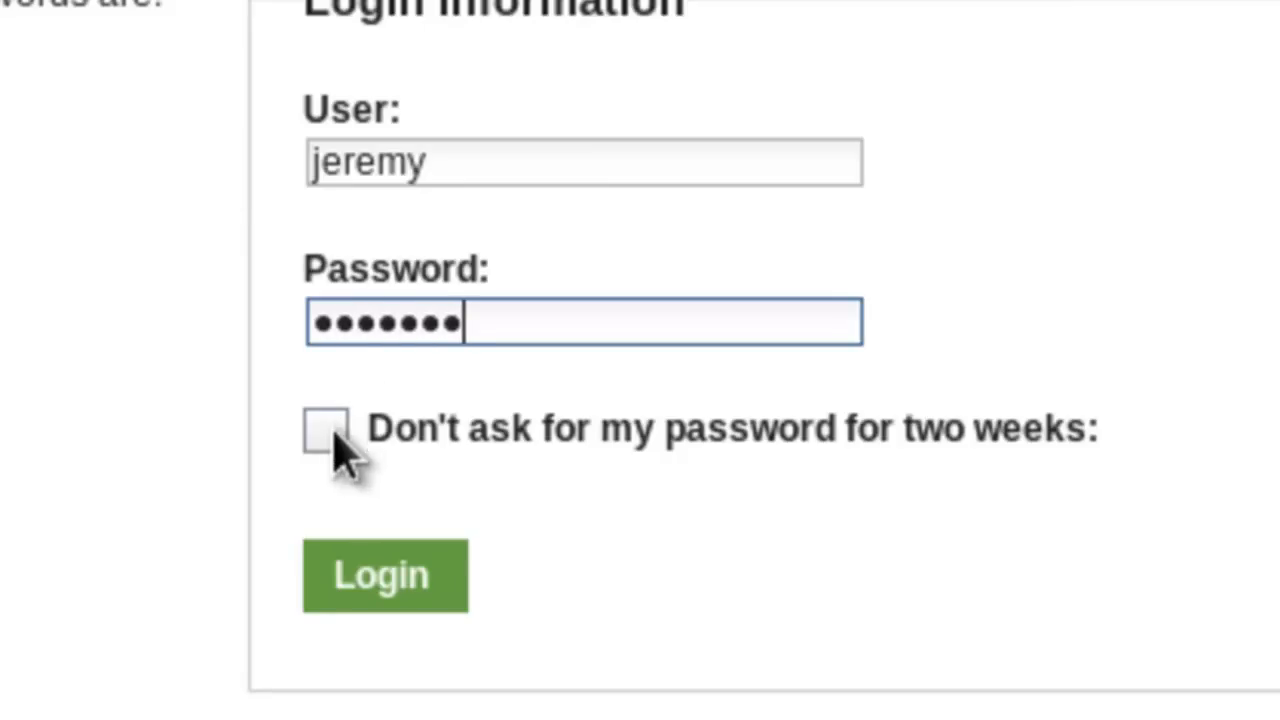
click(326, 428)
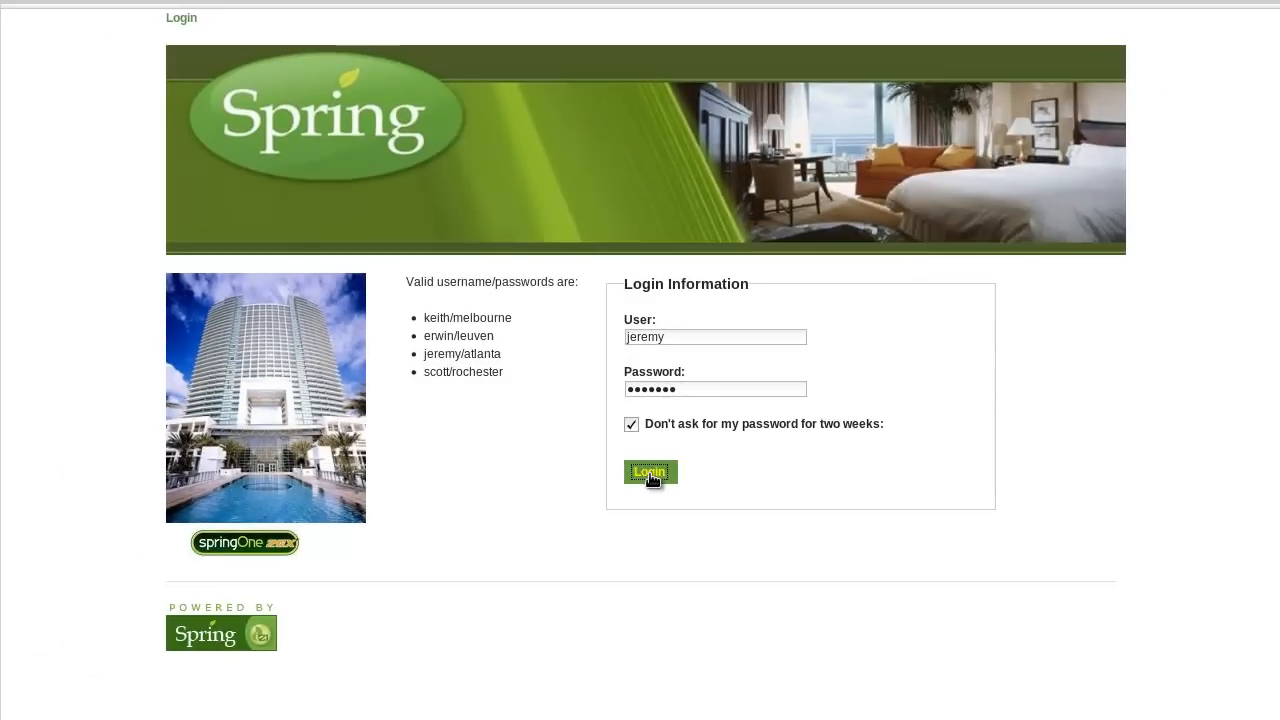
click(648, 472)
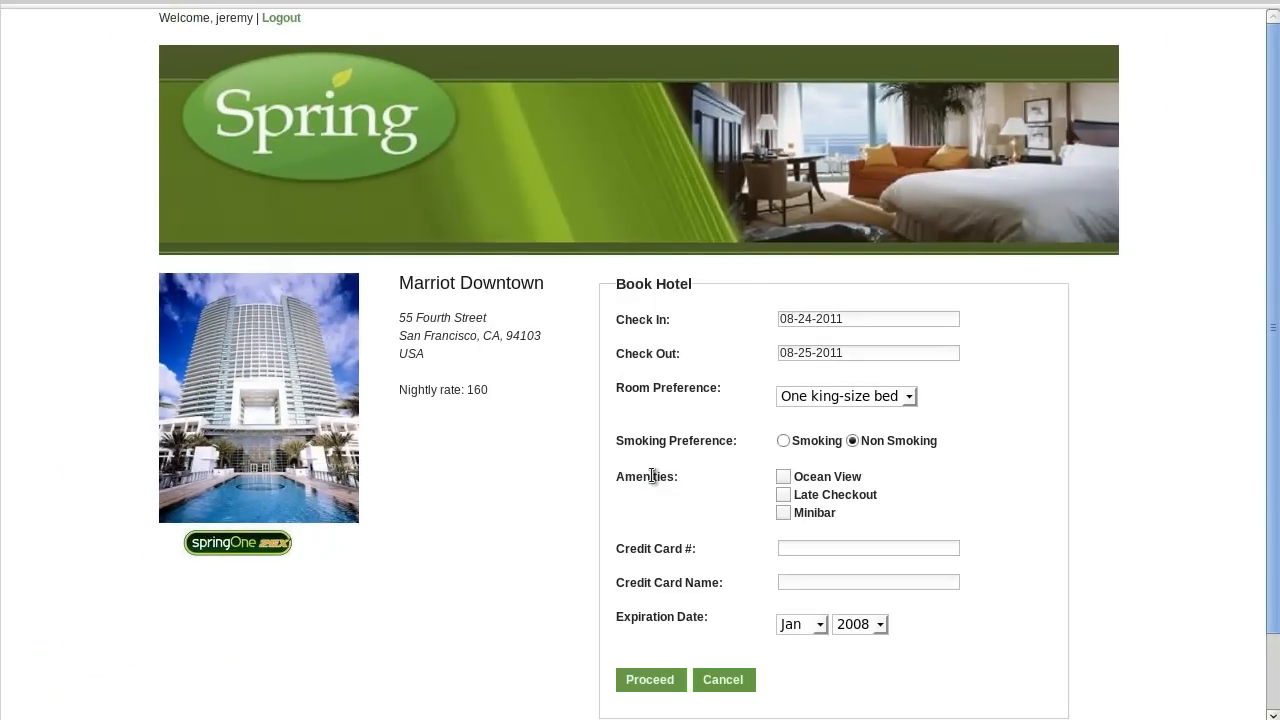
mouse_move(744, 366)
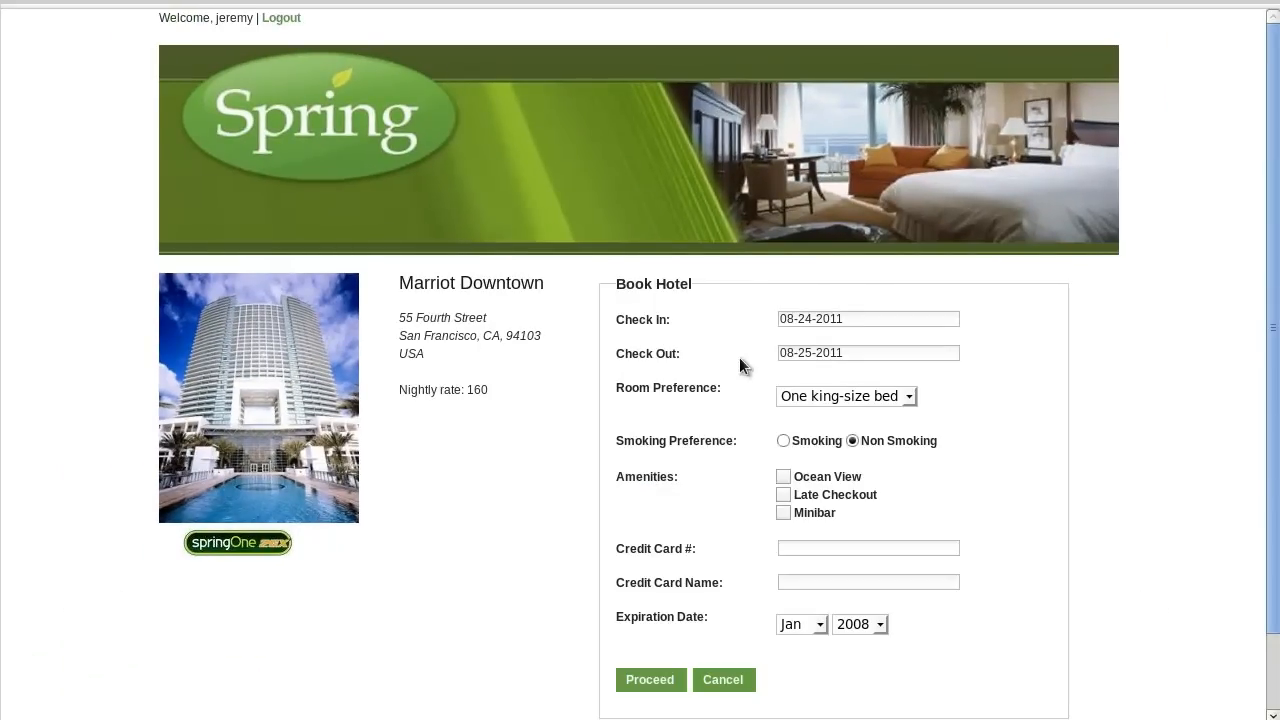
click(784, 476)
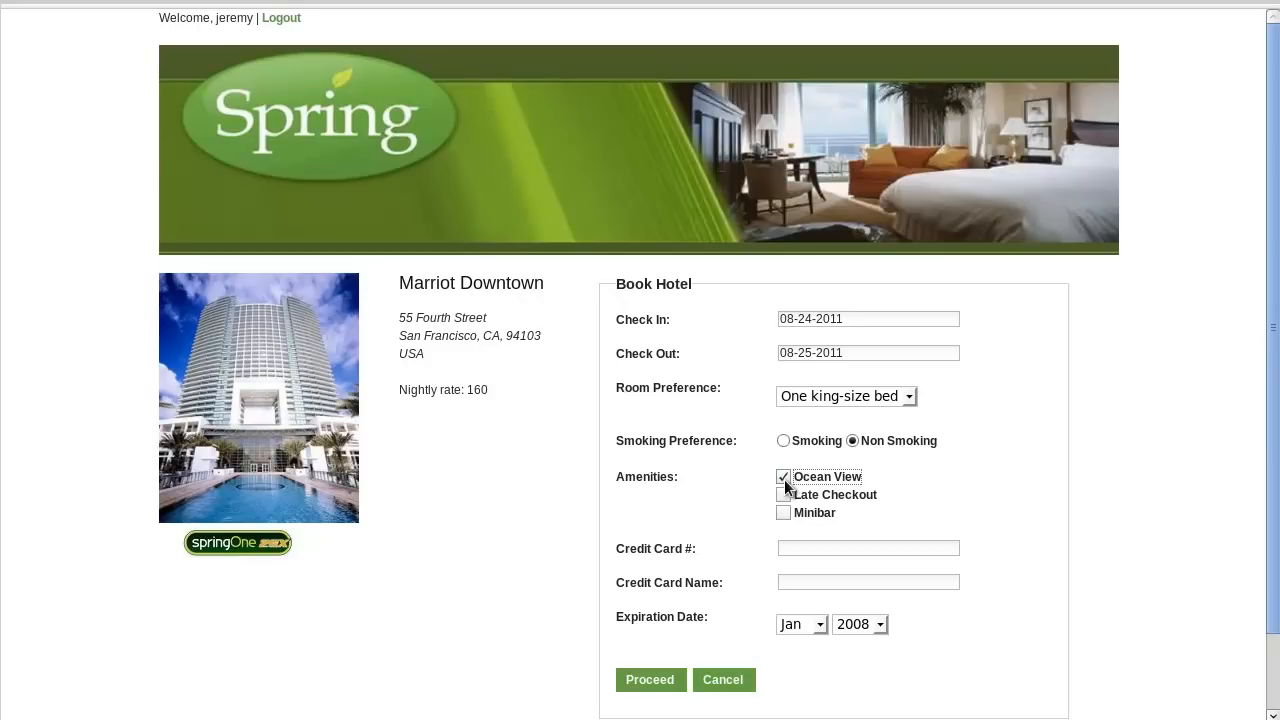
click(868, 548)
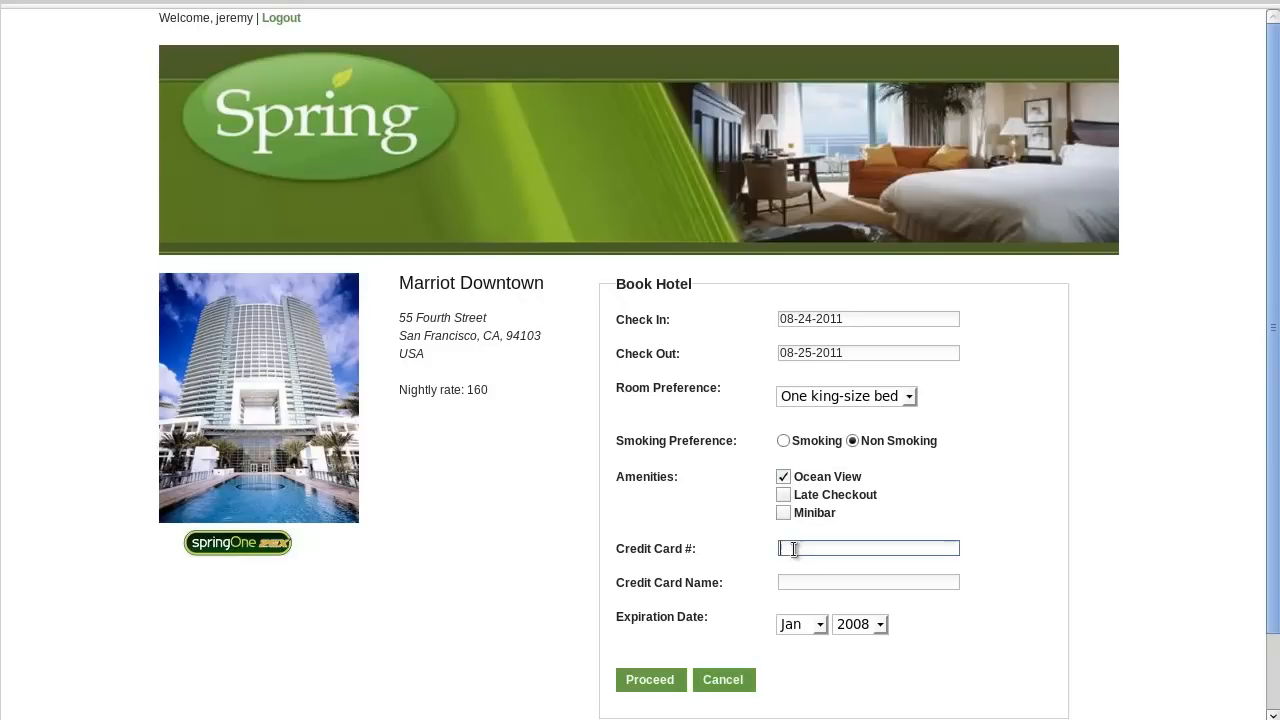
text(123)
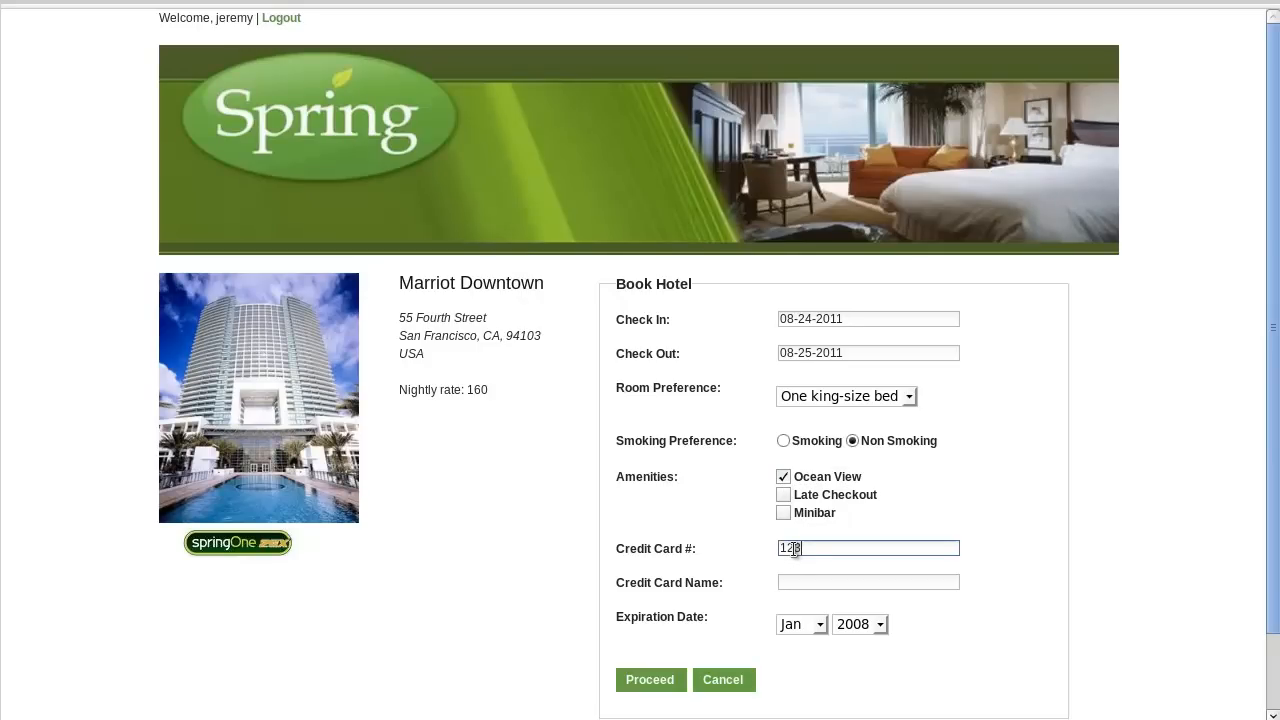
text(456)
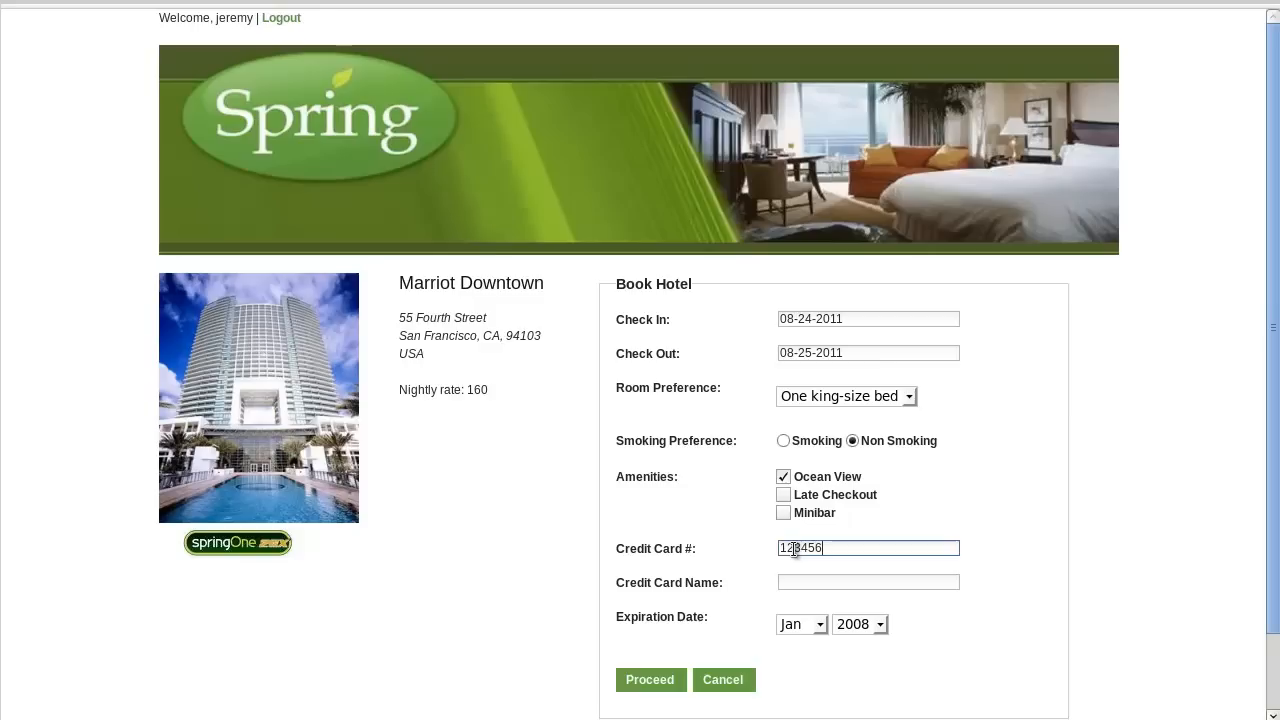
text(7890)
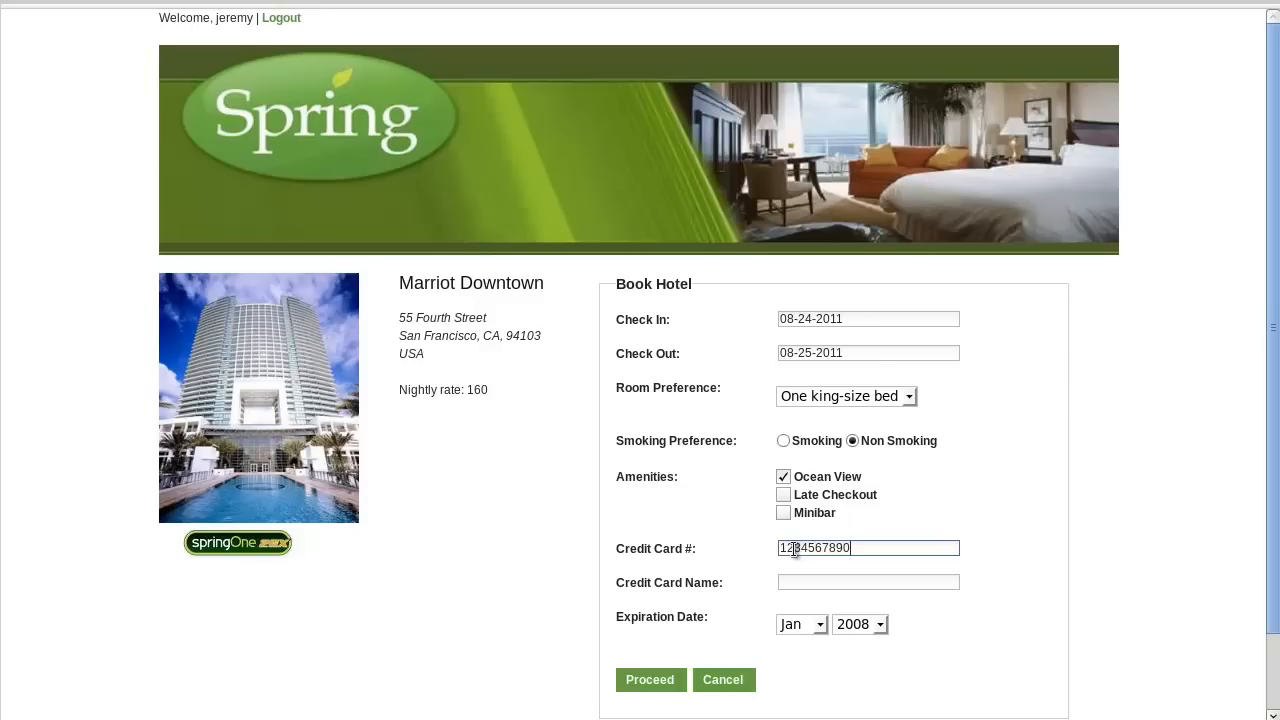
text(123456)
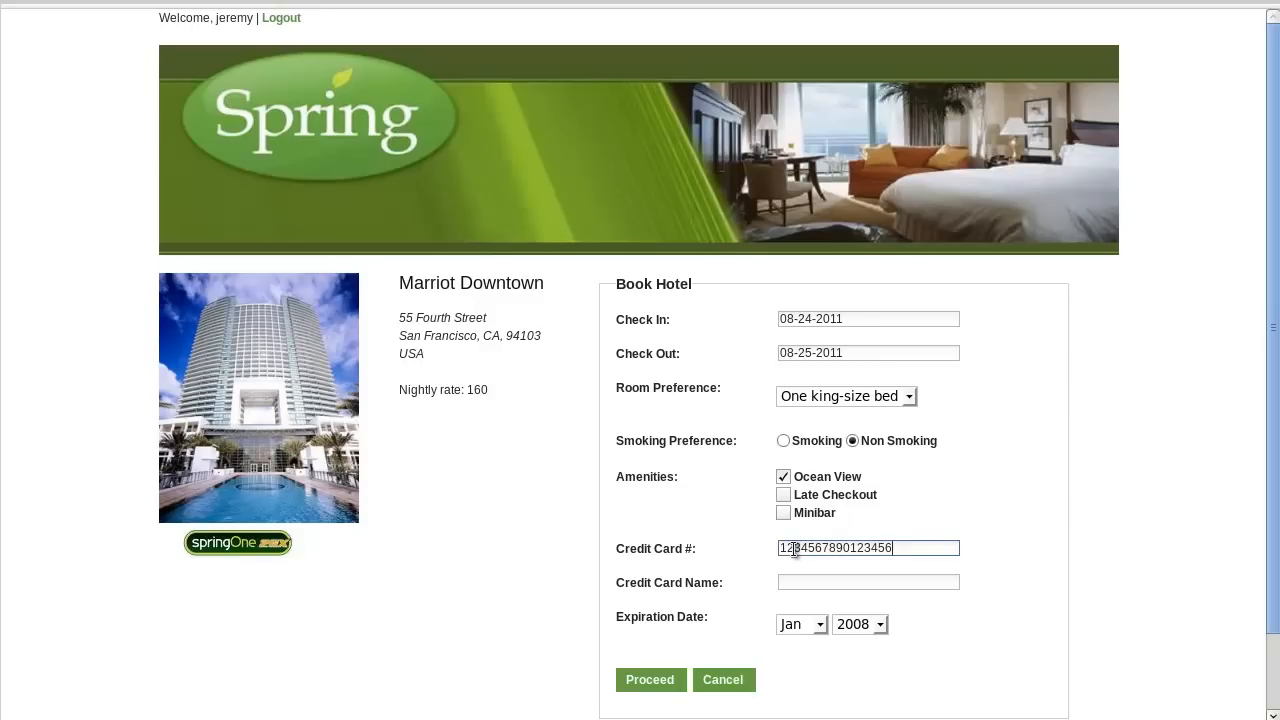
click(868, 582)
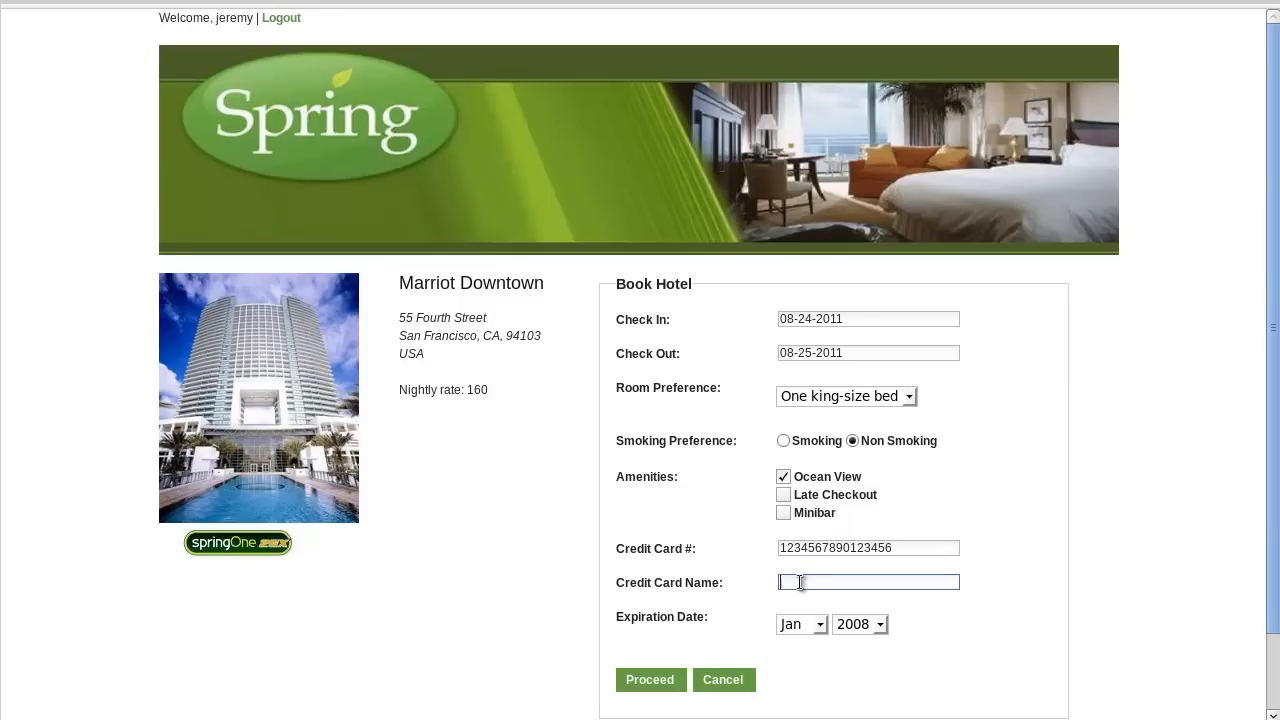
text(Jeremy)
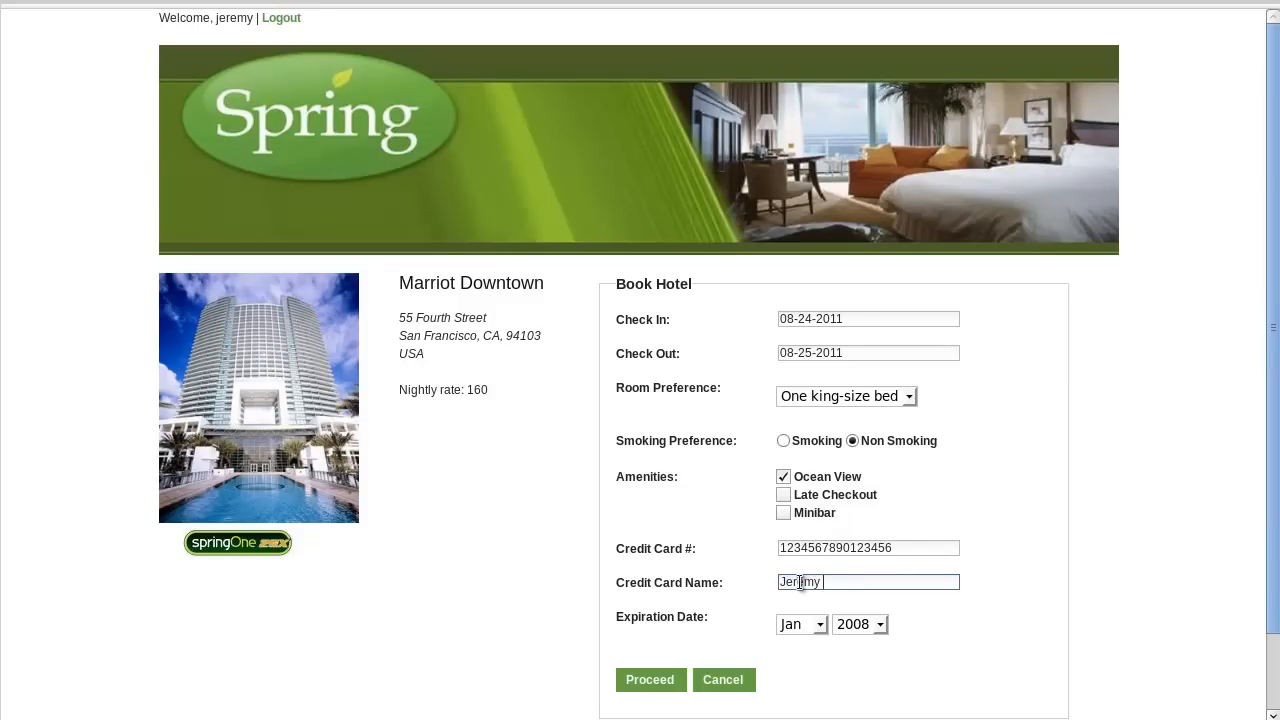
text(Atlanta)
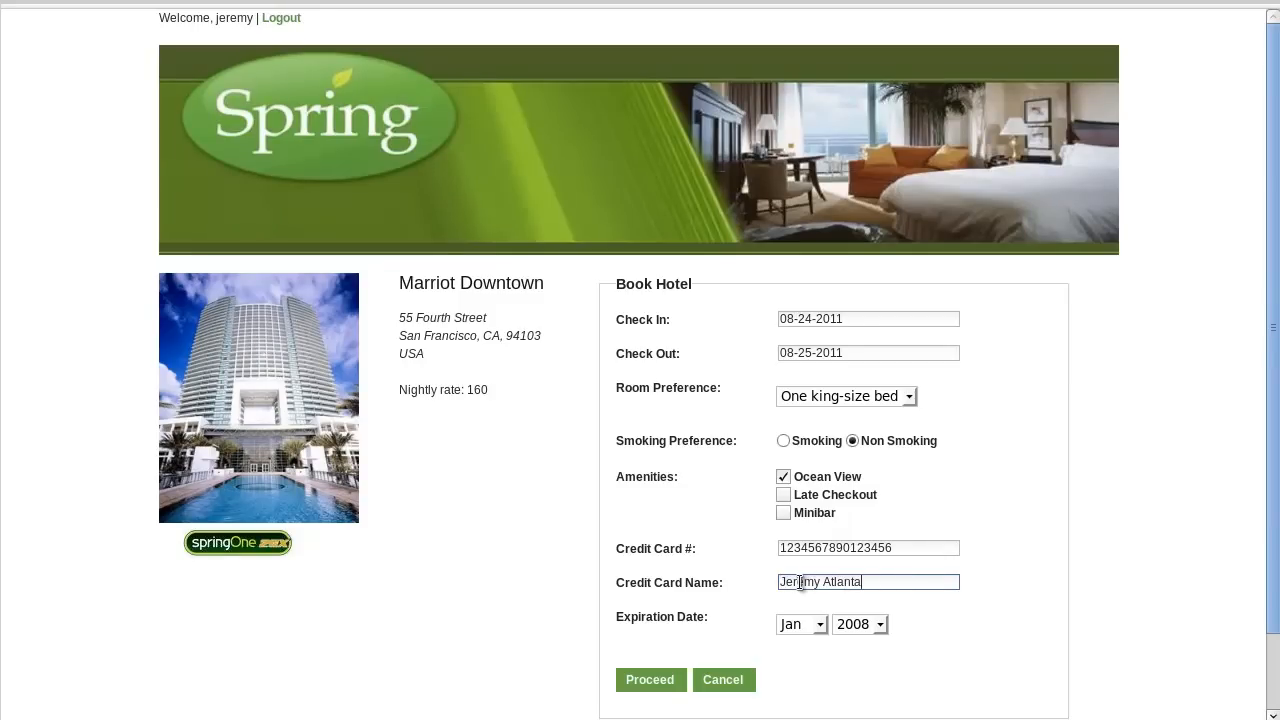
click(800, 624)
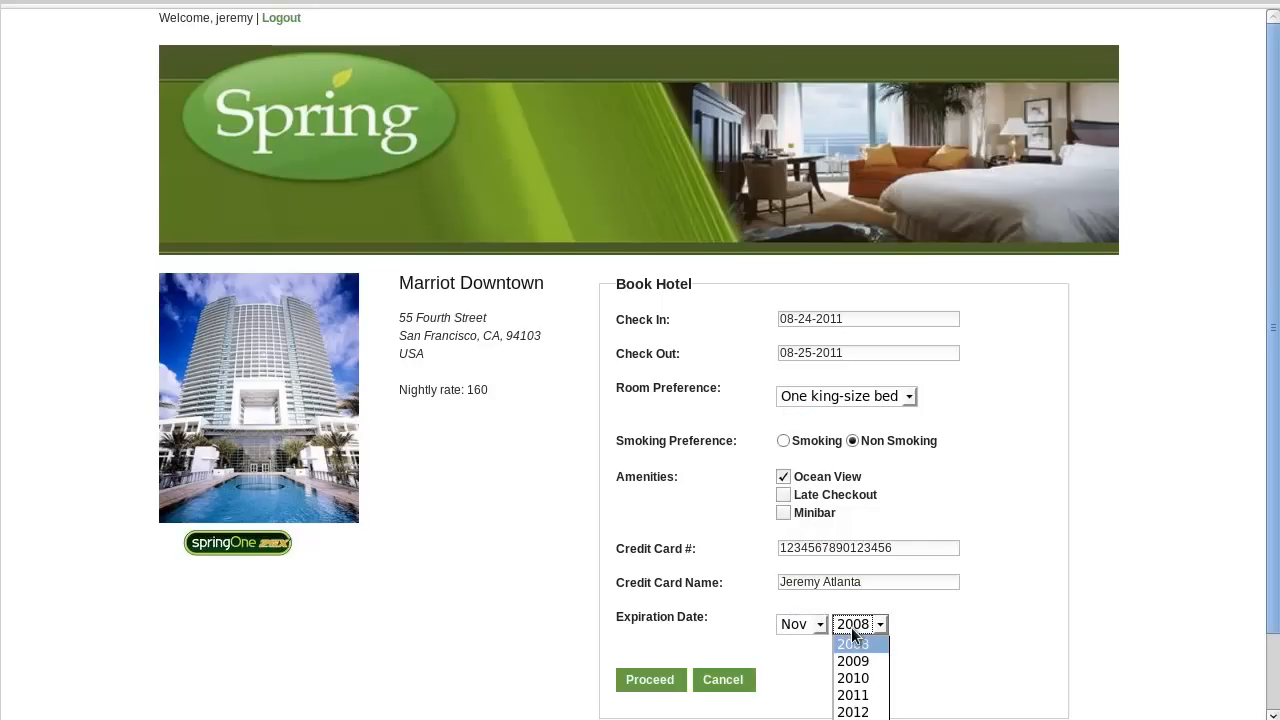
click(852, 712)
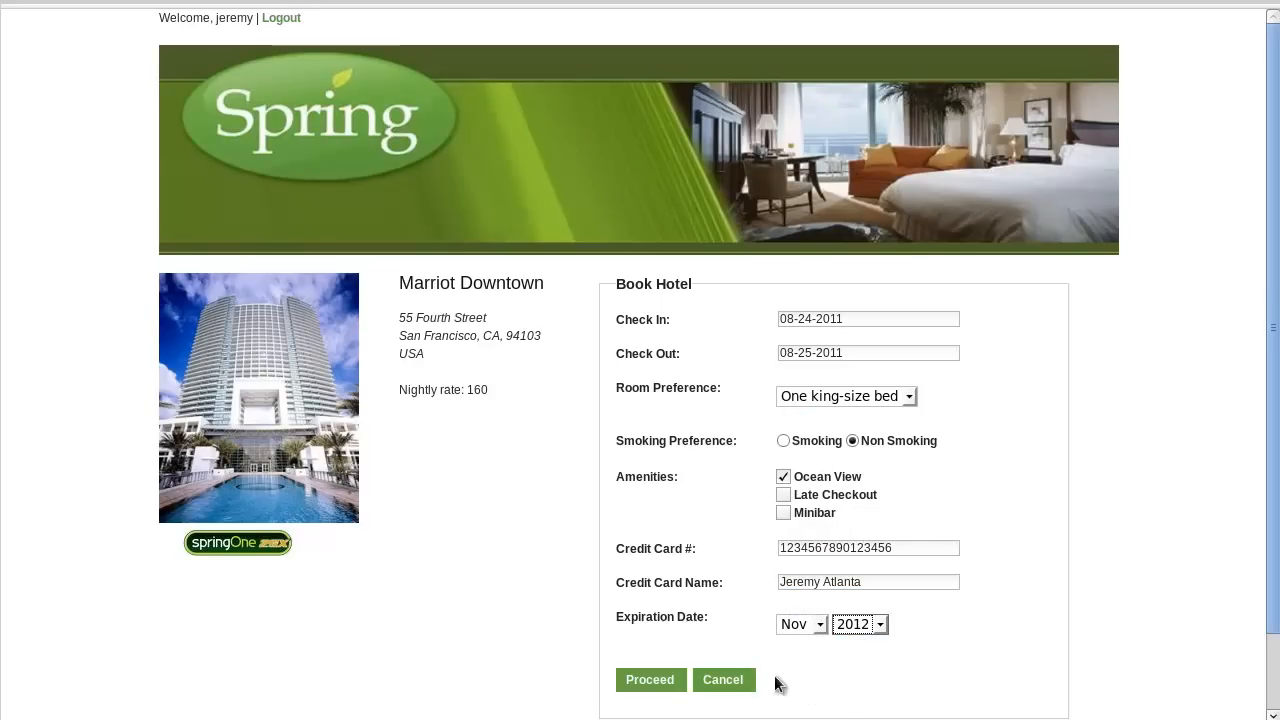
click(650, 680)
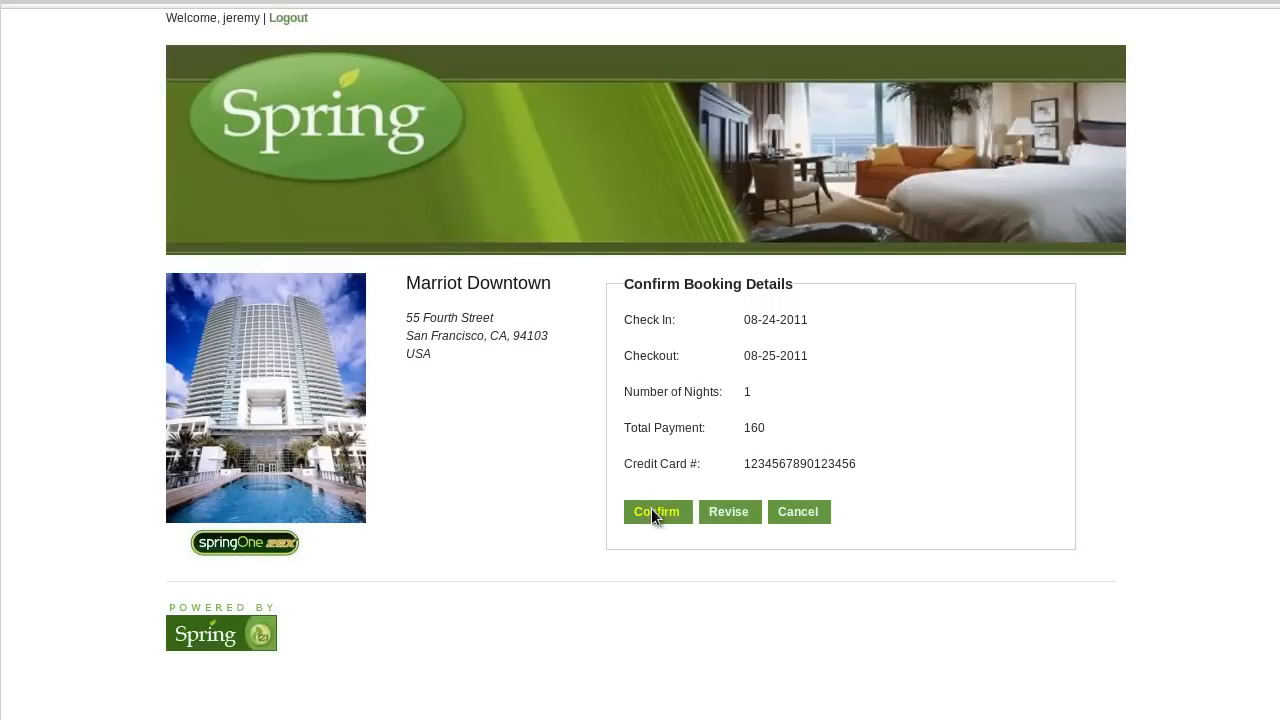
click(656, 512)
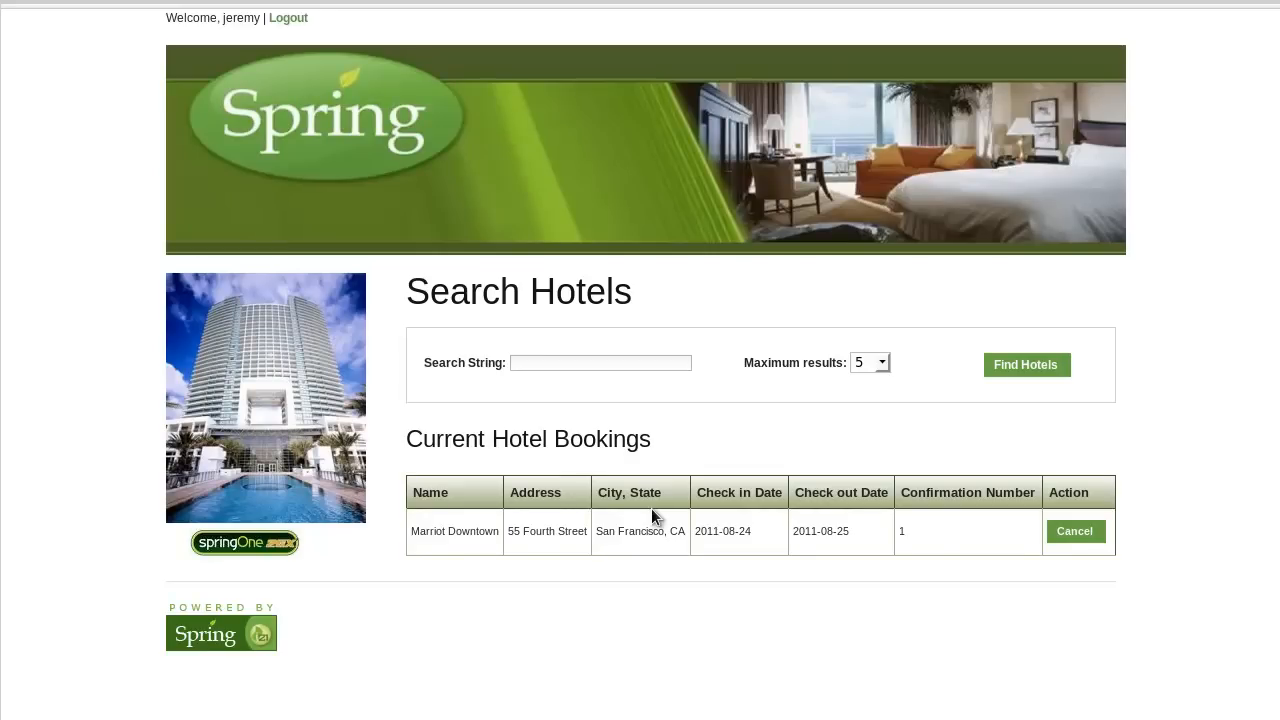
mouse_move(608, 432)
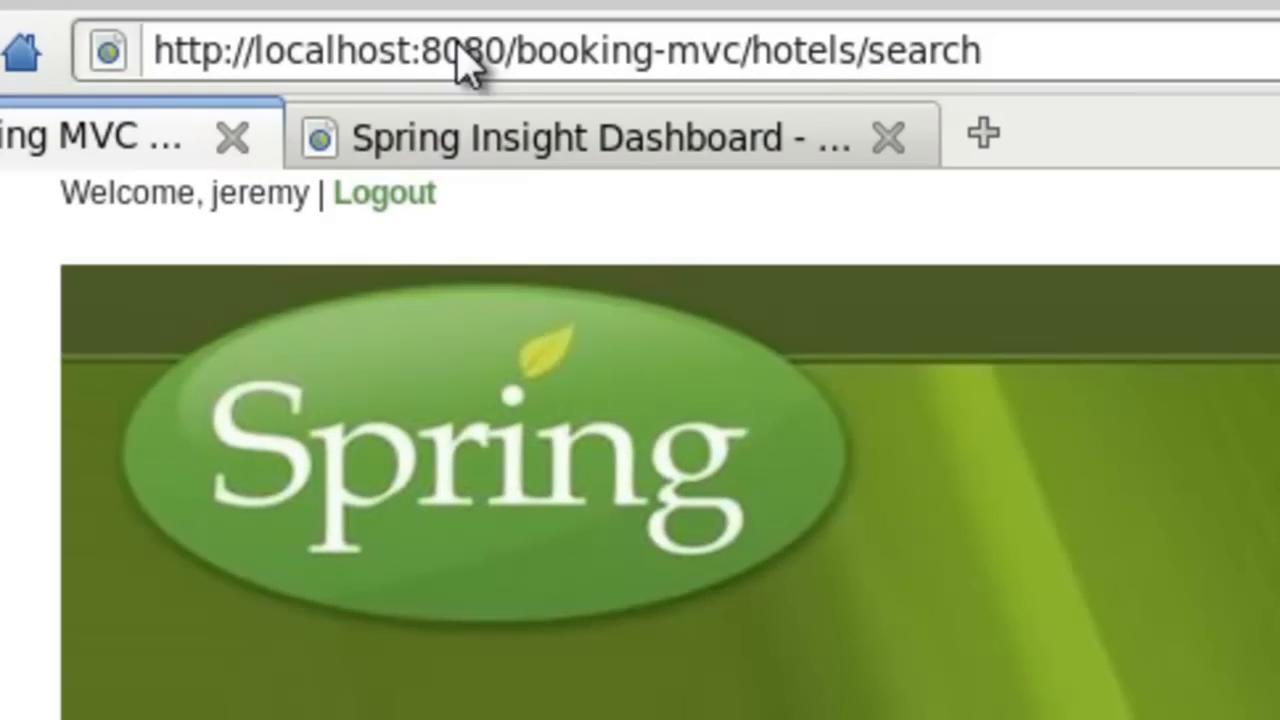
Switch to the Spring Insight dashboard tab with its login form.
click(600, 138)
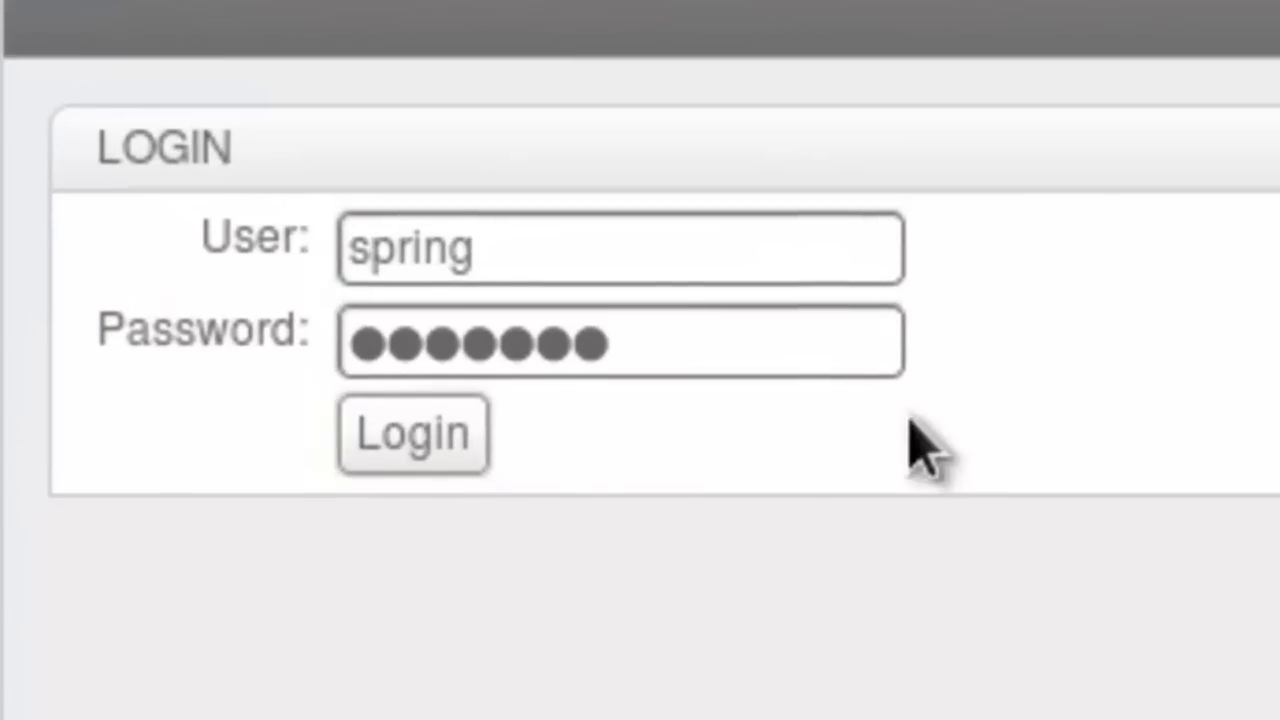
mouse_move(540, 316)
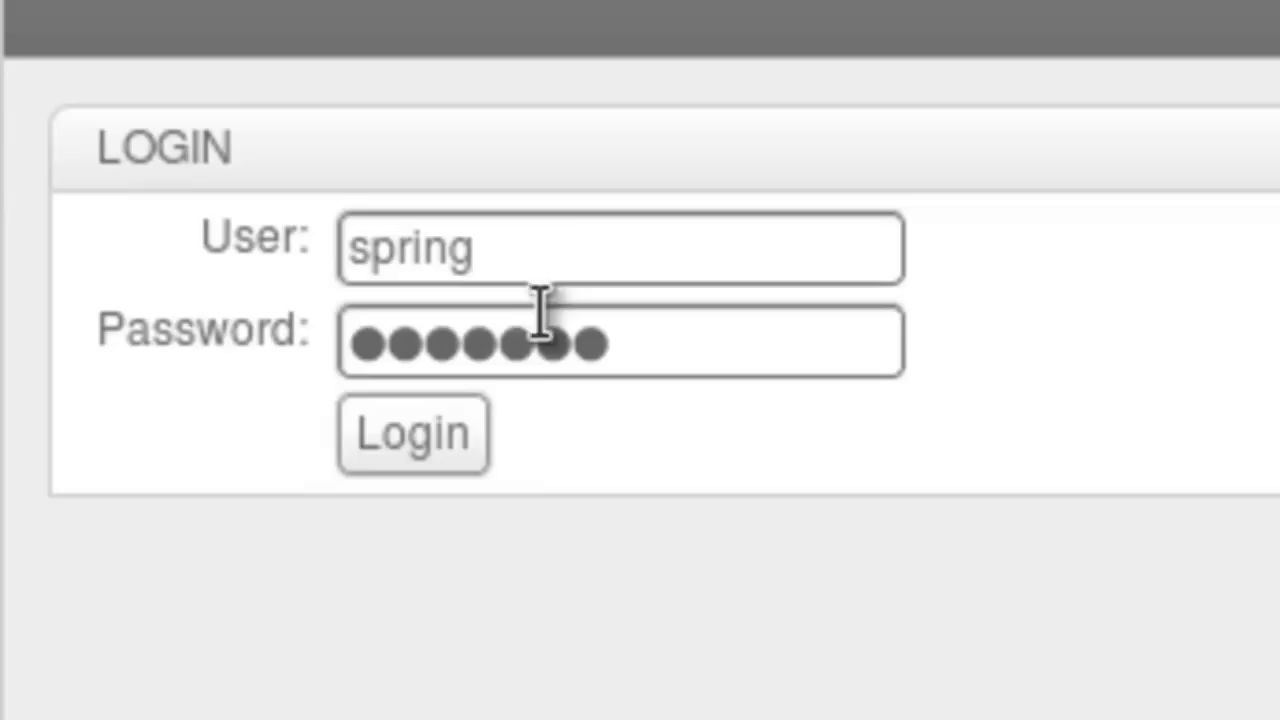
mouse_move(420, 464)
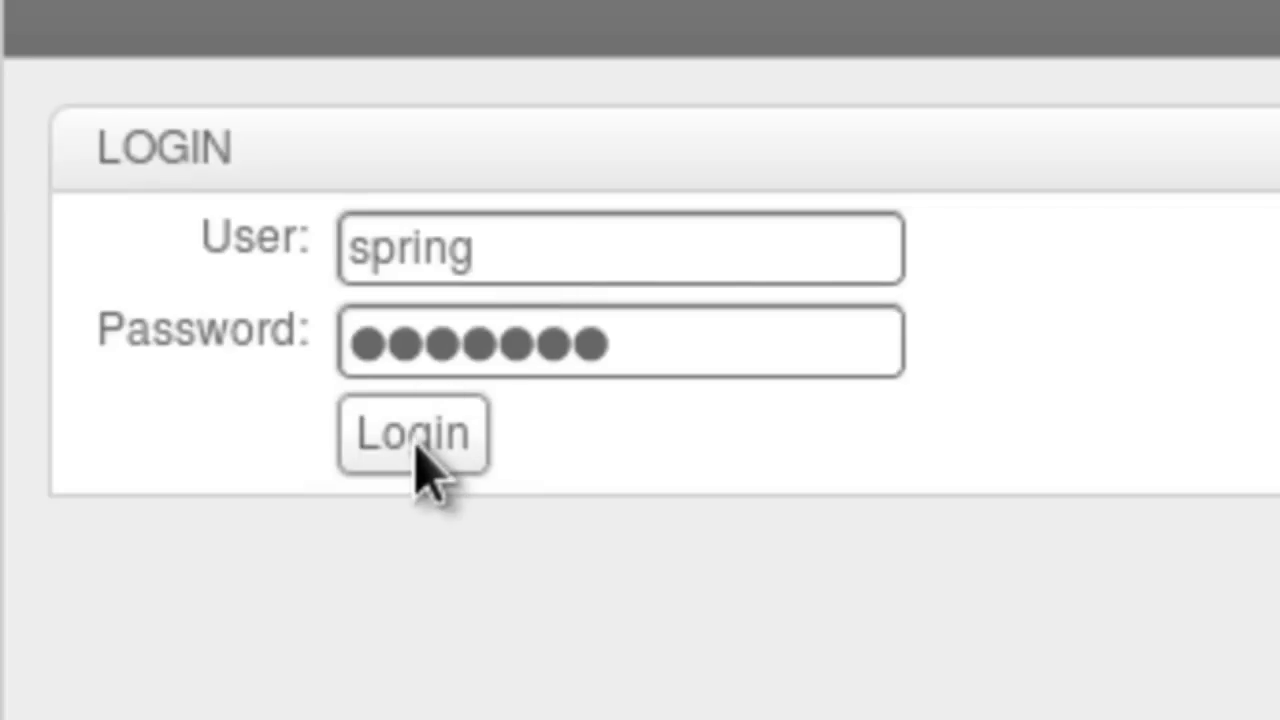
Log in as spring and review the Applications Health Trend, booking-mvc throughput and Servers tables.
click(412, 432)
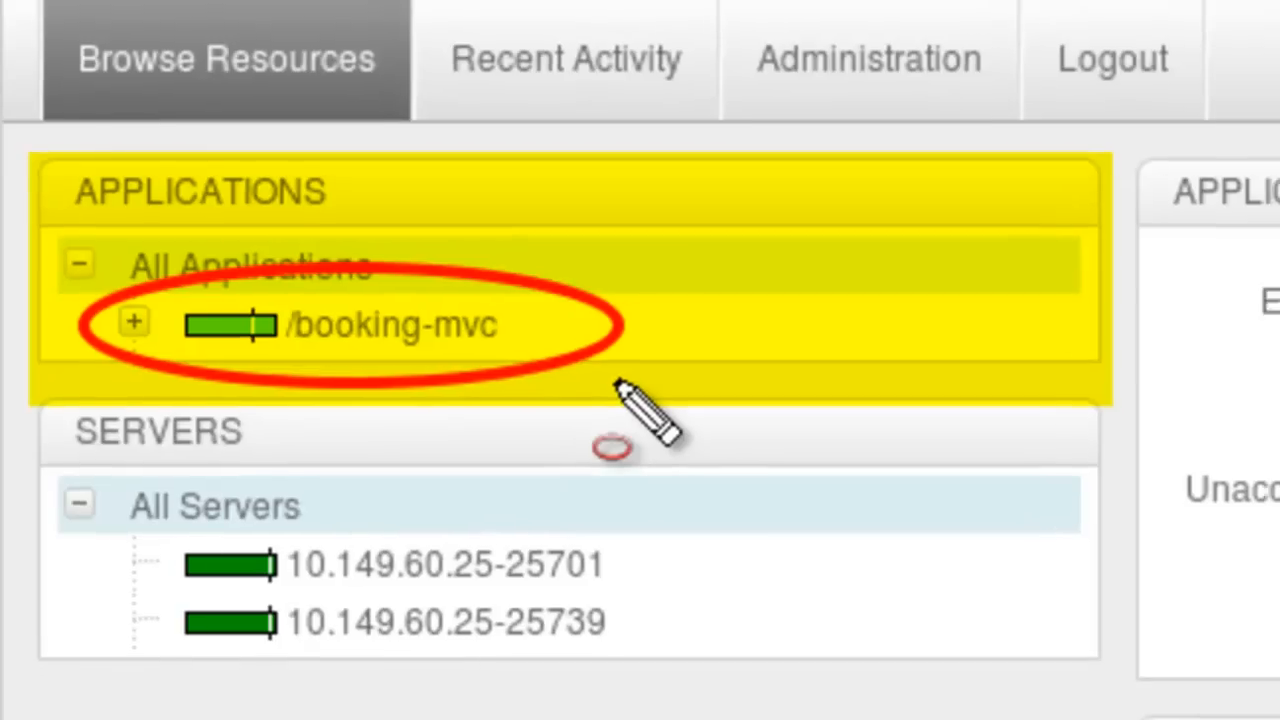
click(390, 324)
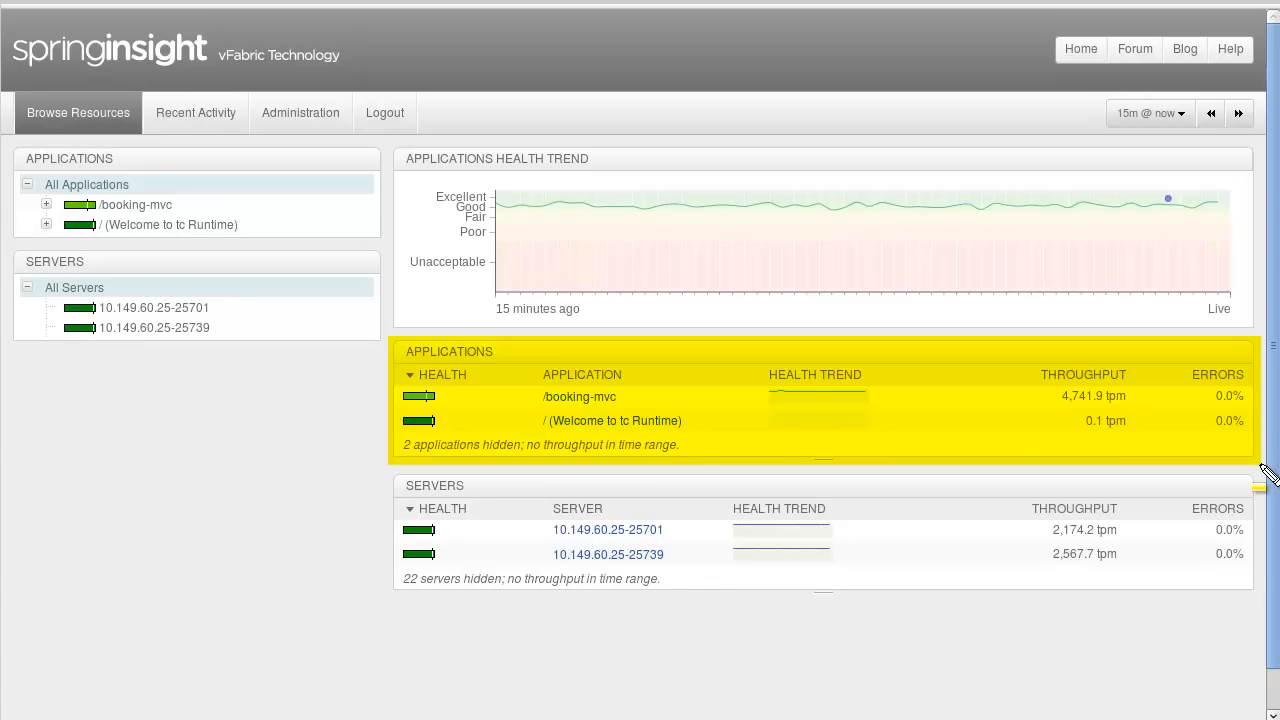
scroll(down, 3)
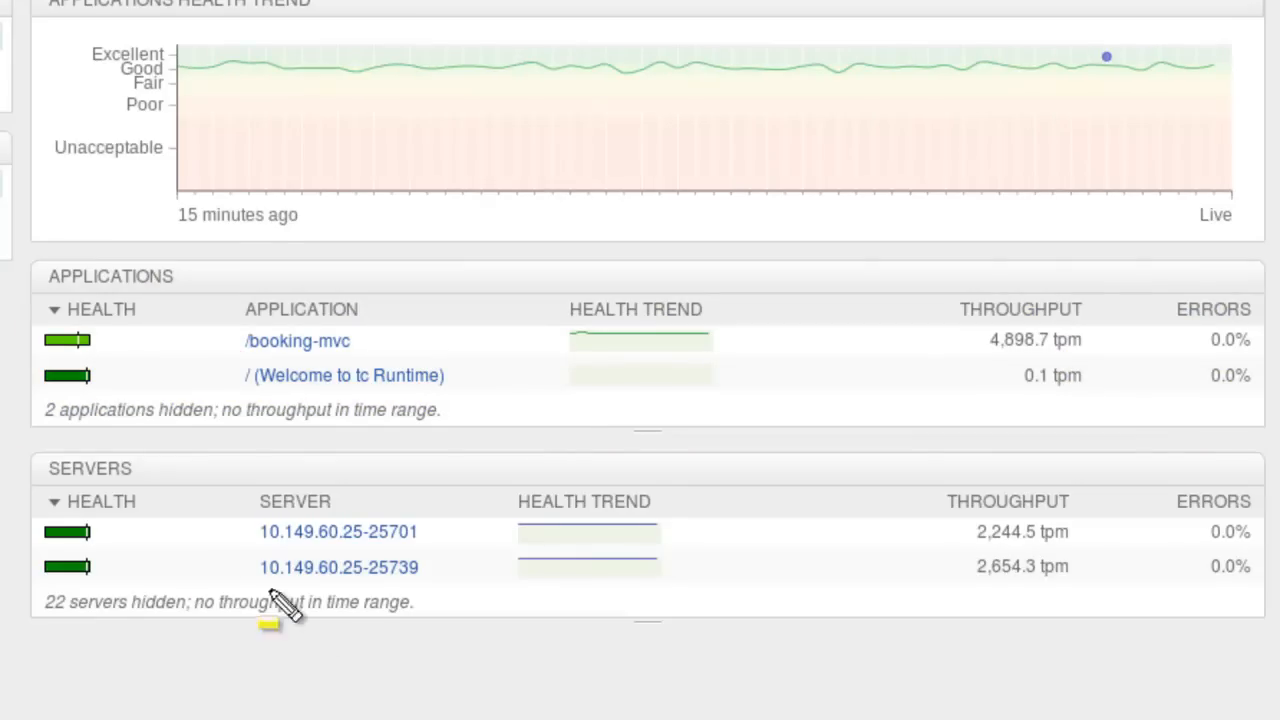
mouse_move(44, 464)
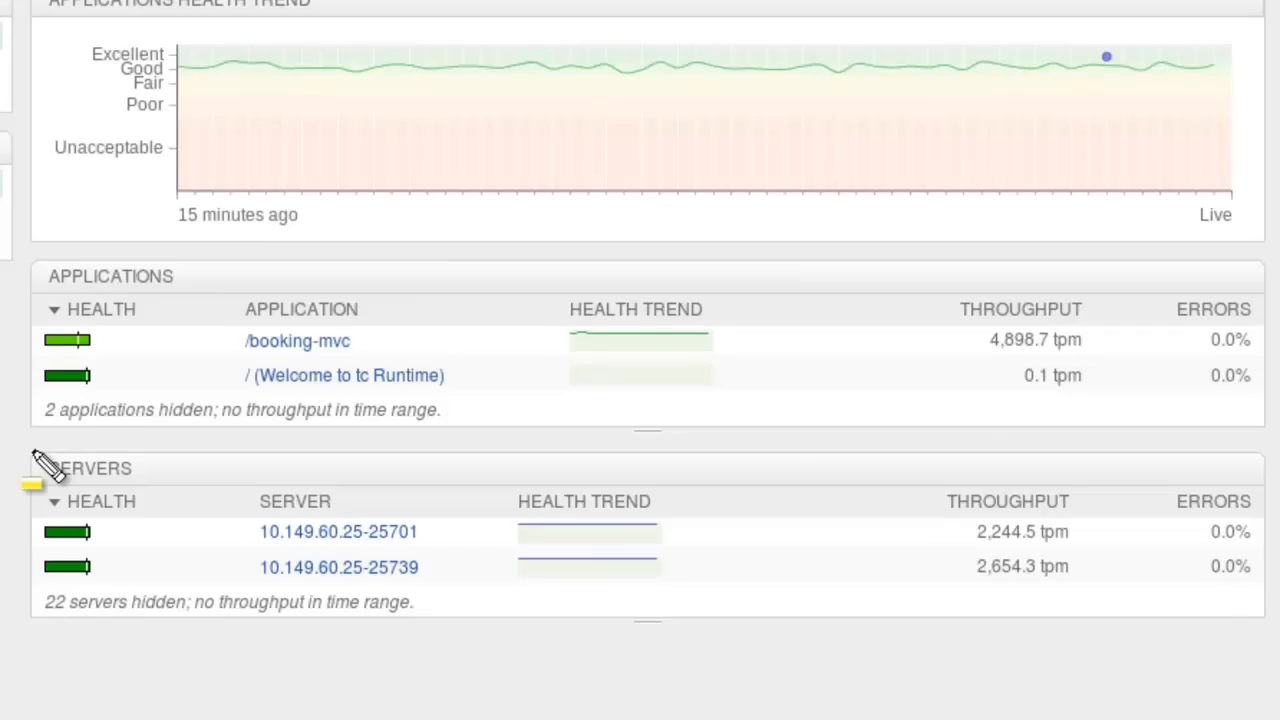
mouse_move(24, 456)
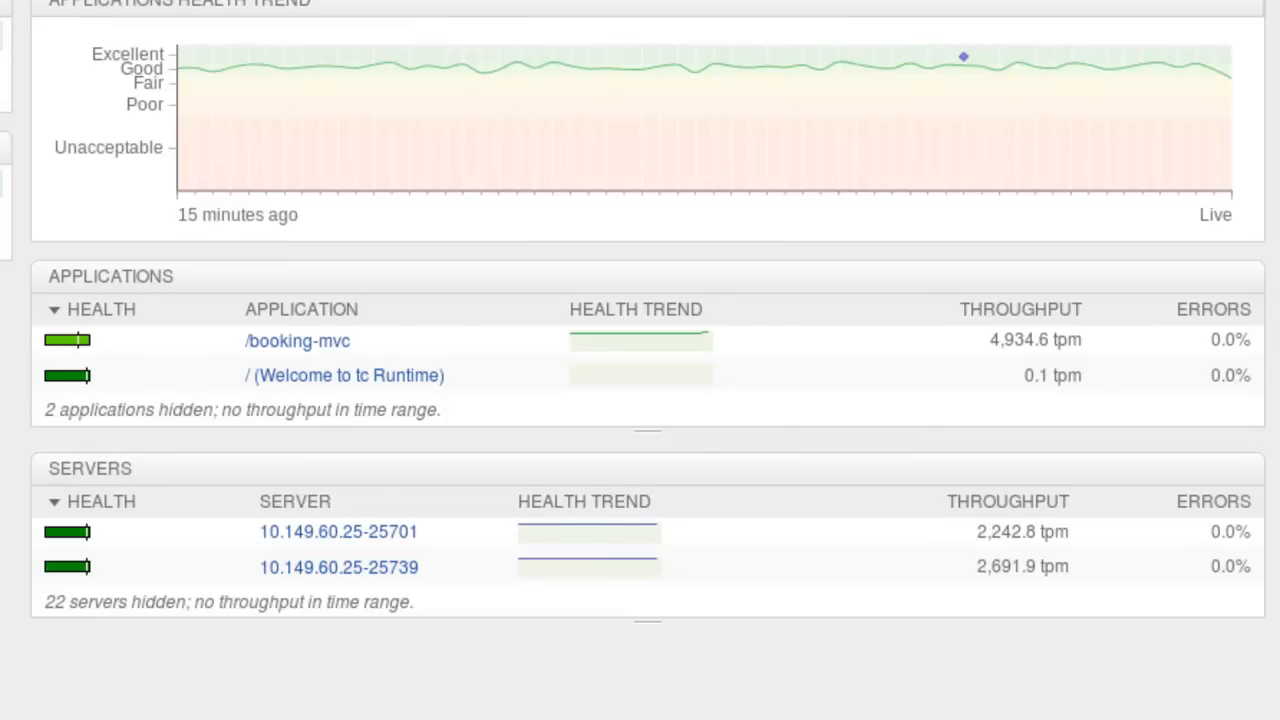
scroll(up, 3)
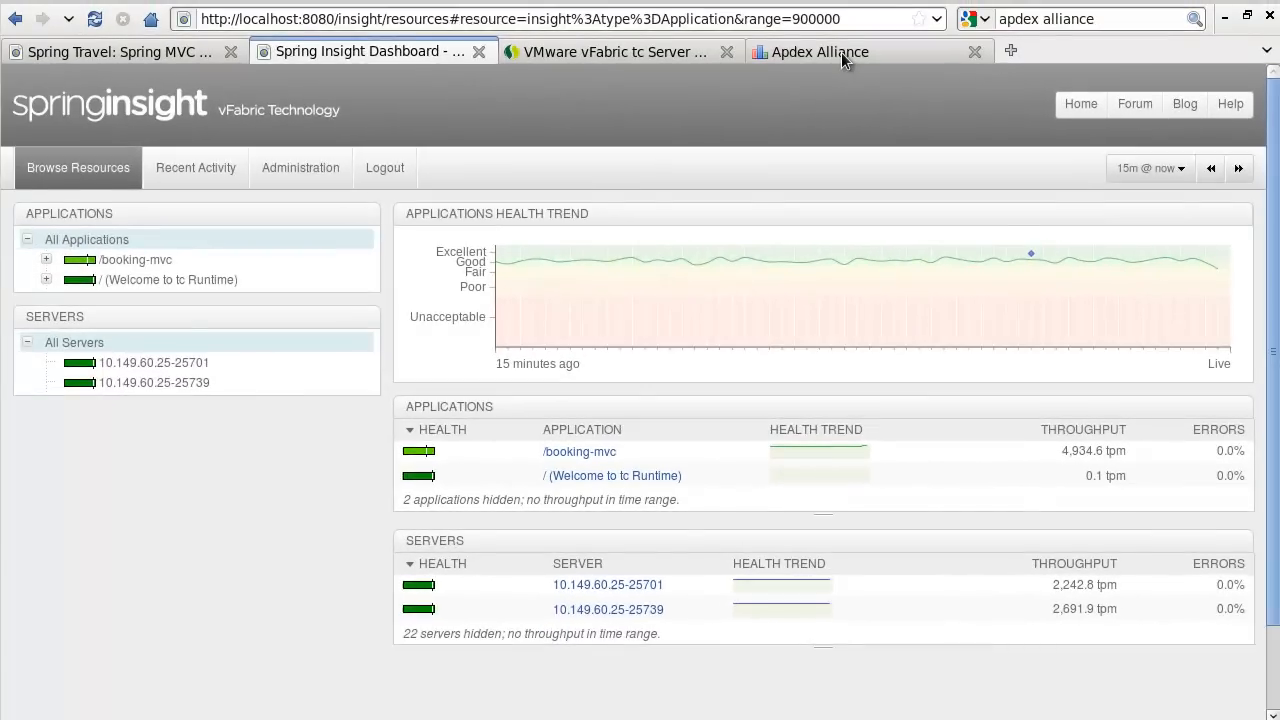
View the Apdex Alliance homepage's UX Index scores, then return to the Spring Insight tab.
click(812, 52)
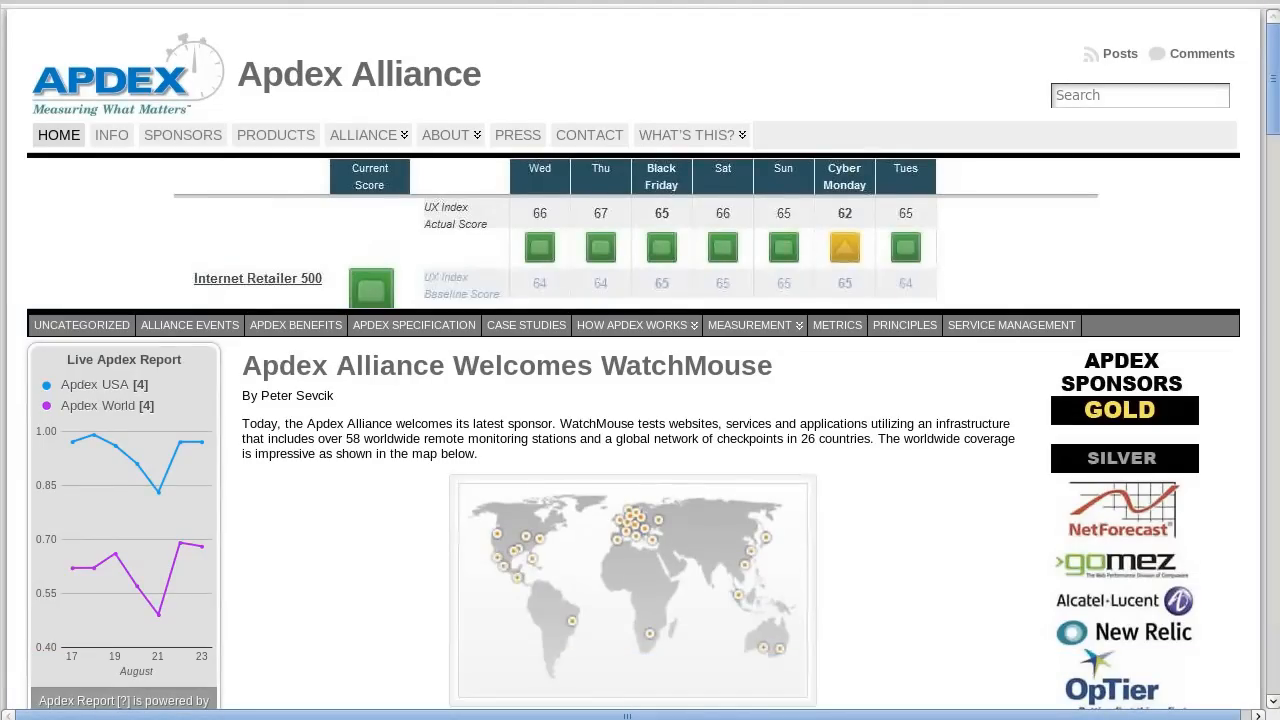
mouse_move(24, 30)
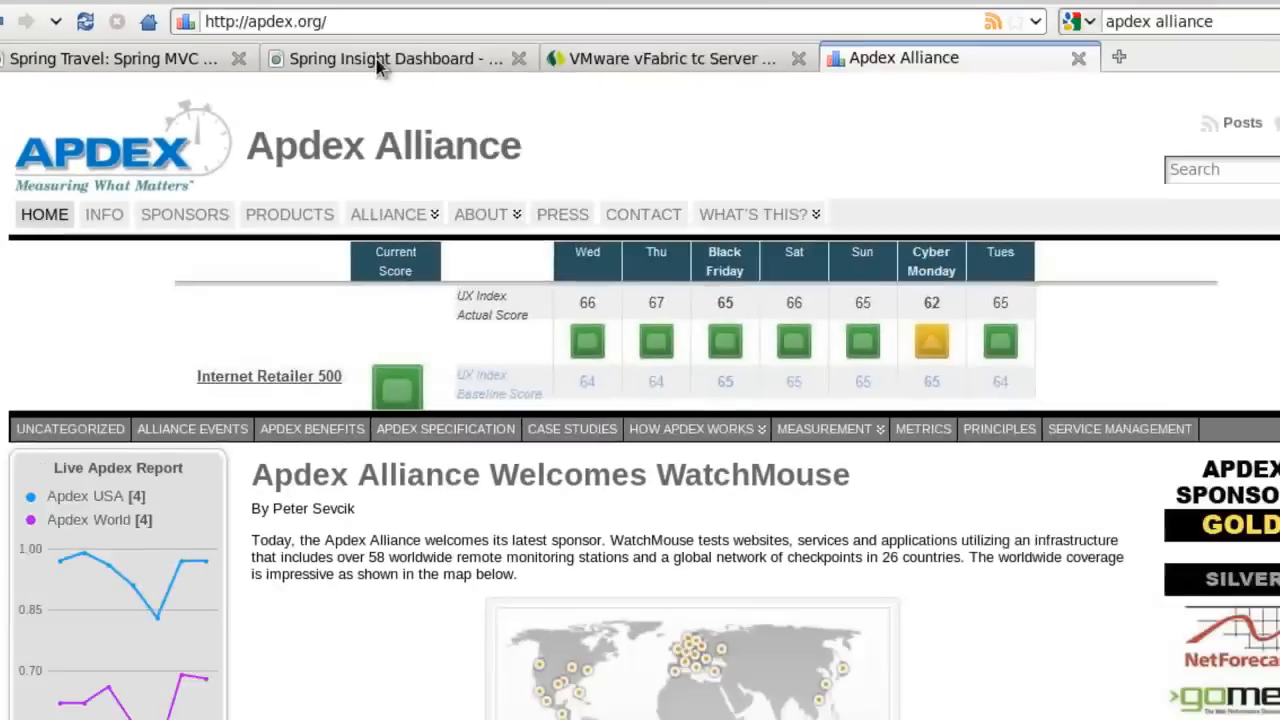
click(390, 58)
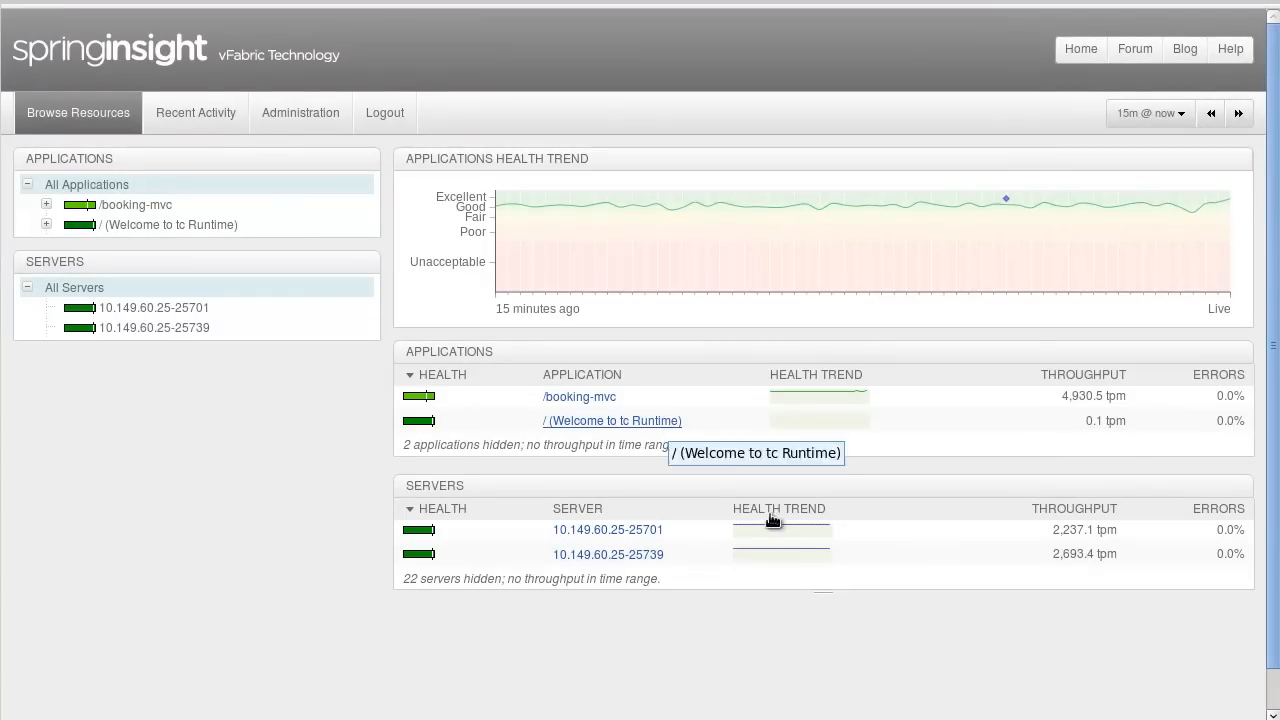
mouse_move(780, 520)
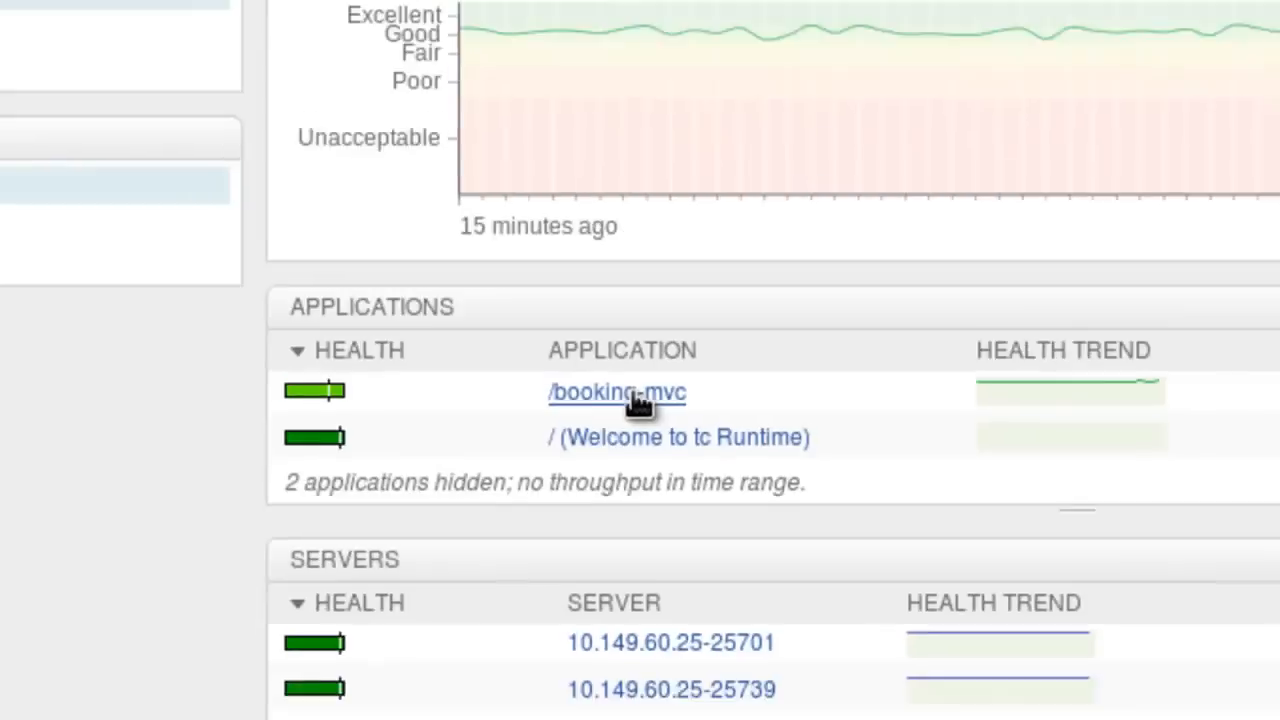
Open the /booking-mvc application from the Applications table.
click(616, 392)
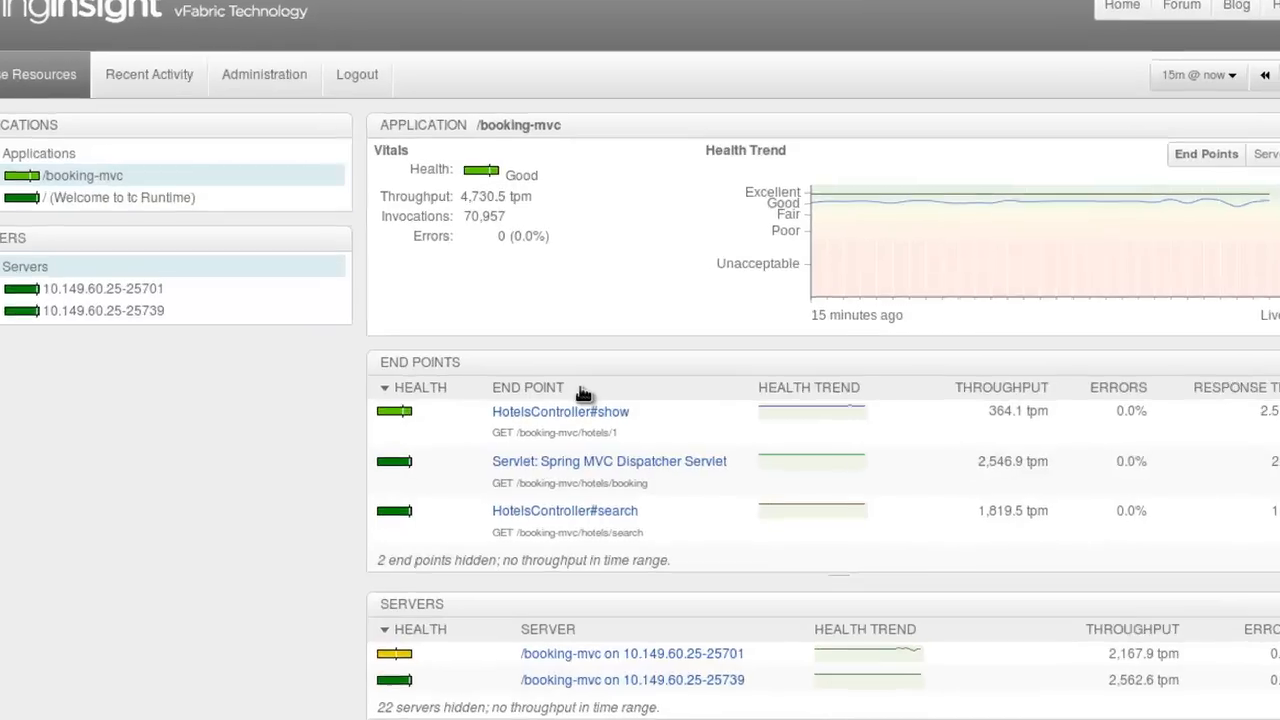
scroll(down, 3)
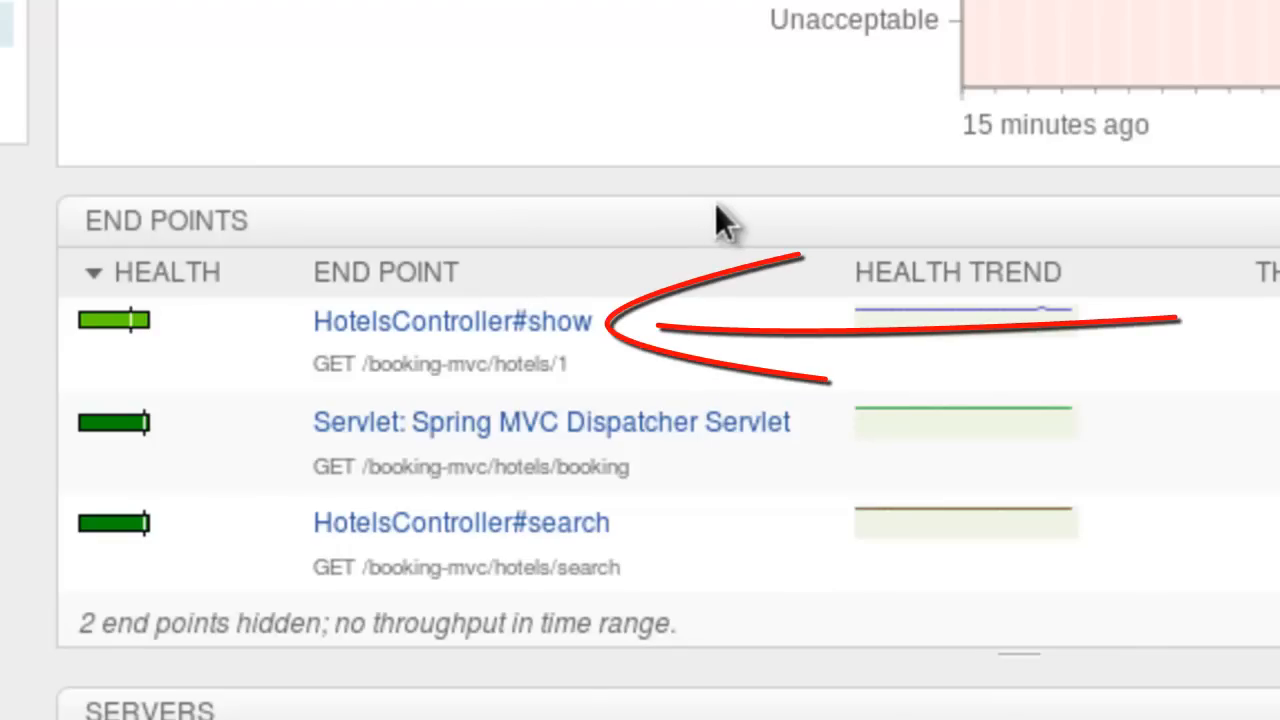
mouse_move(724, 220)
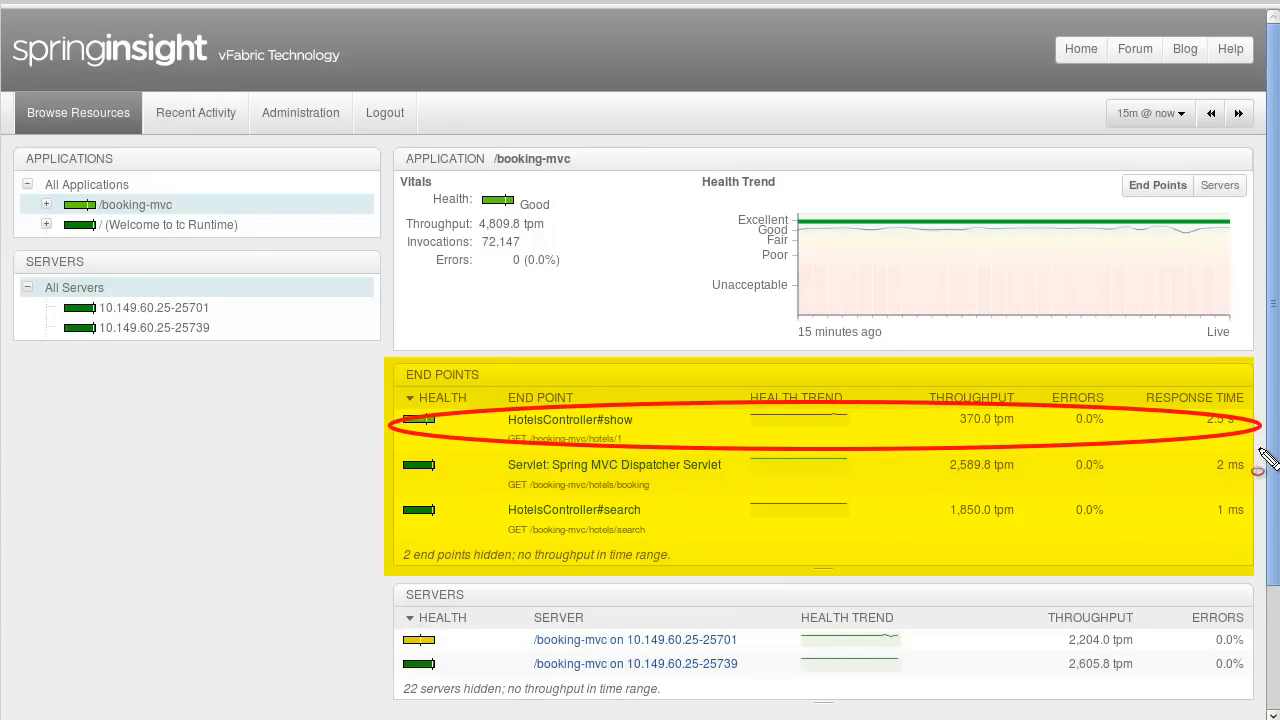
mouse_move(1262, 468)
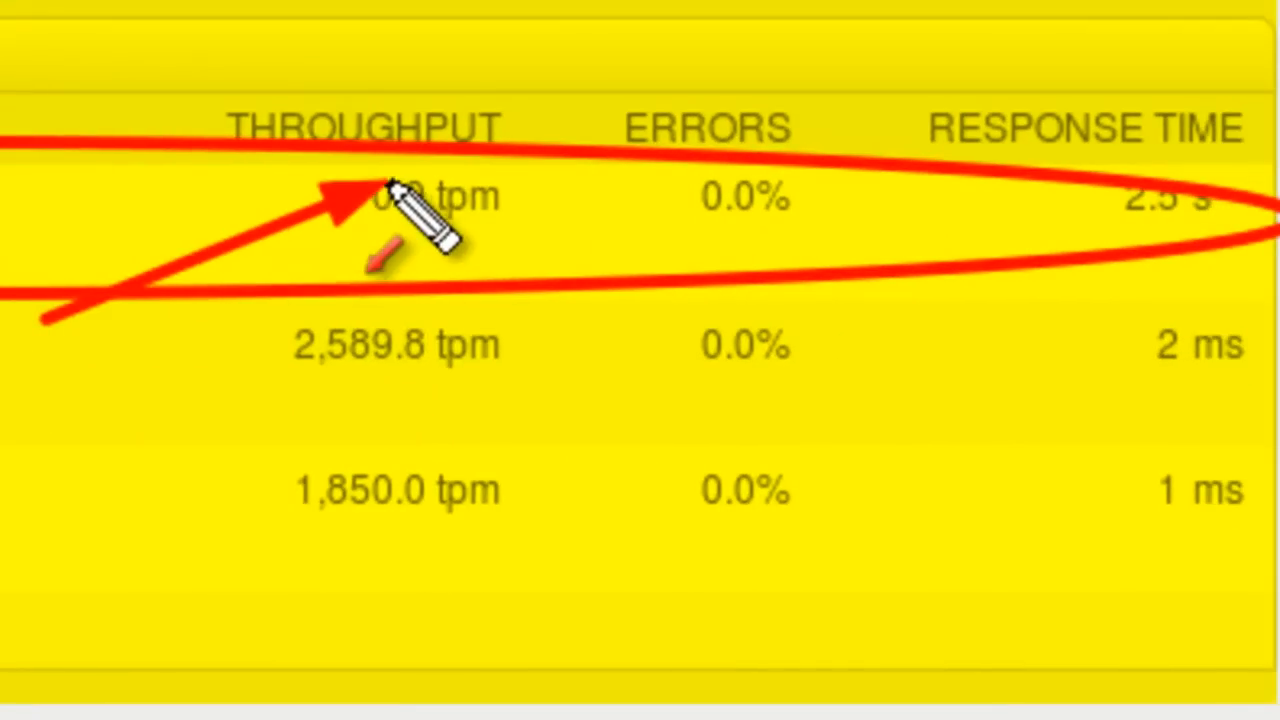
mouse_move(1080, 280)
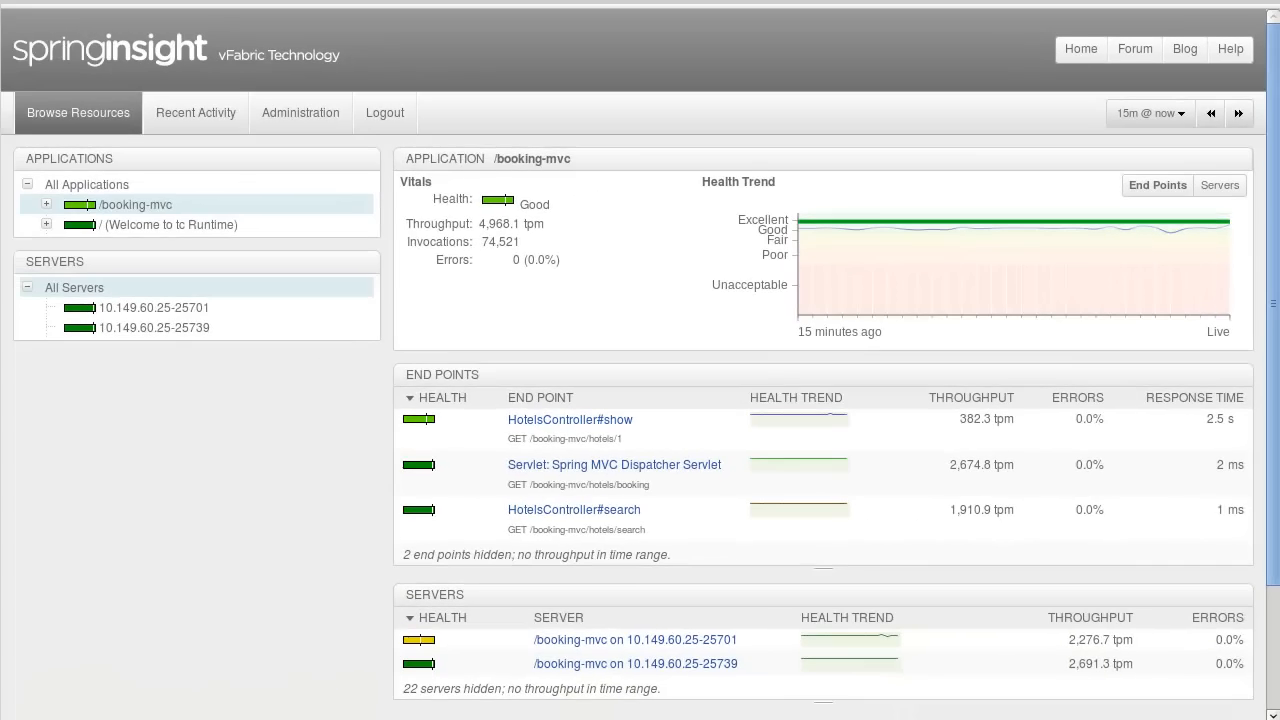
key(ctrl+plus)
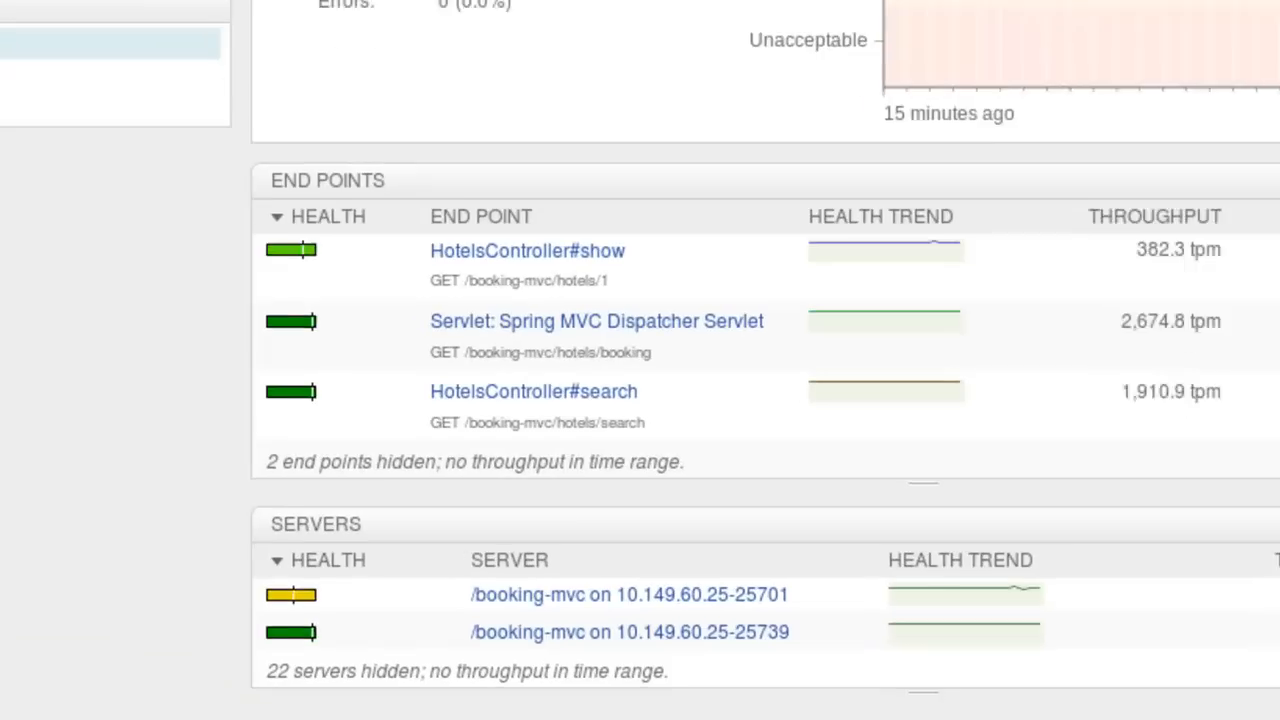
scroll(up, 3)
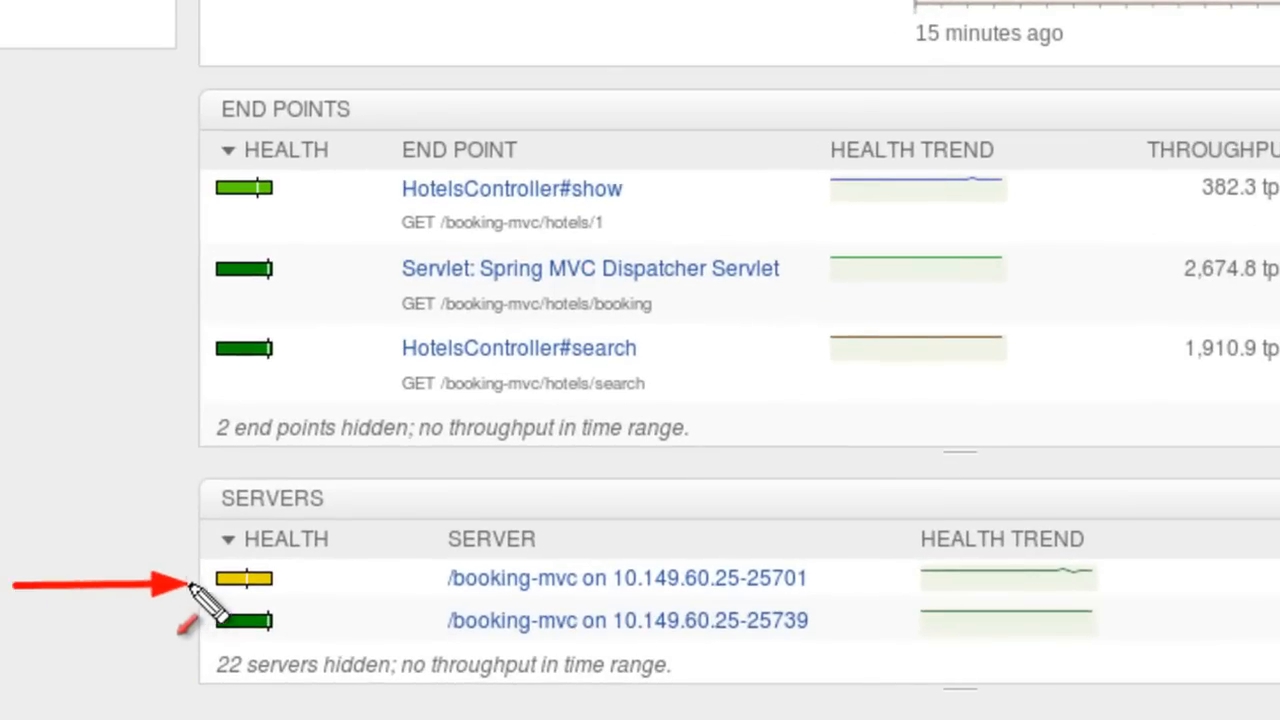
mouse_move(1020, 664)
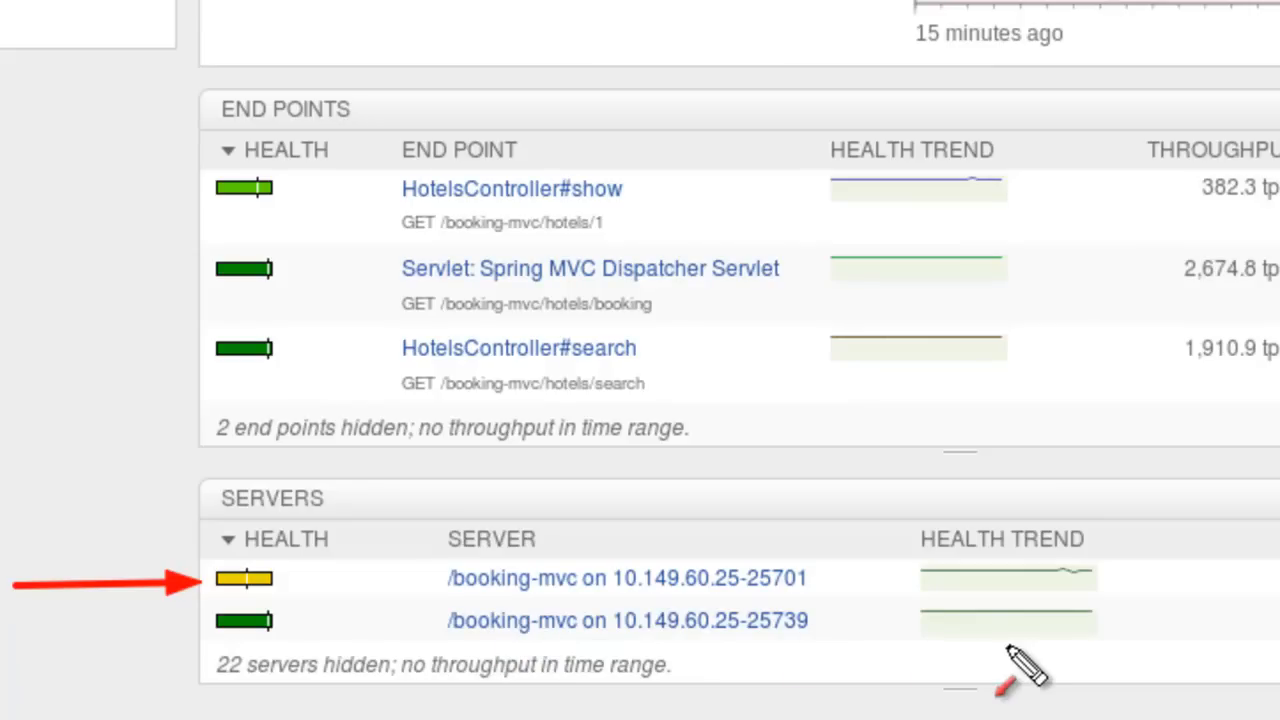
mouse_move(1010, 670)
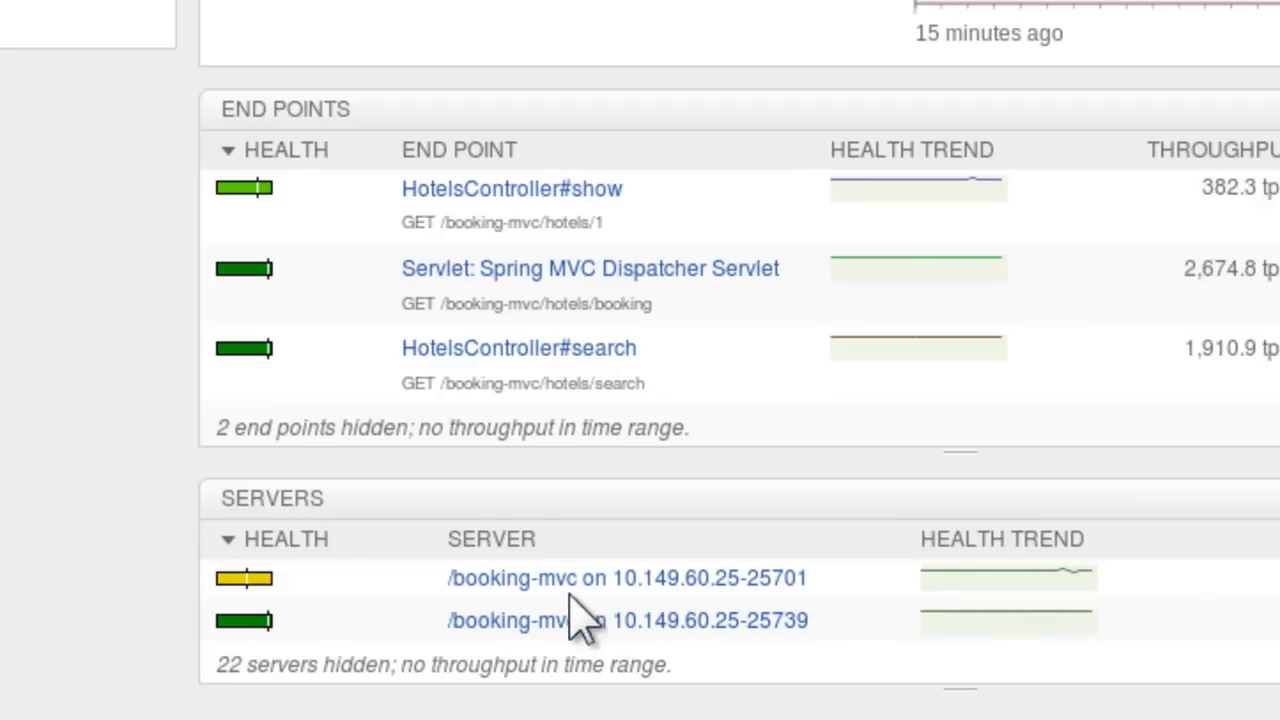
mouse_move(576, 584)
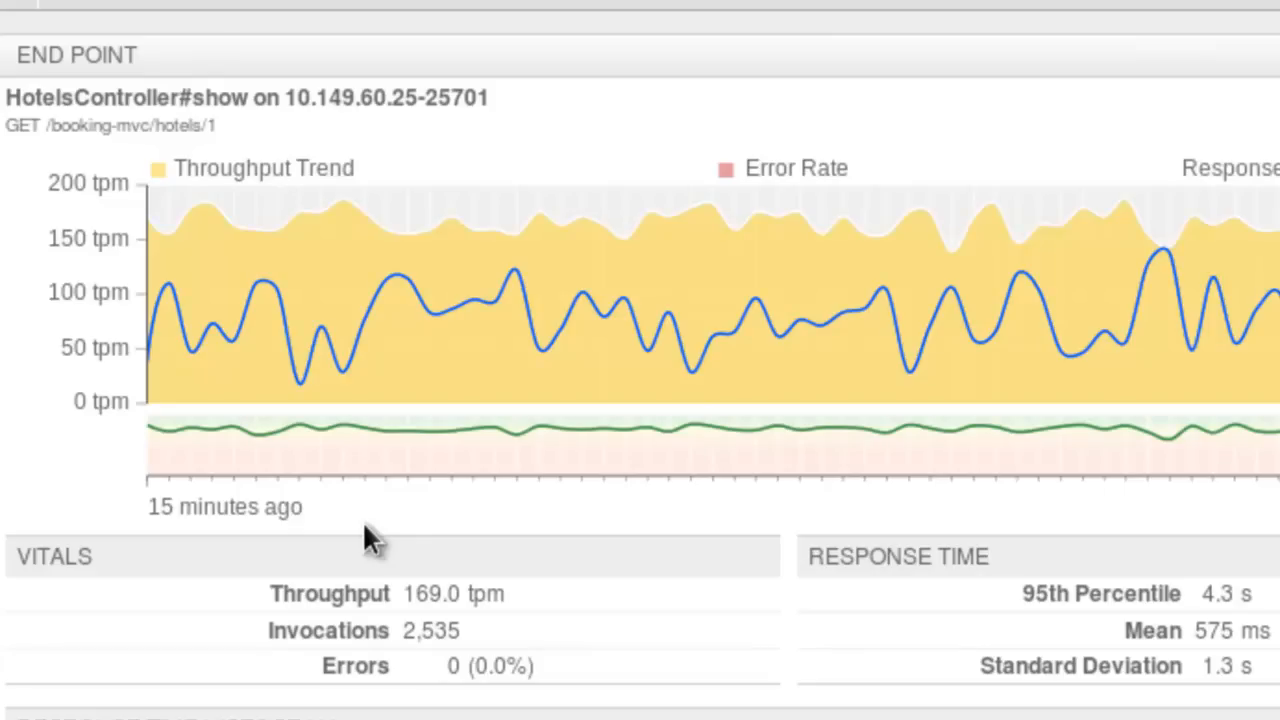
mouse_move(372, 540)
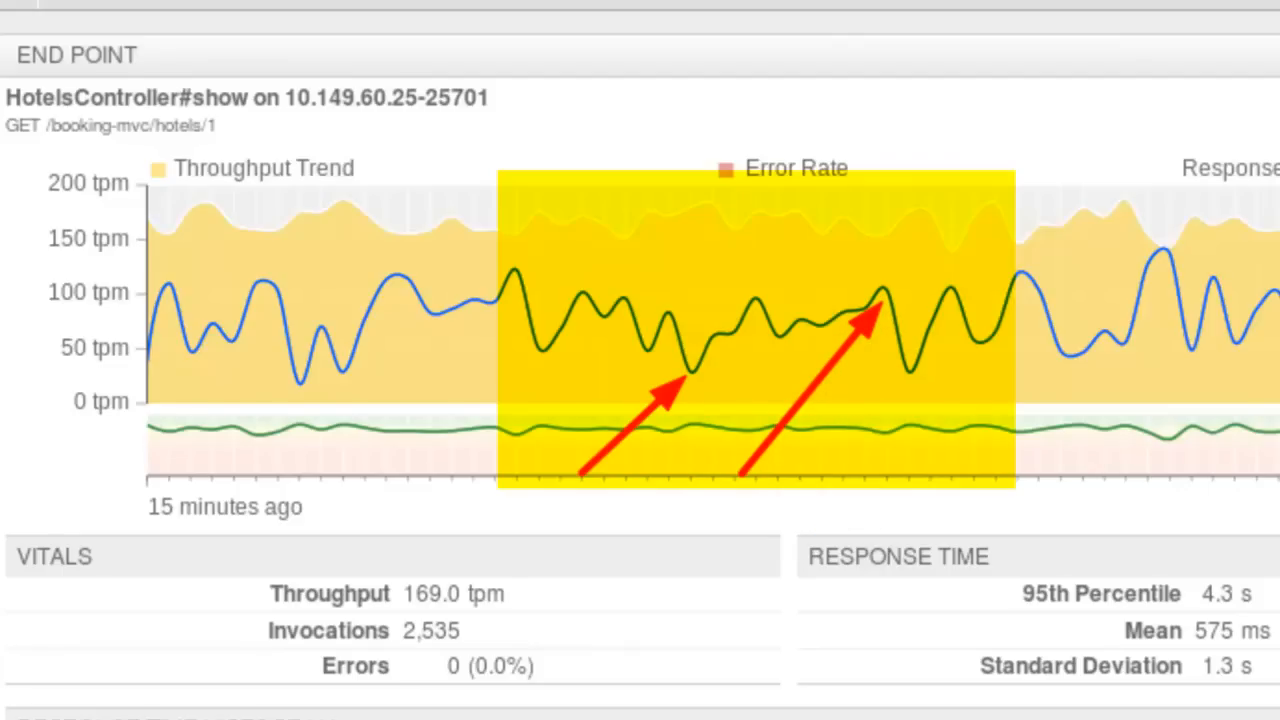
Scroll through HotelsController#show's throughput chart, Vitals and Response Time Histogram.
scroll(down, 3)
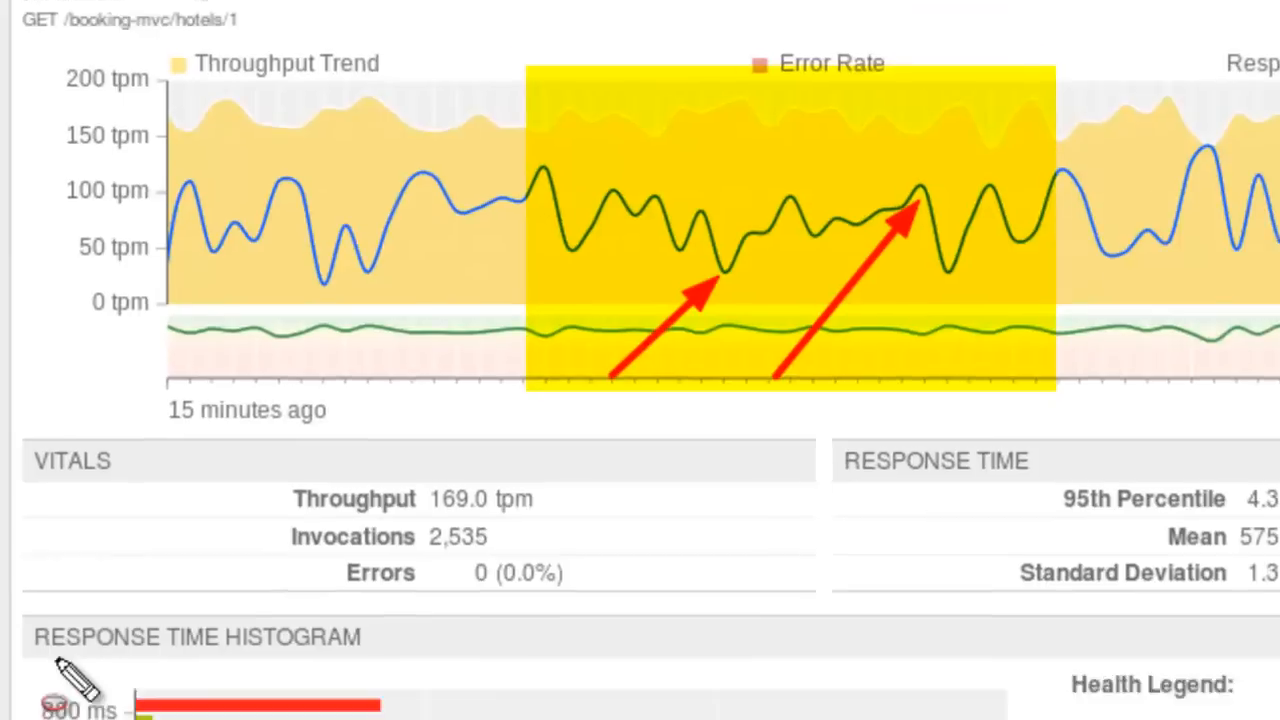
scroll(down, 3)
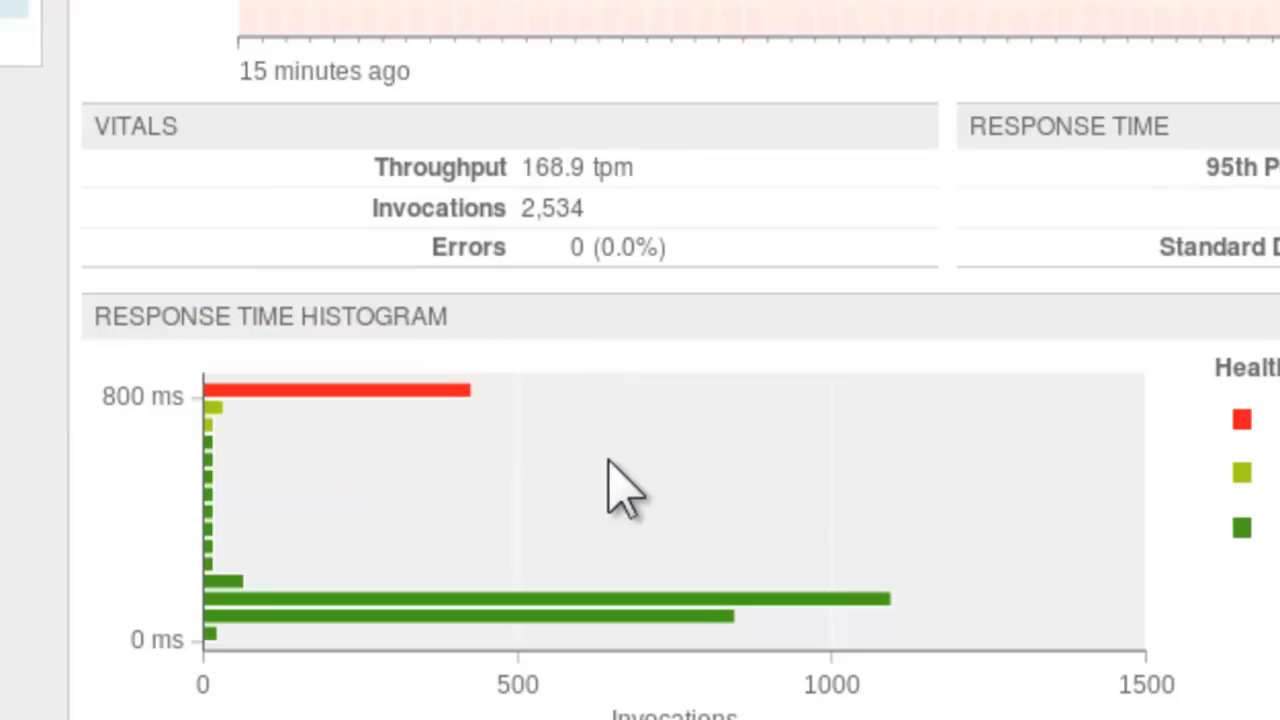
scroll(up, 3)
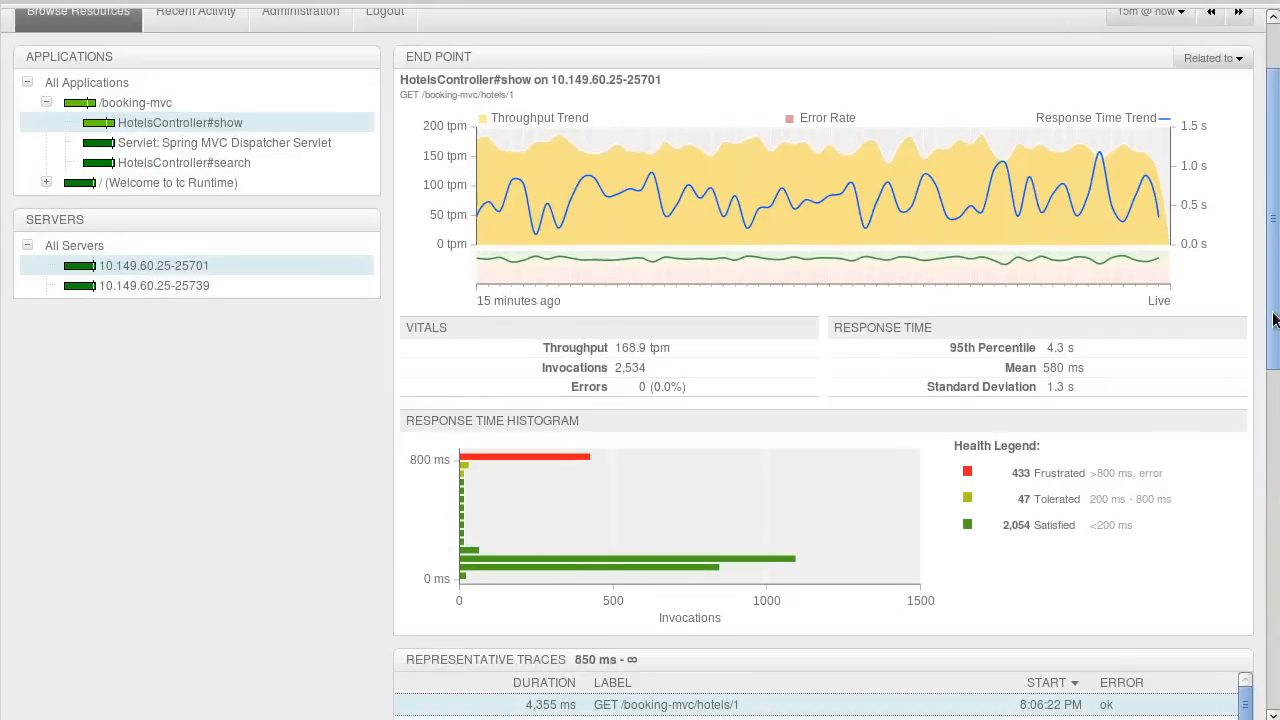
Scroll to the 4,355 ms hotels/1 Trace Detail showing Hibernate Session.get and JDBC SELECT (HOTEL).
scroll(down, 3)
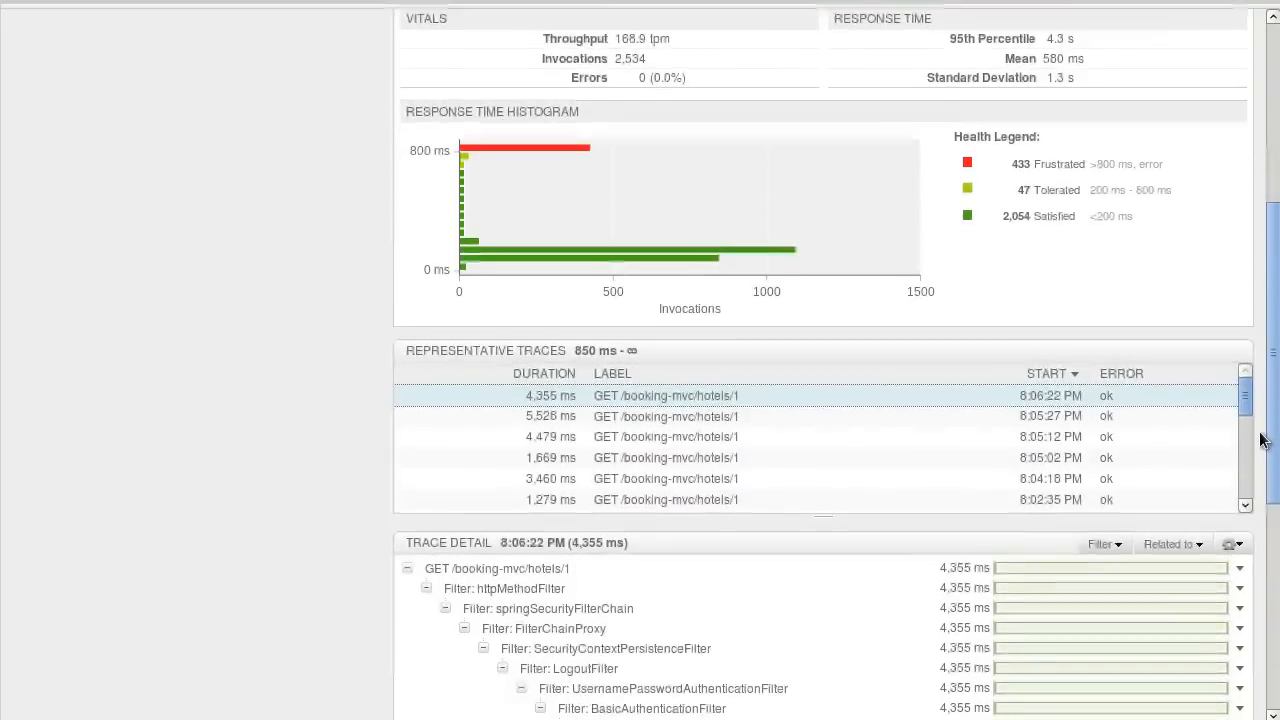
scroll(down, 3)
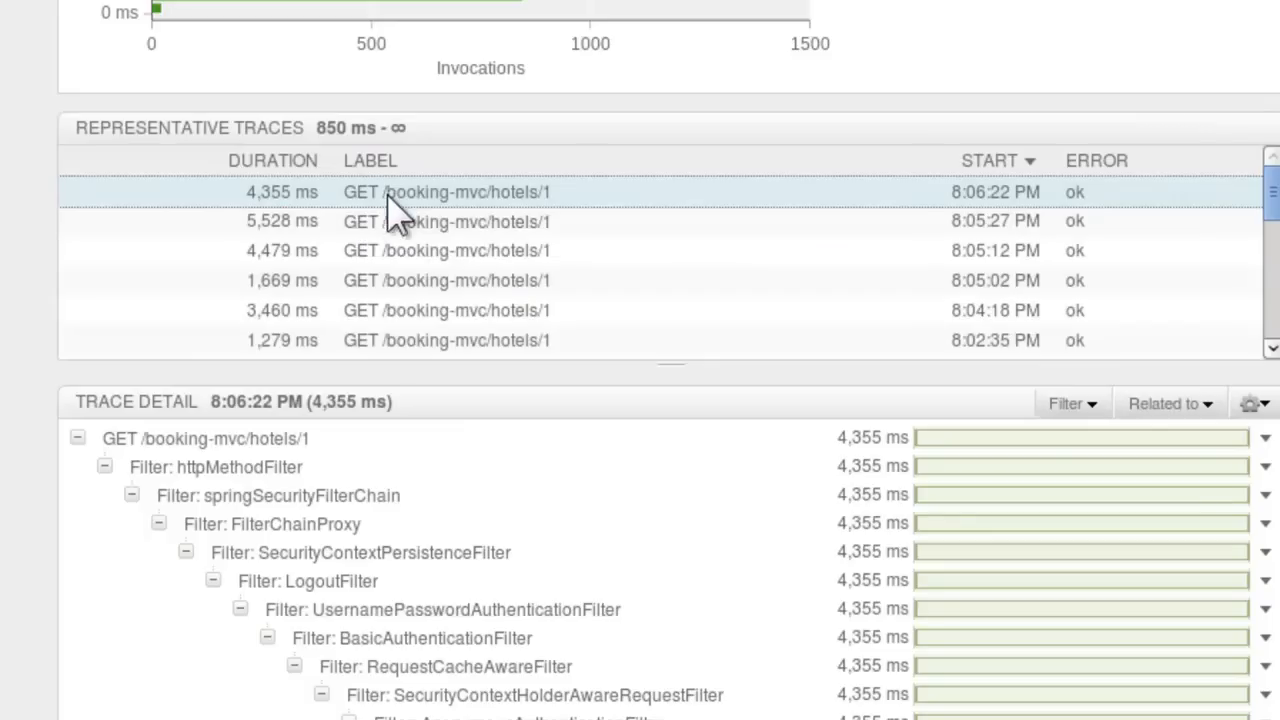
mouse_move(388, 204)
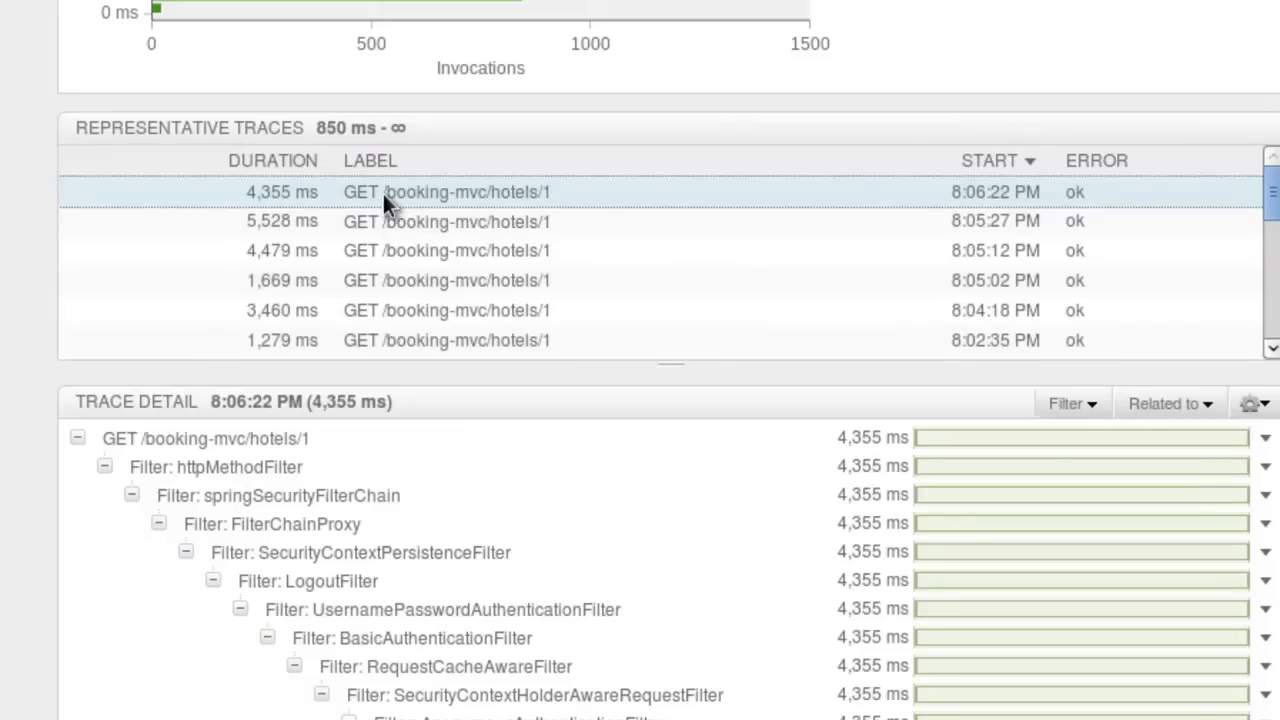
scroll(up, 3)
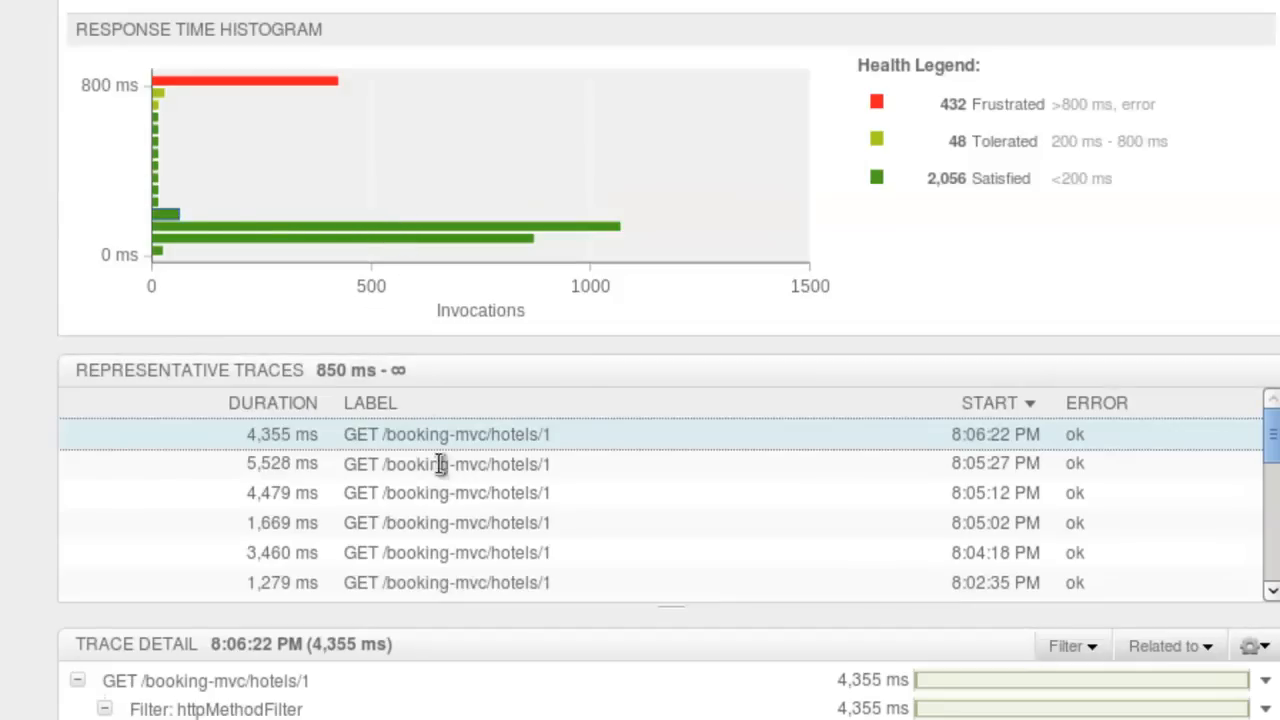
scroll(up, 3)
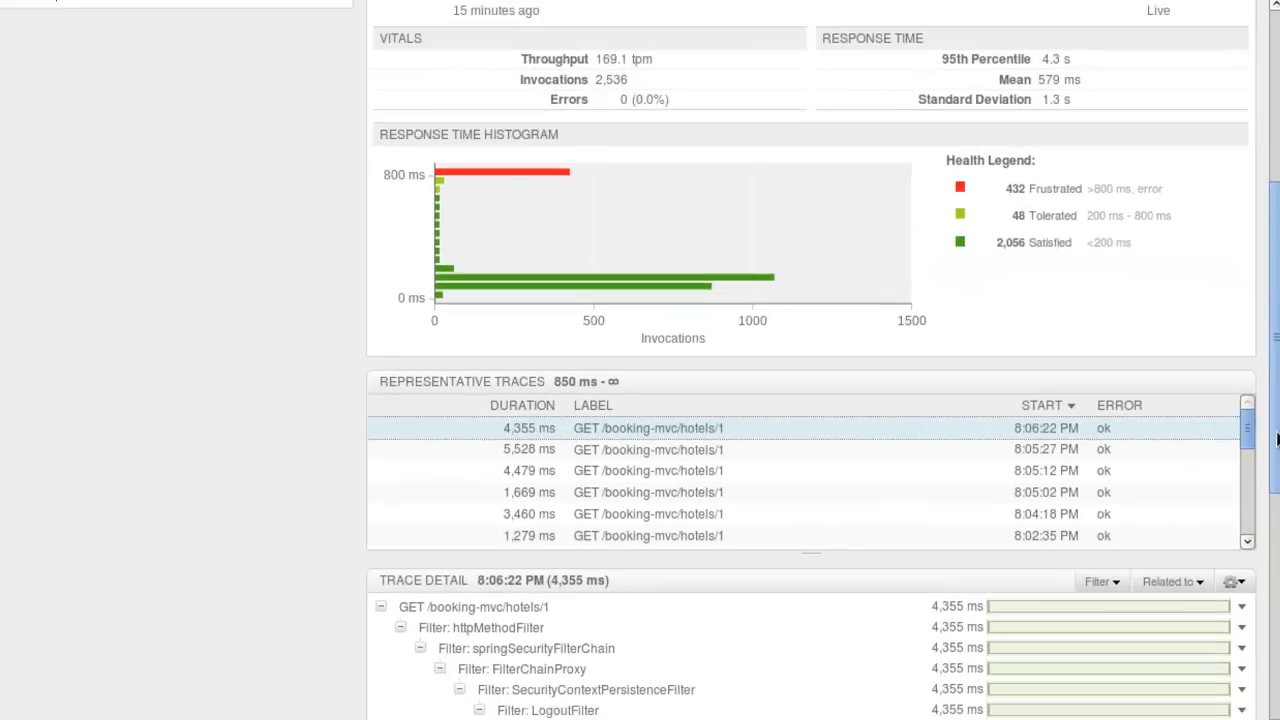
scroll(down, 3)
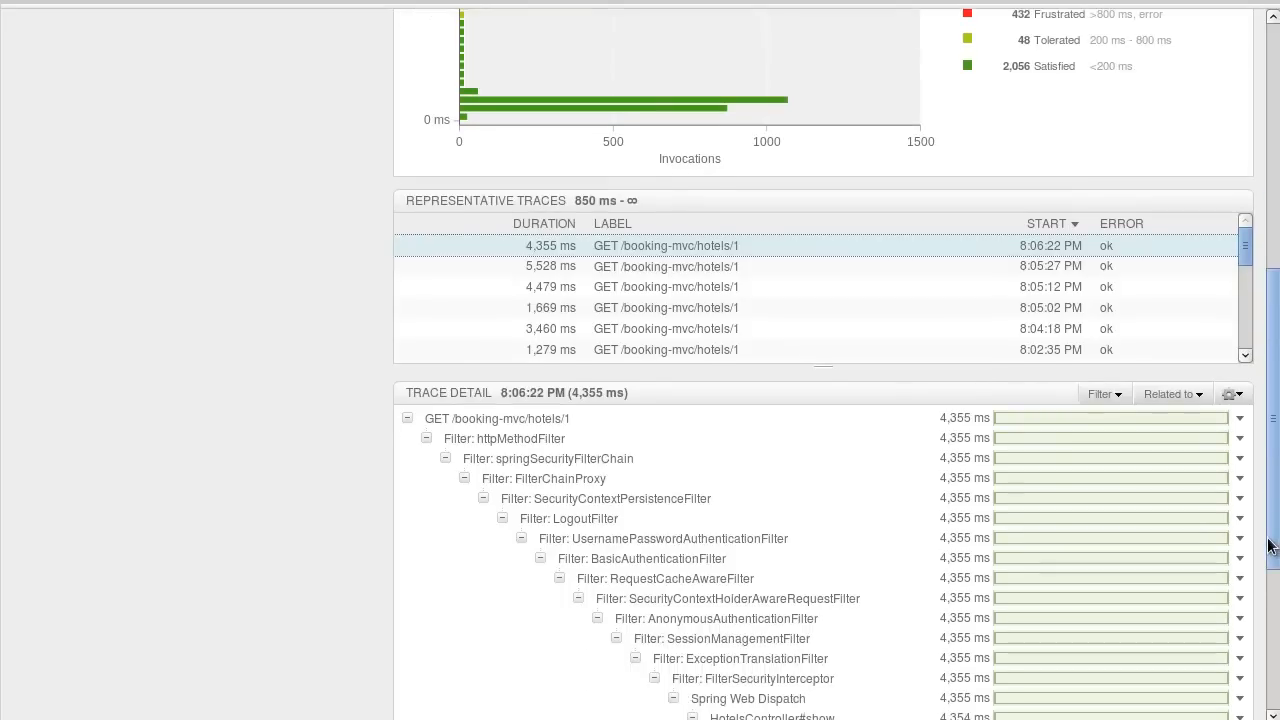
scroll(down, 3)
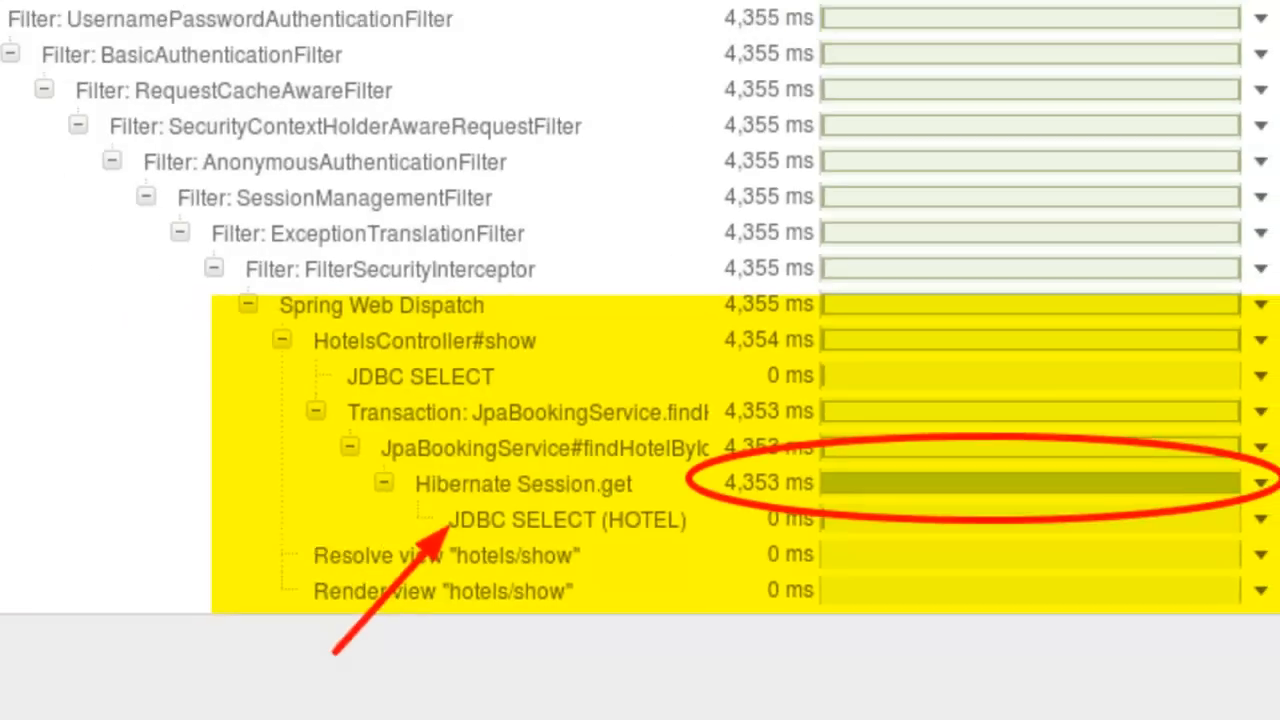
scroll(up, 3)
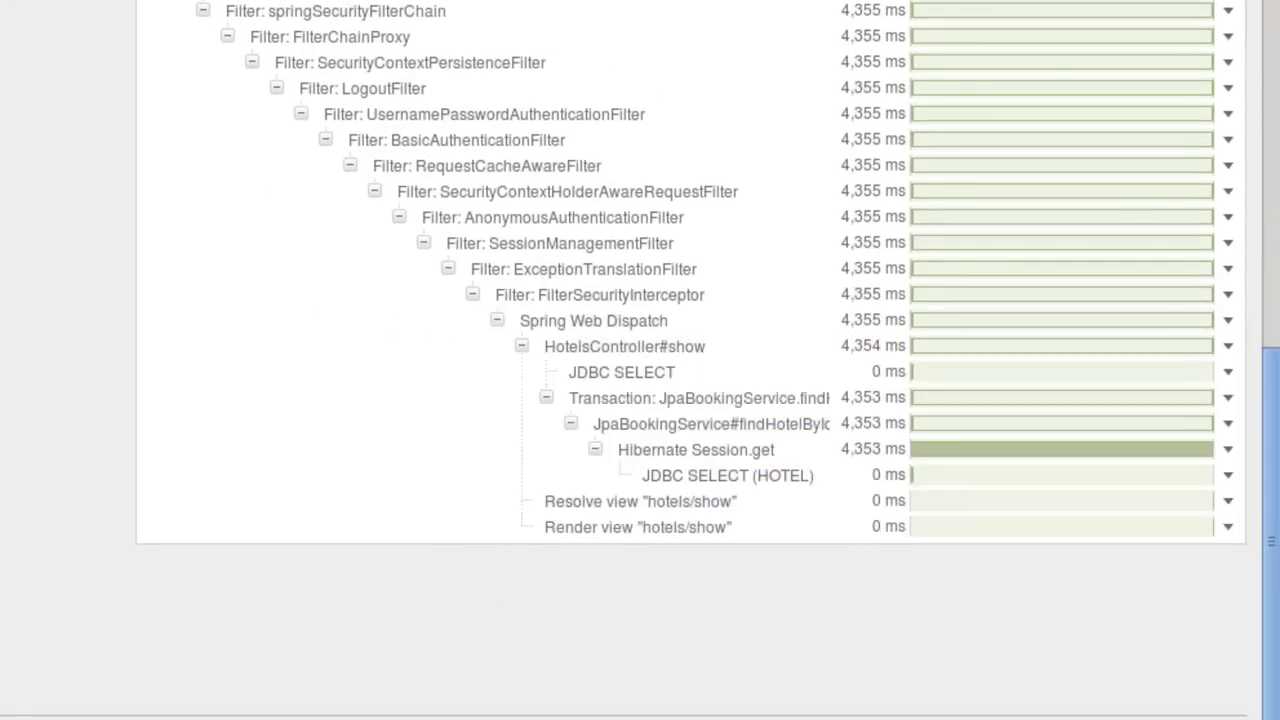
mouse_move(728, 474)
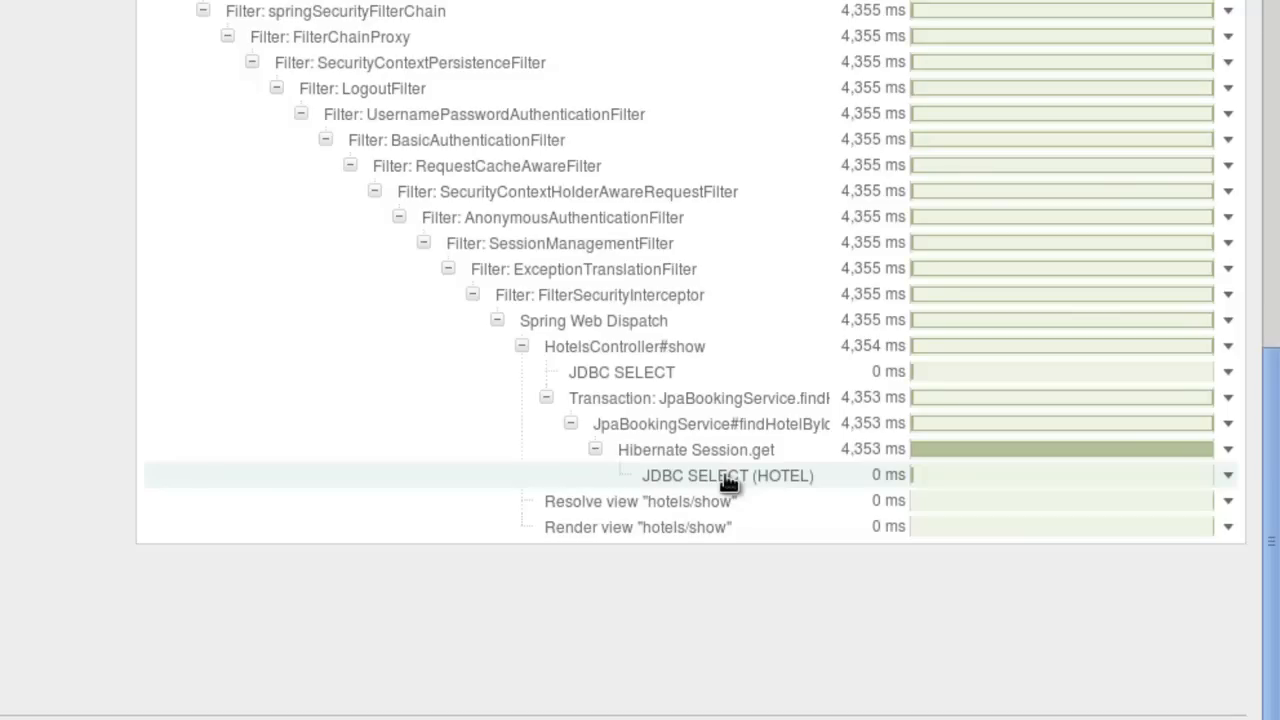
Expand the JDBC SELECT (HOTEL) query details, then scroll back to the endpoint overview.
click(728, 474)
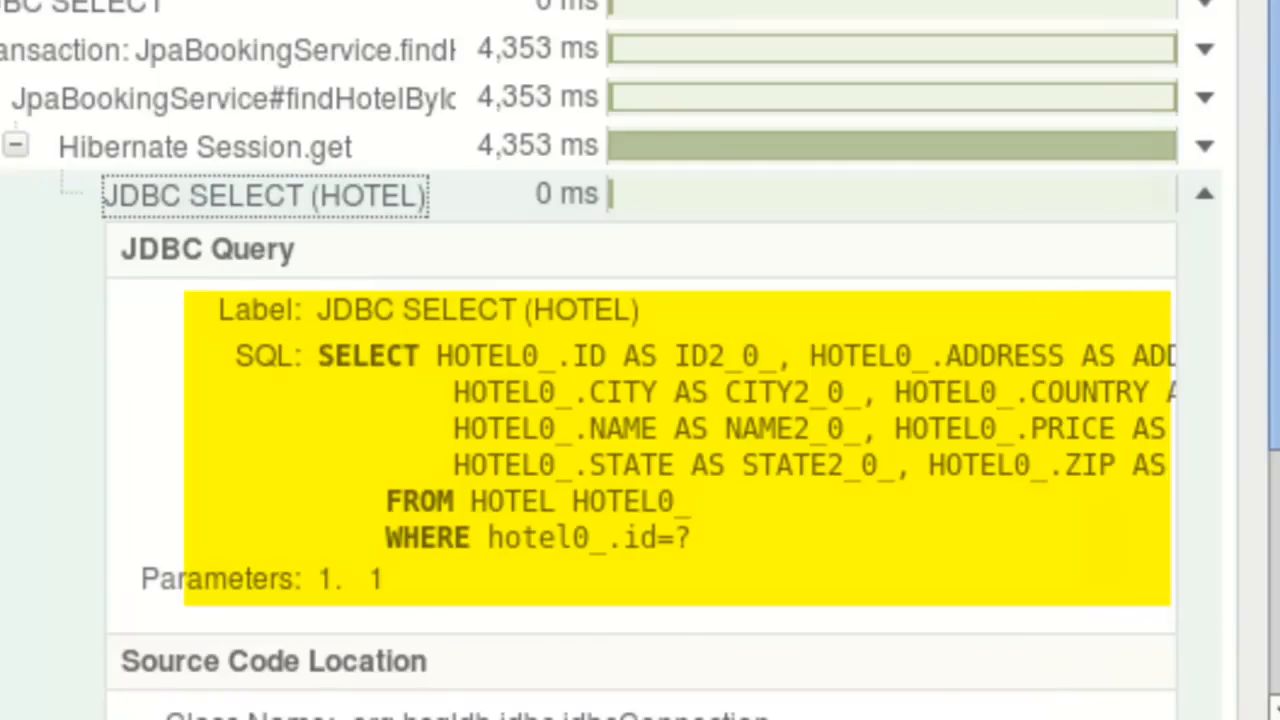
mouse_move(110, 660)
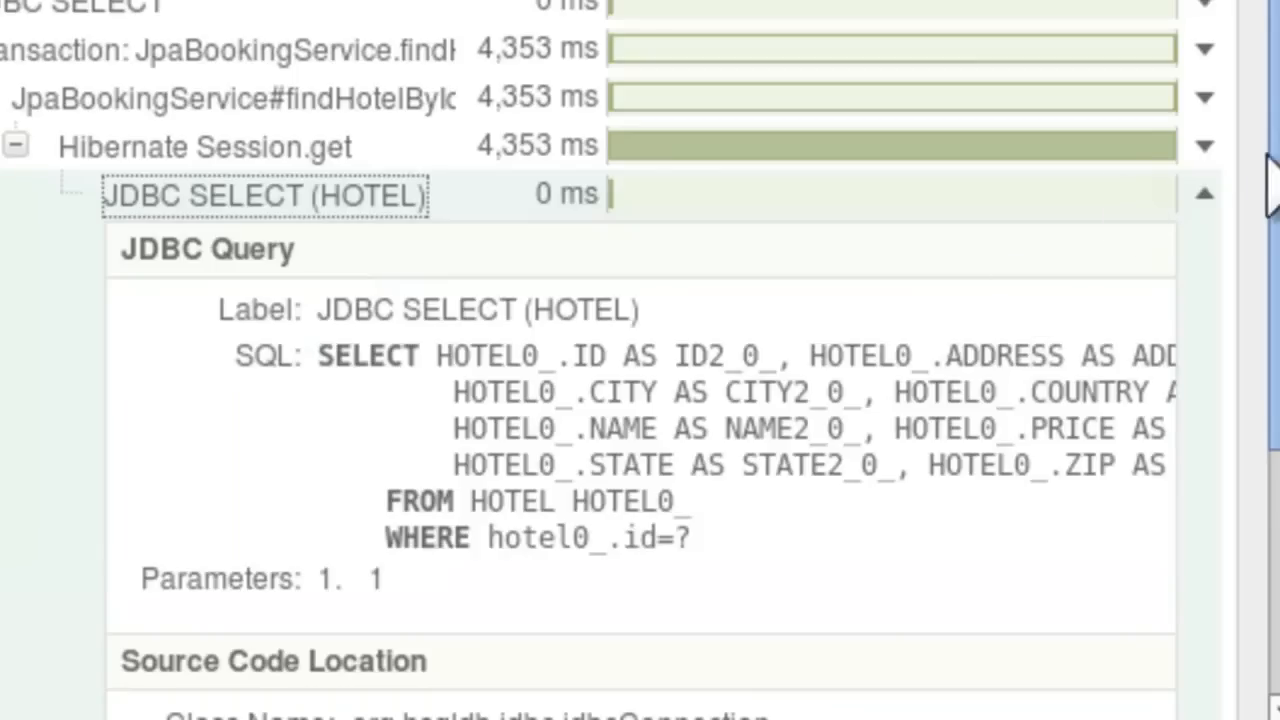
scroll(up, 3)
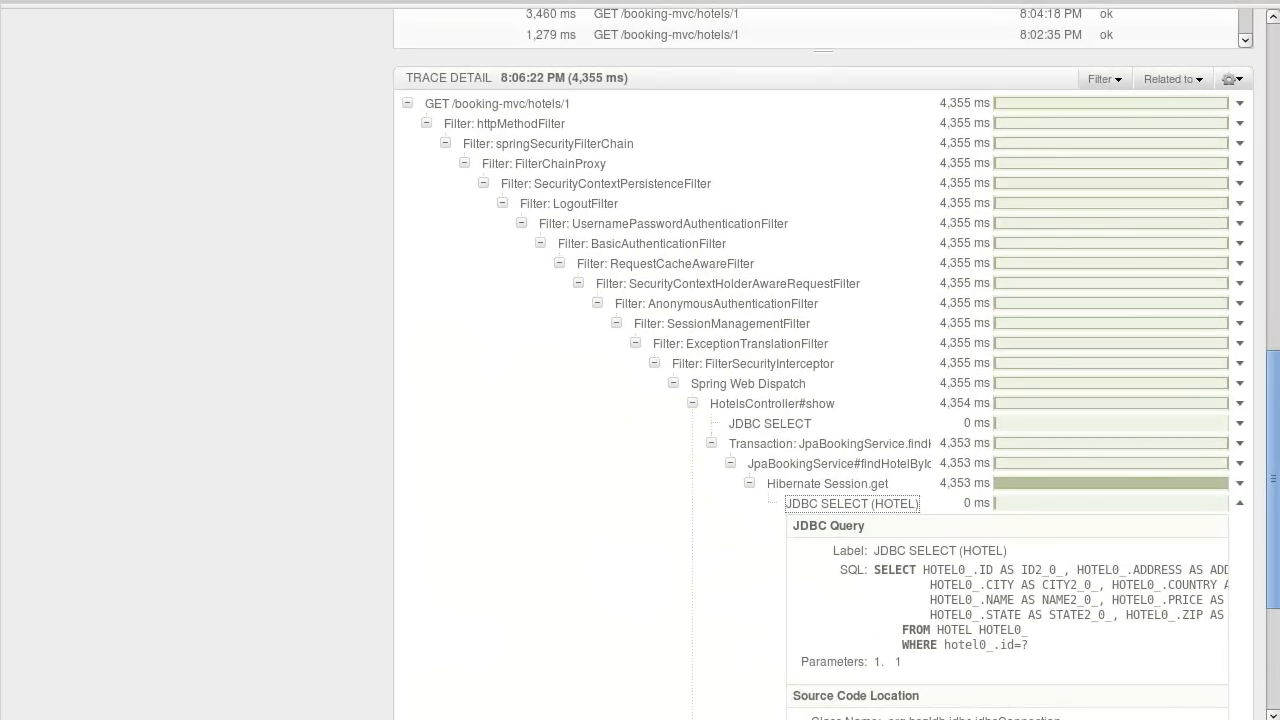
scroll(down, 3)
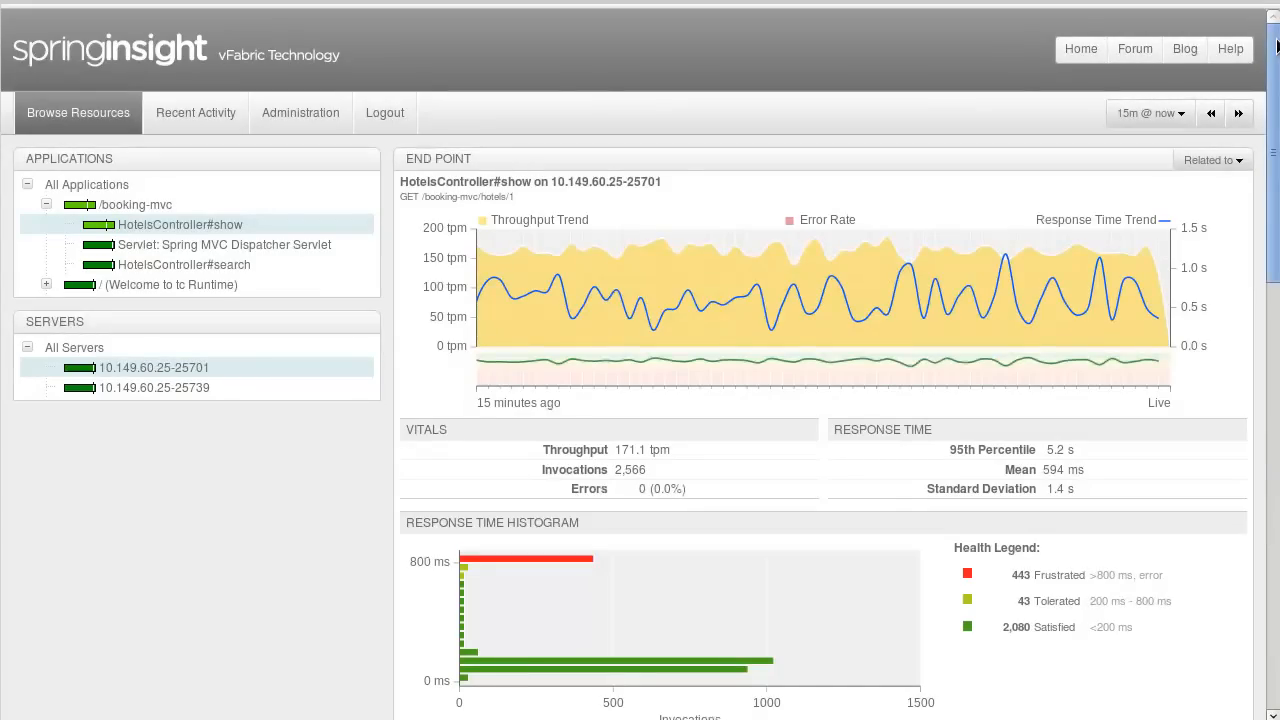
mouse_move(196, 112)
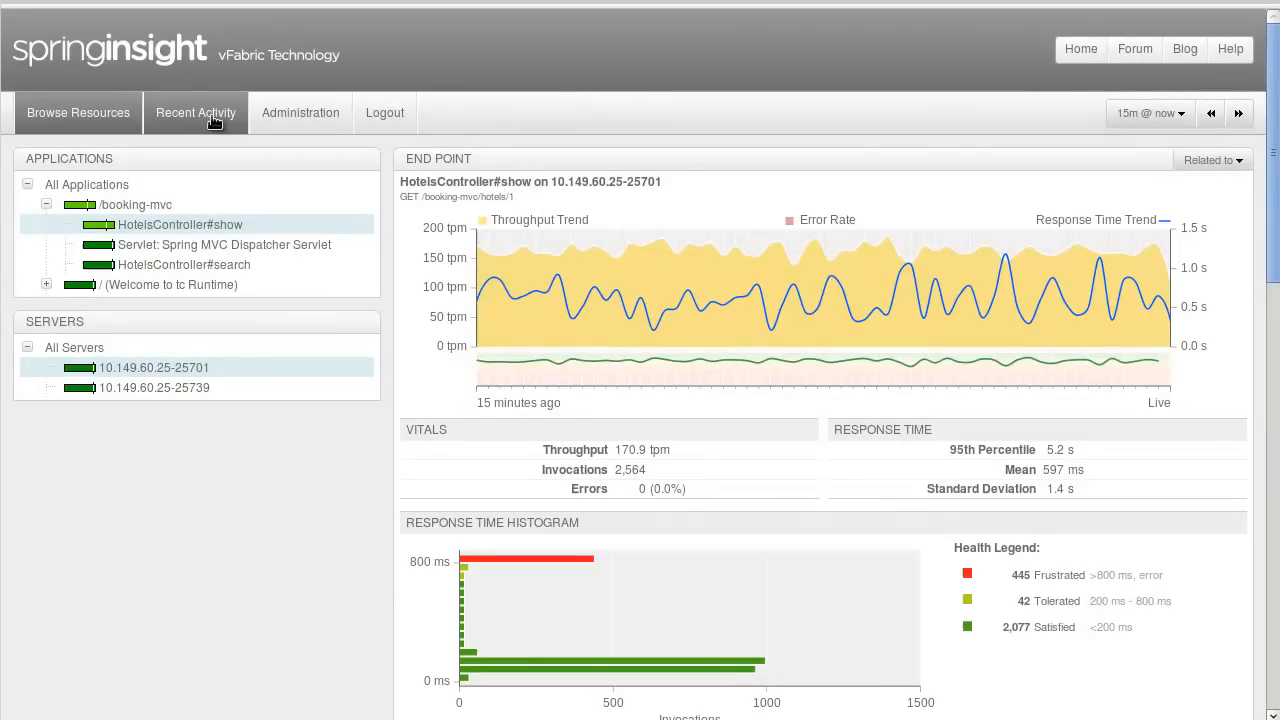
Load the traces from the 8:10:30-8:10:45 PM Trace History interval, showing the 5,890 ms HotelsController#show trace detail.
click(196, 112)
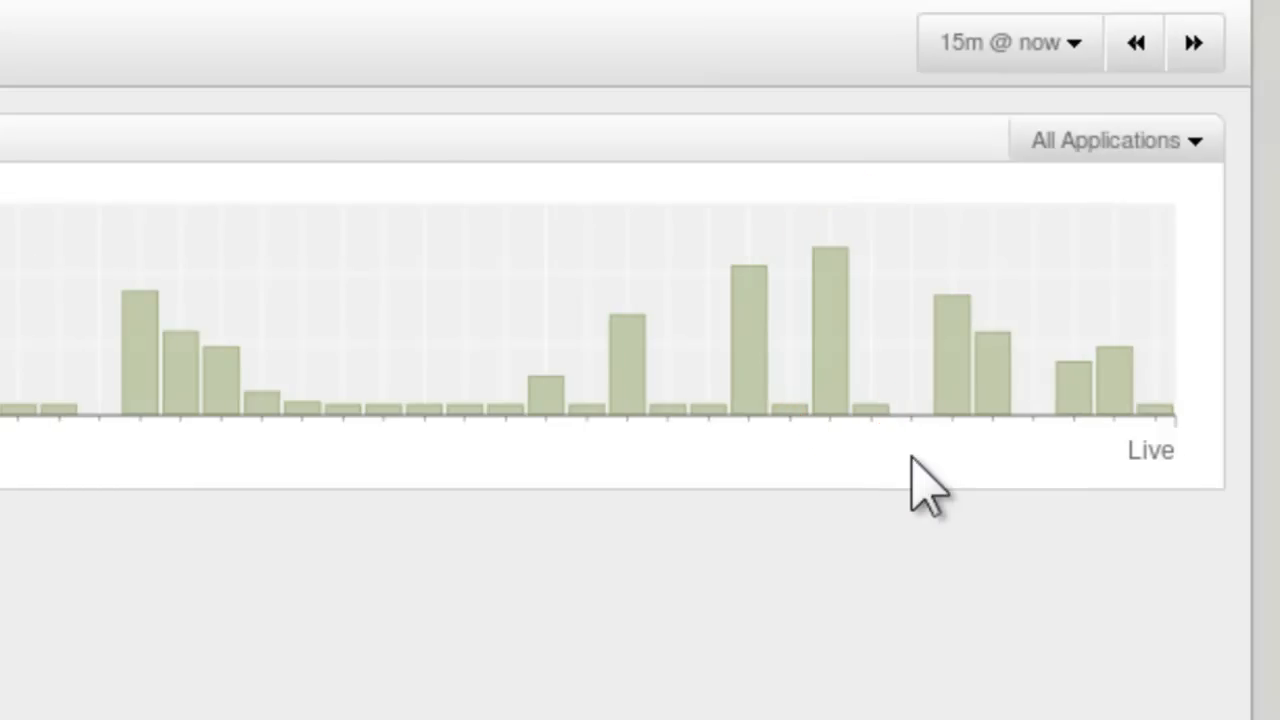
click(830, 330)
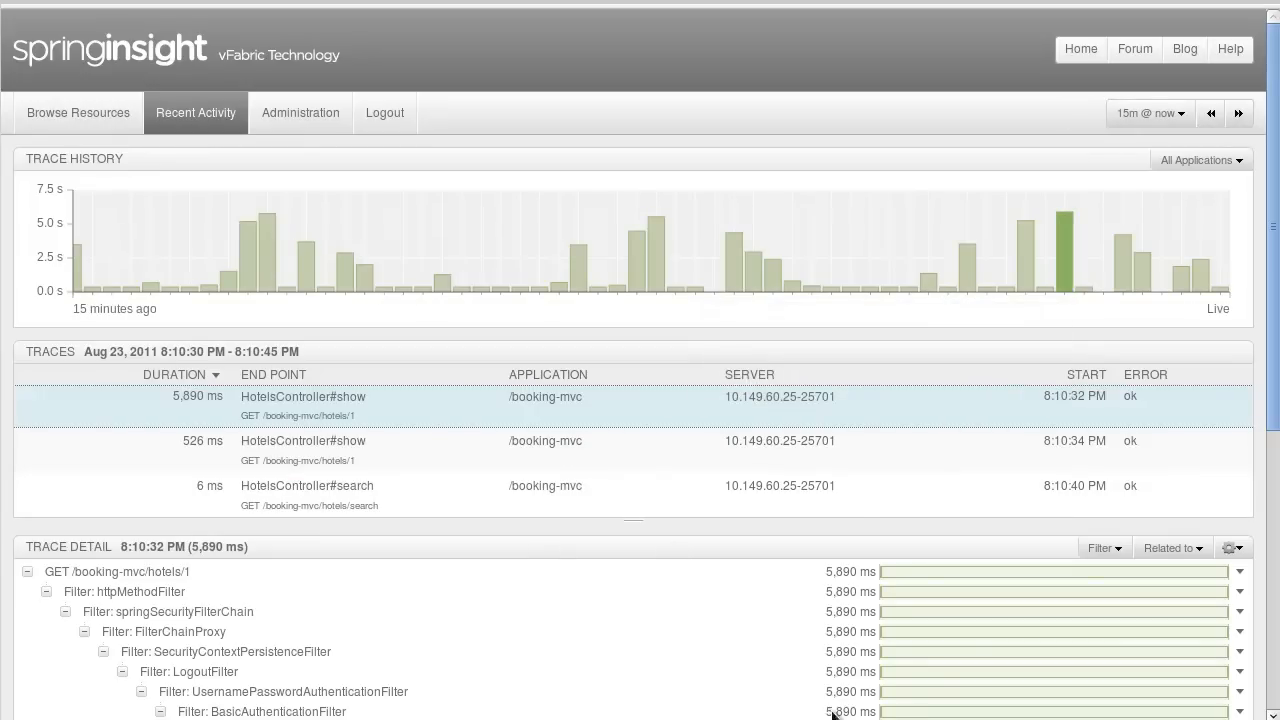
mouse_move(484, 480)
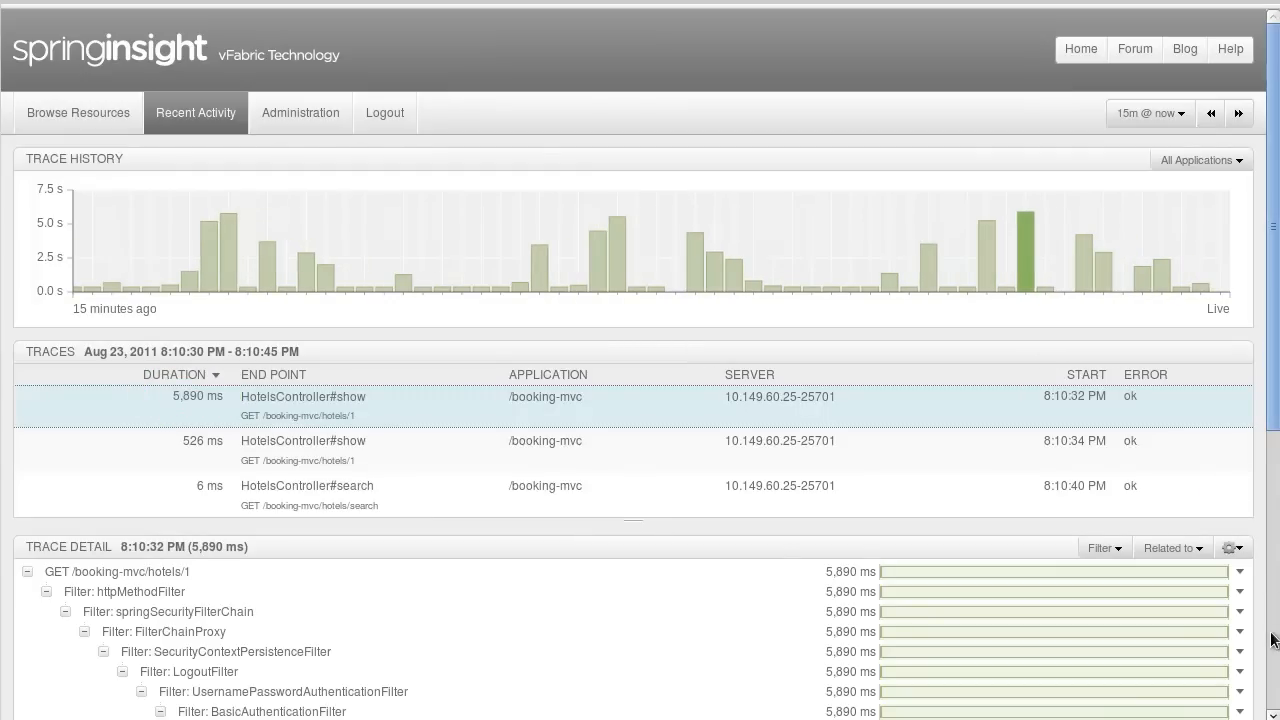
scroll(down, 3)
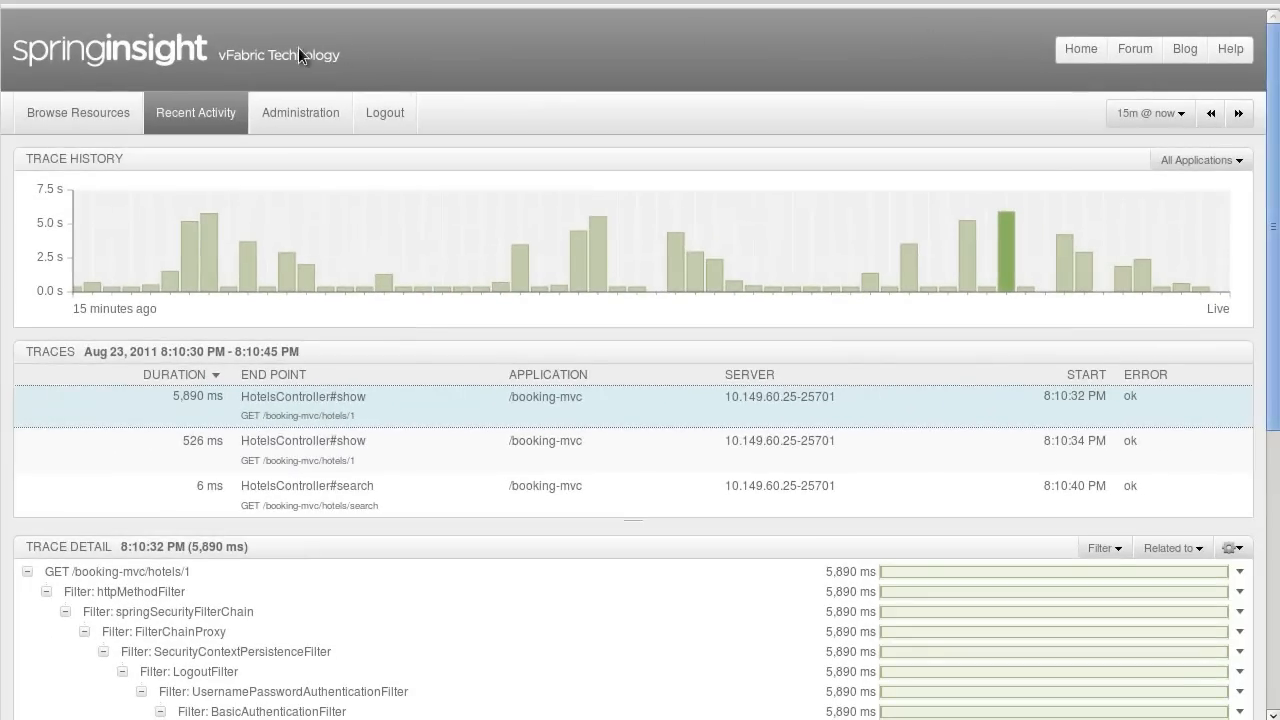
List the nine endpoints matching the 200 ms threshold rule in Administration, then return to the booking-mvc overview.
click(76, 112)
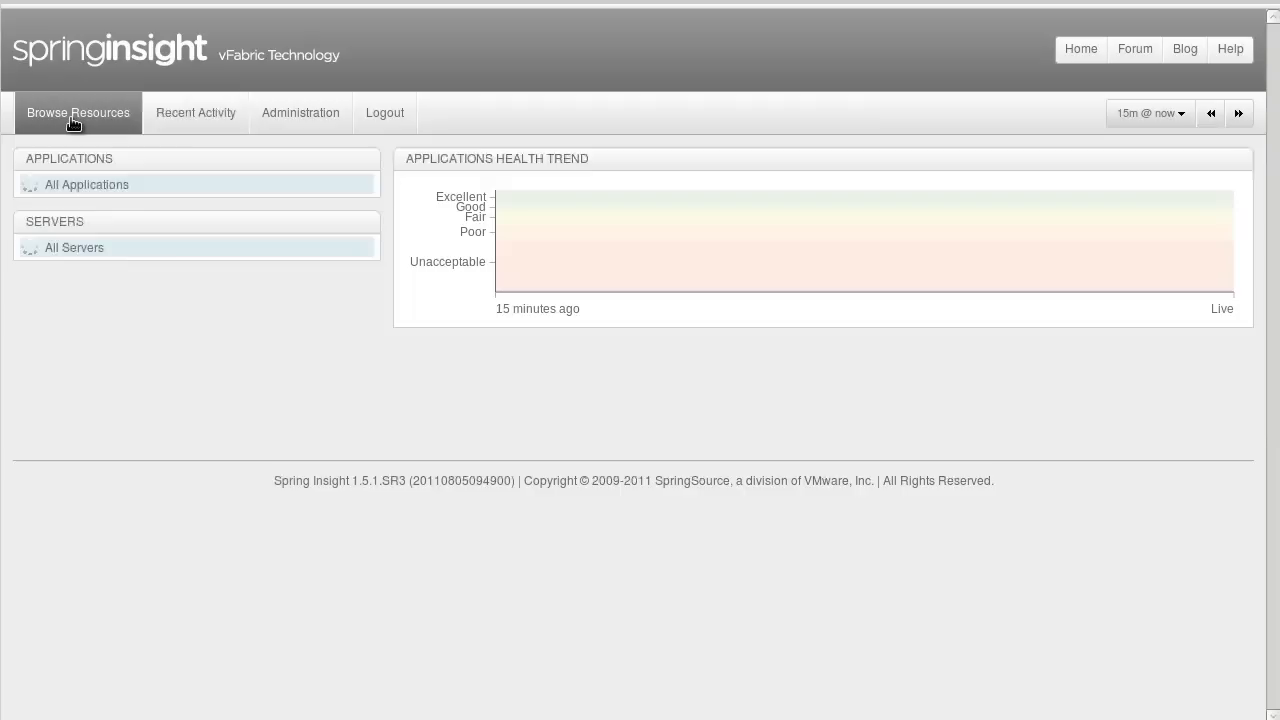
click(86, 184)
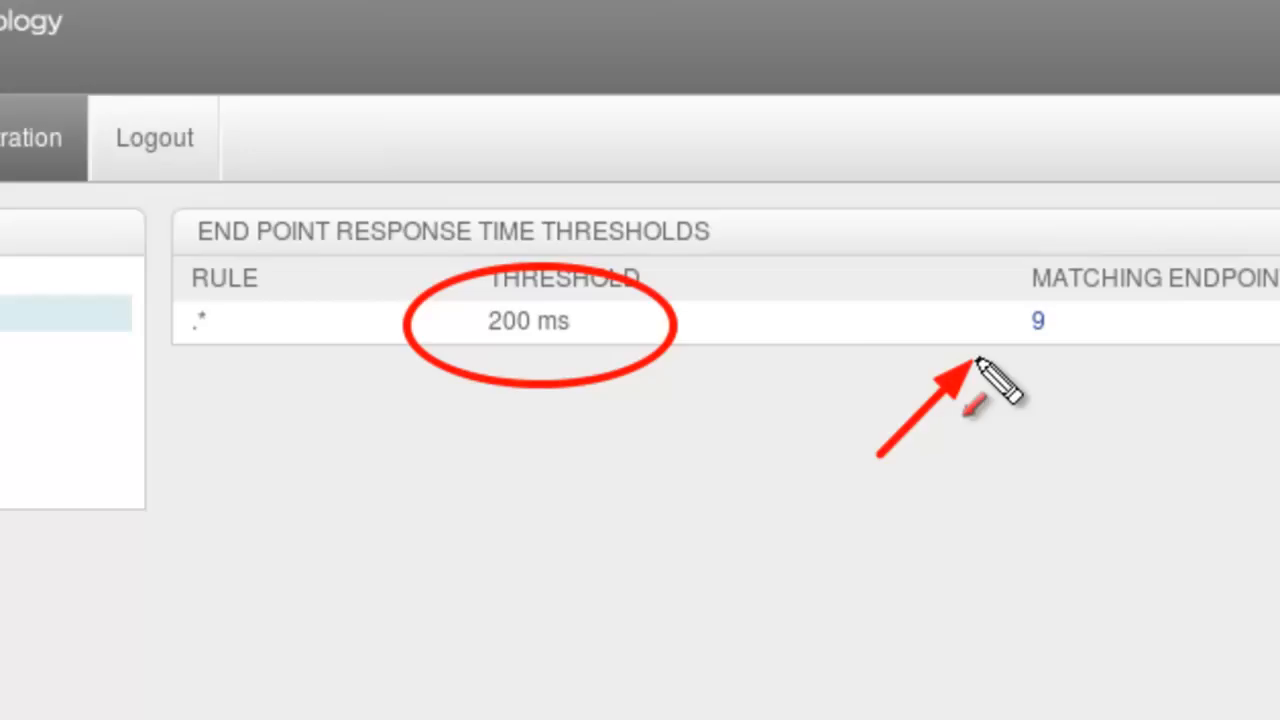
mouse_move(1000, 370)
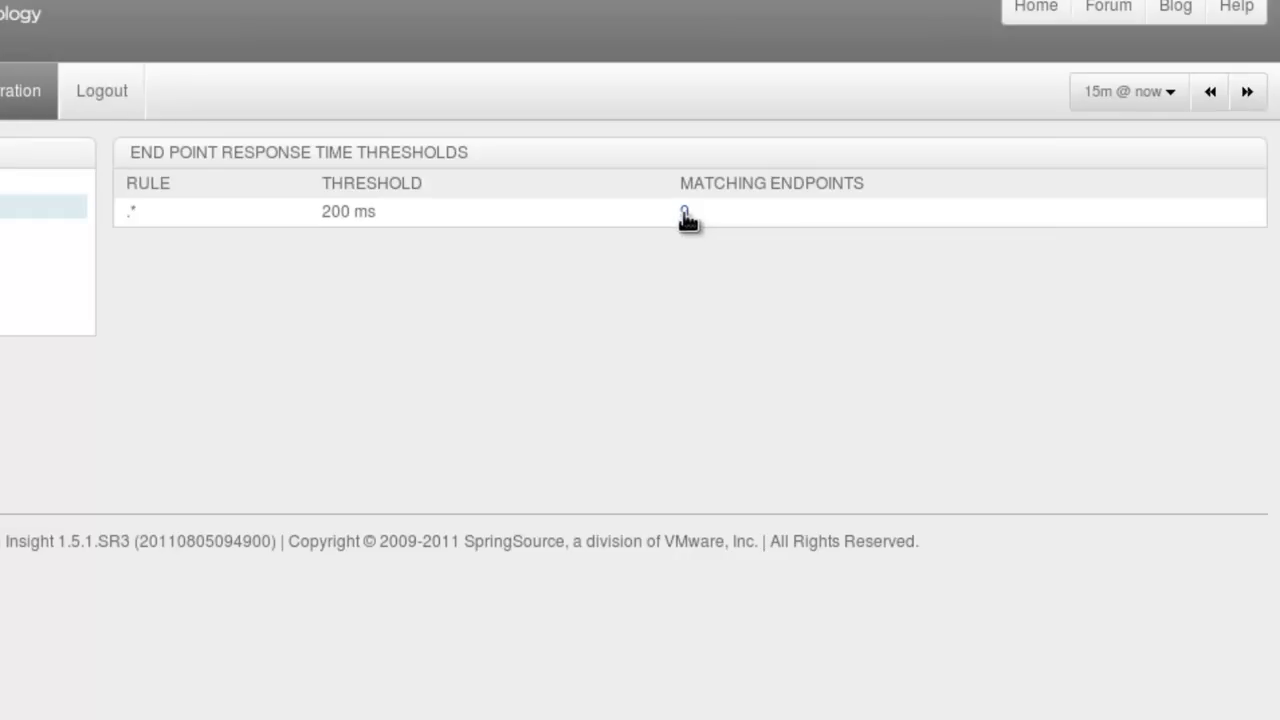
click(684, 212)
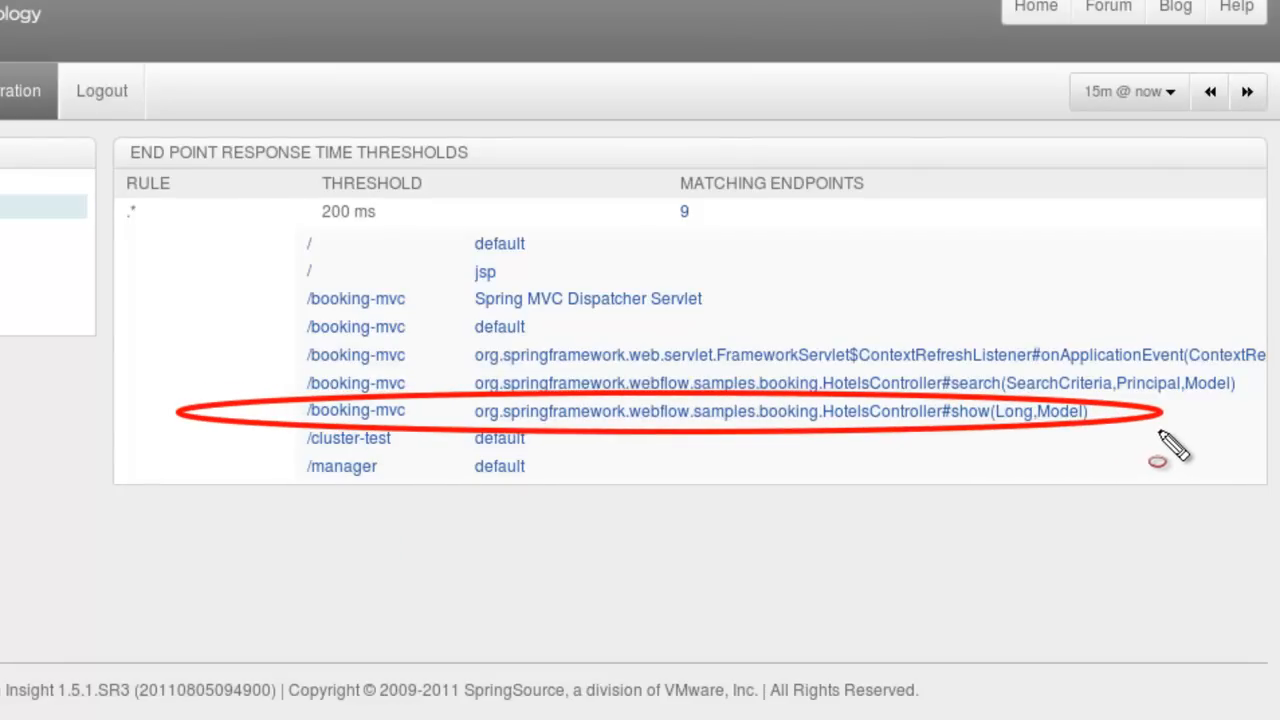
mouse_move(1056, 632)
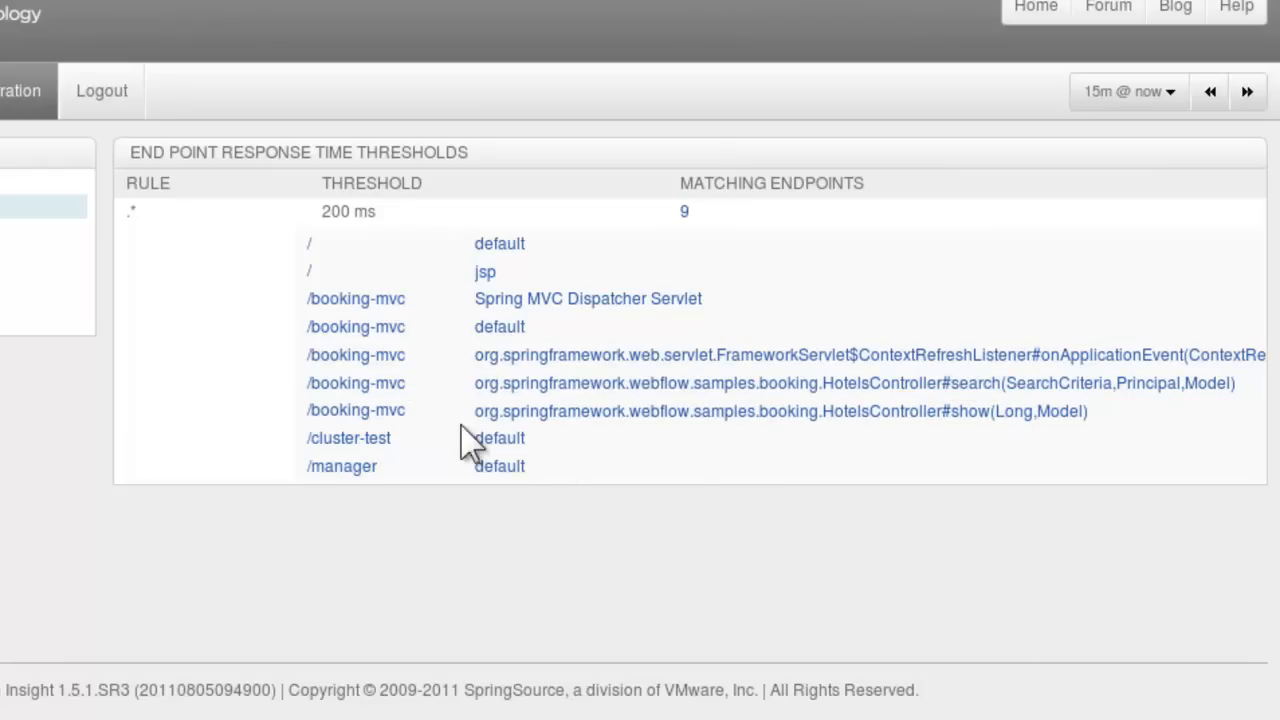
mouse_move(356, 410)
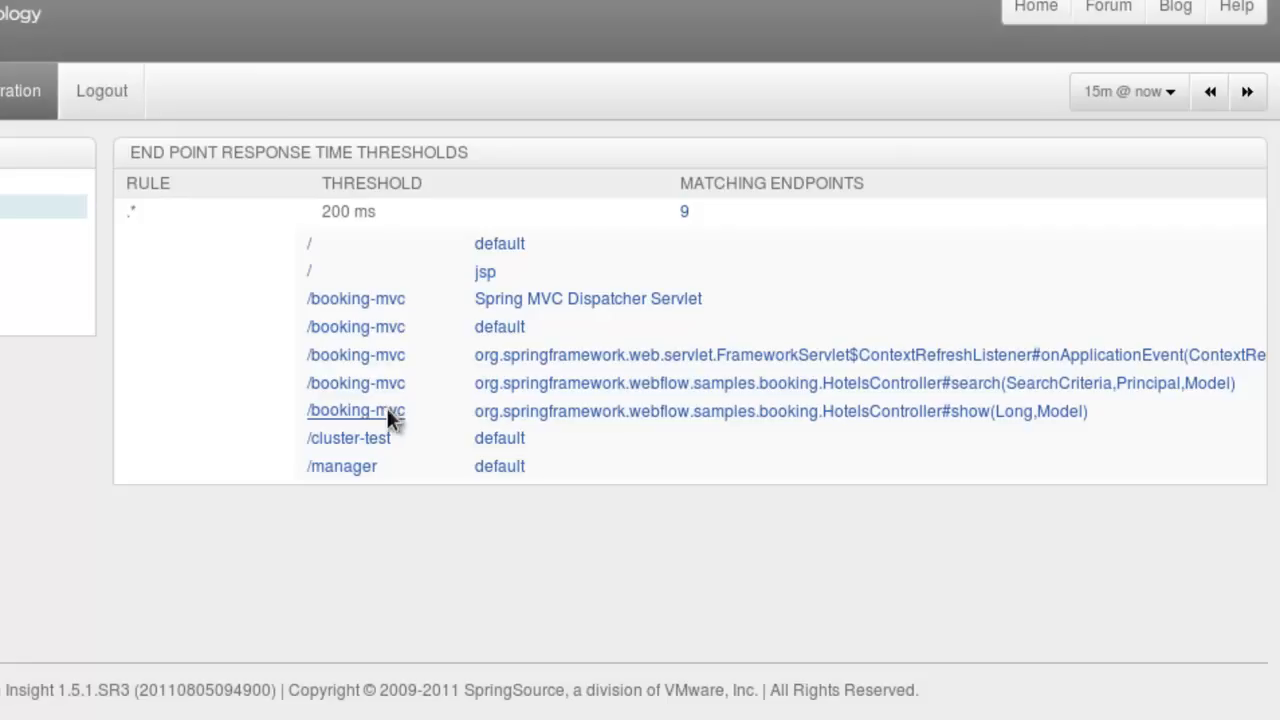
click(356, 410)
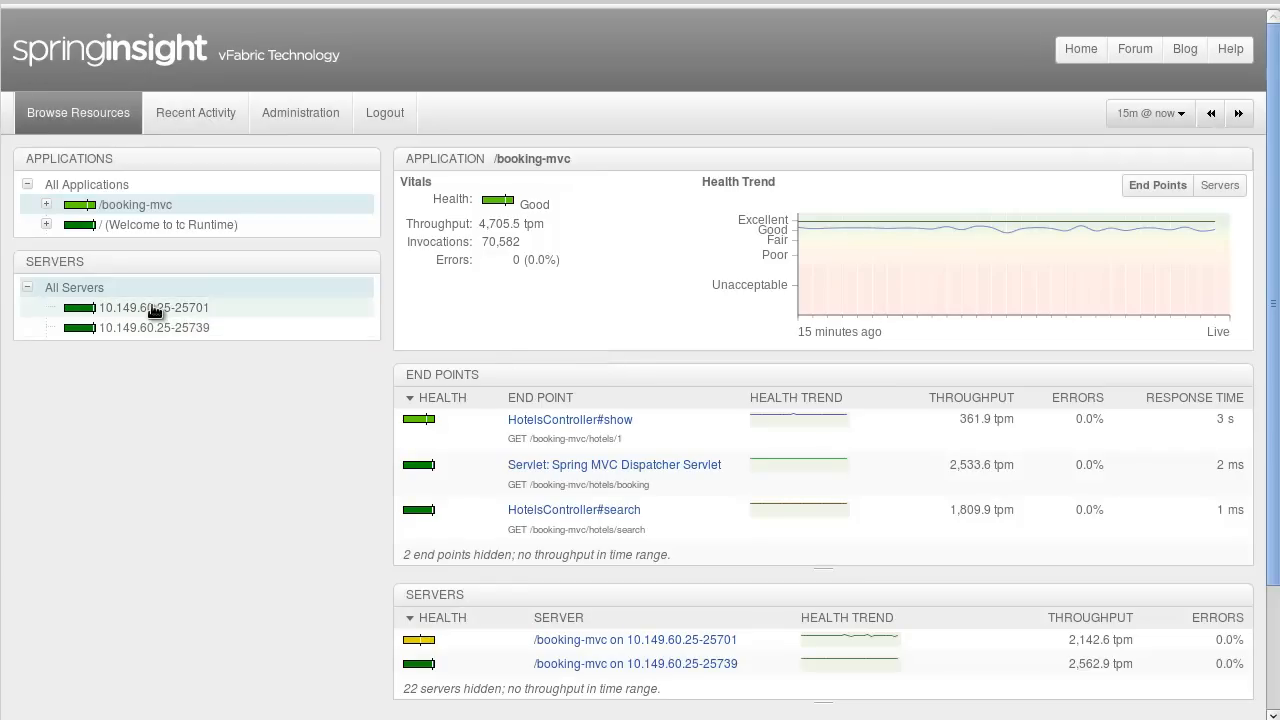
Narrow booking-mvc to server 10.149.60.25-25701, rated Fair with HotelsController#show at 5.2 s.
click(152, 308)
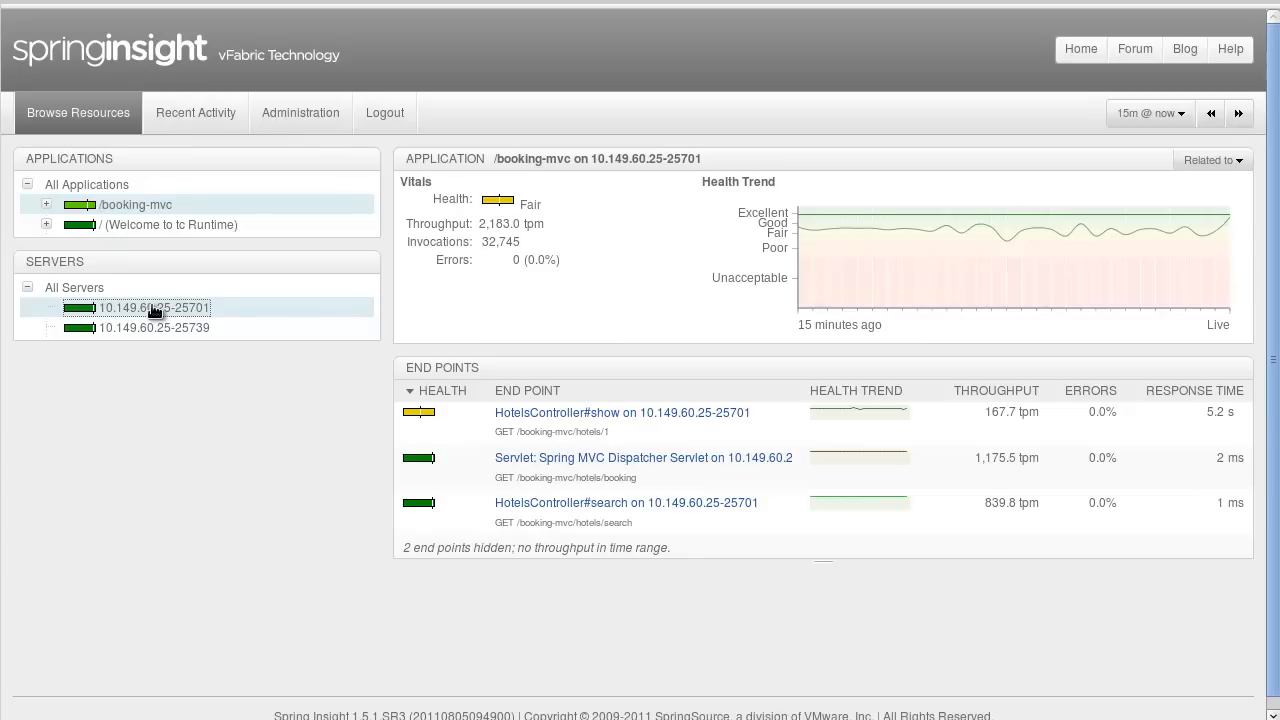
mouse_move(422, 352)
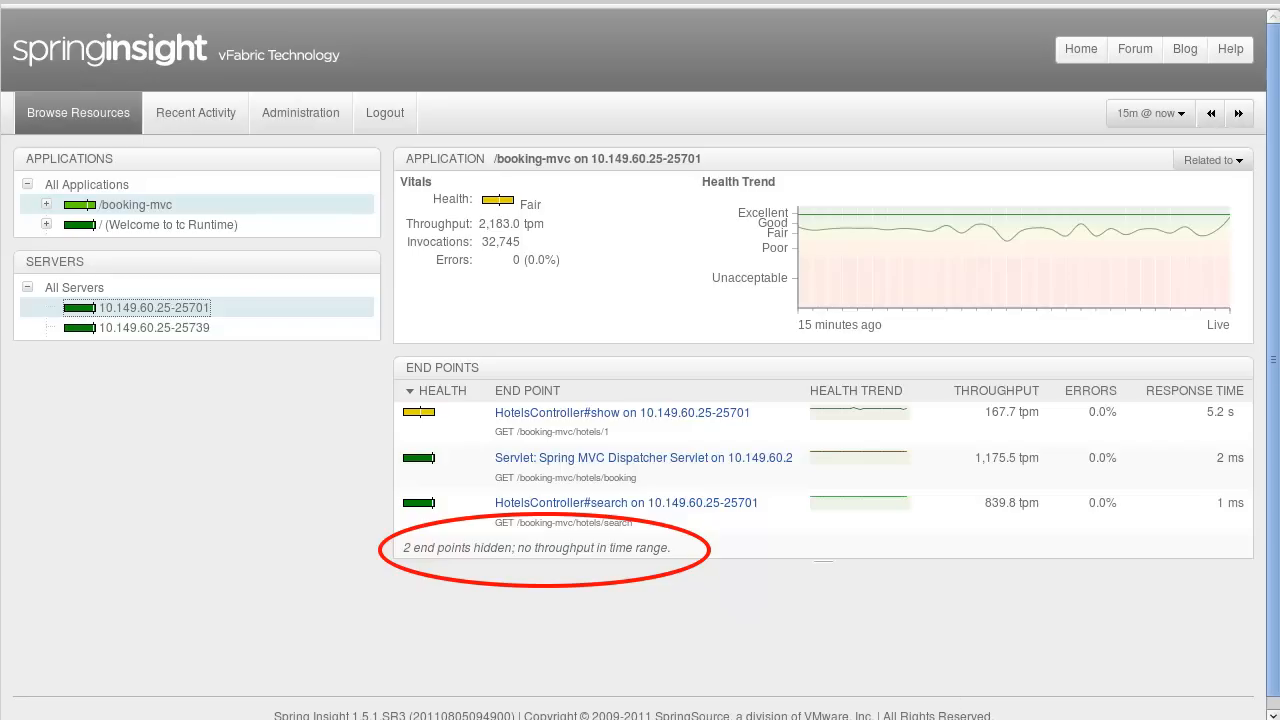
mouse_move(288, 492)
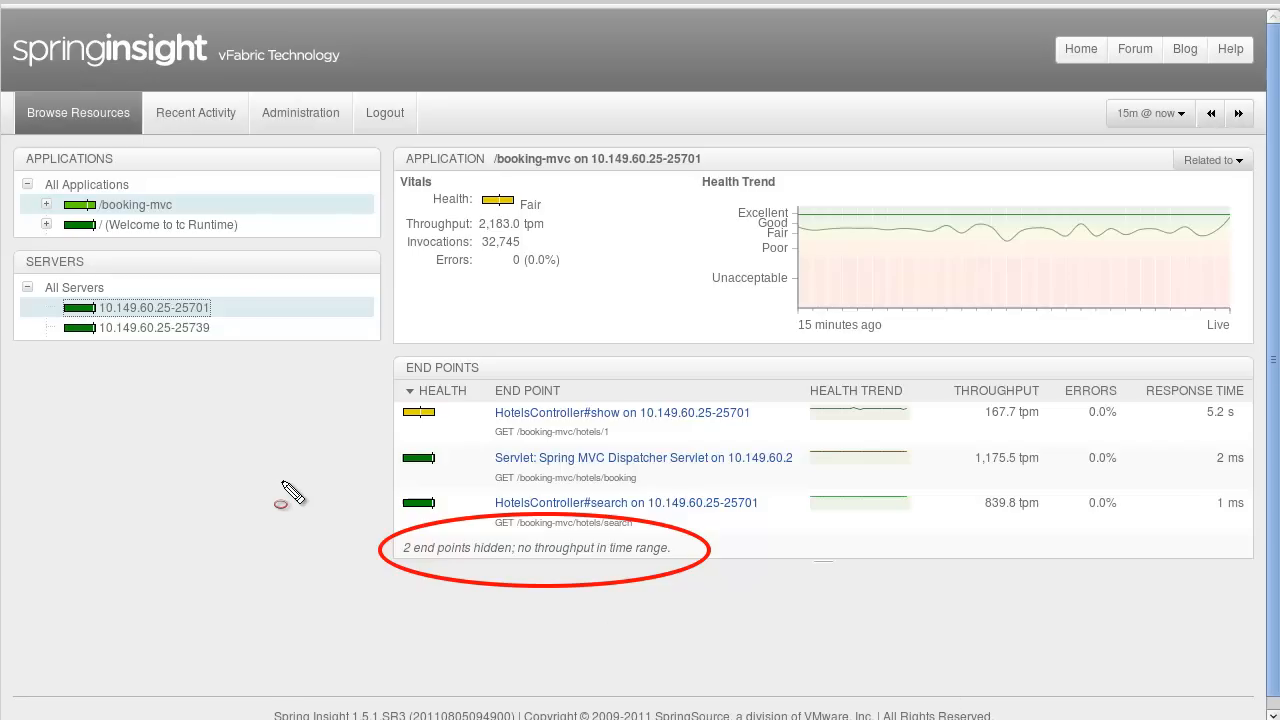
mouse_move(344, 470)
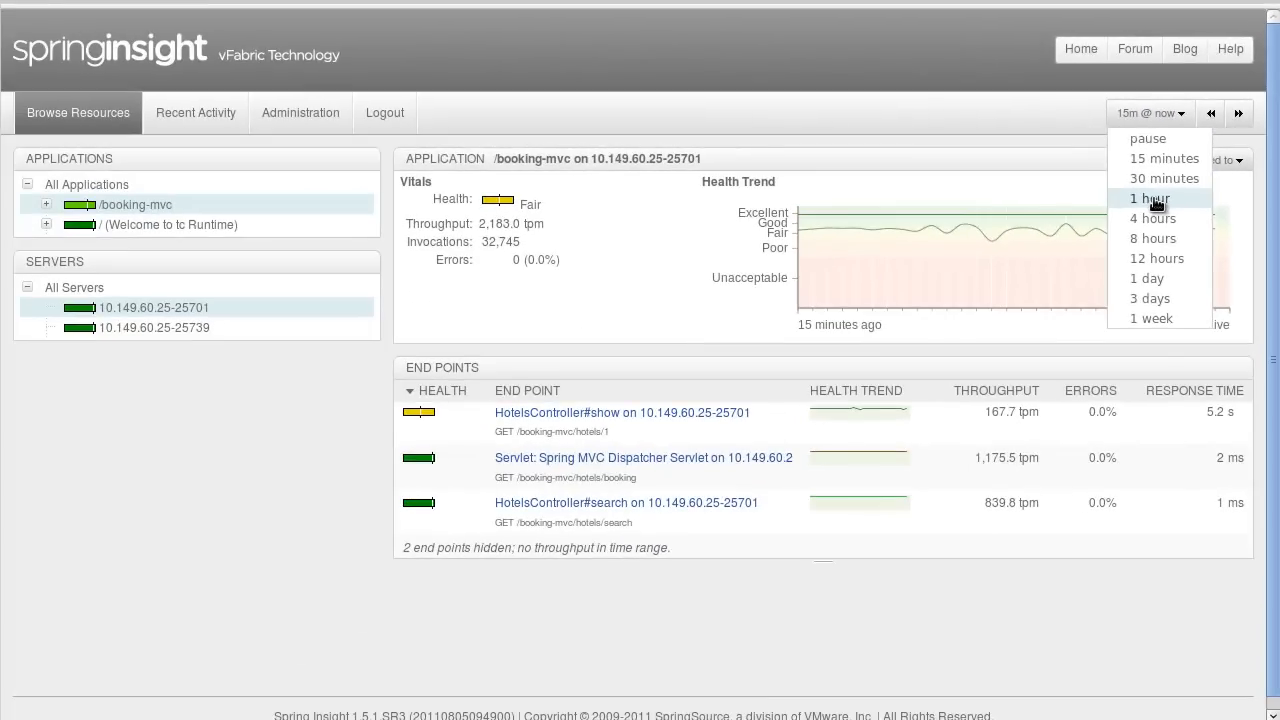
Widen the server's time range to 1 hour, then log out to the login form.
click(1148, 198)
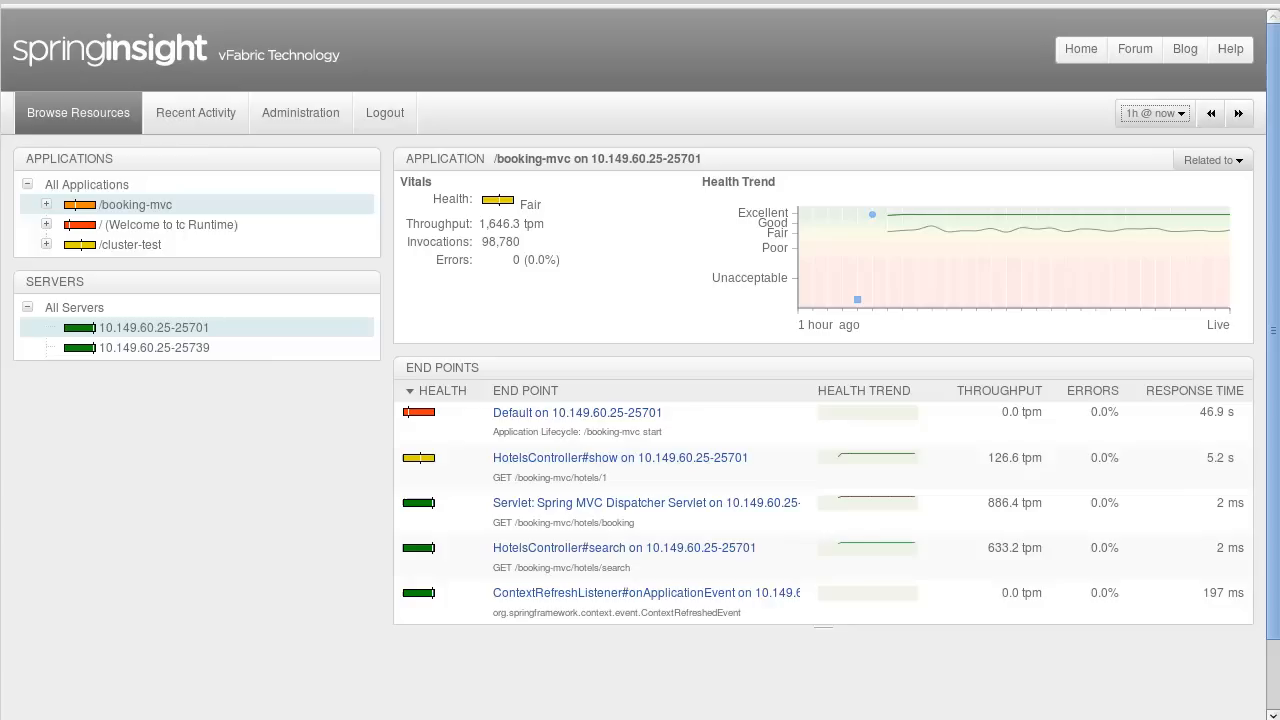
mouse_move(132, 556)
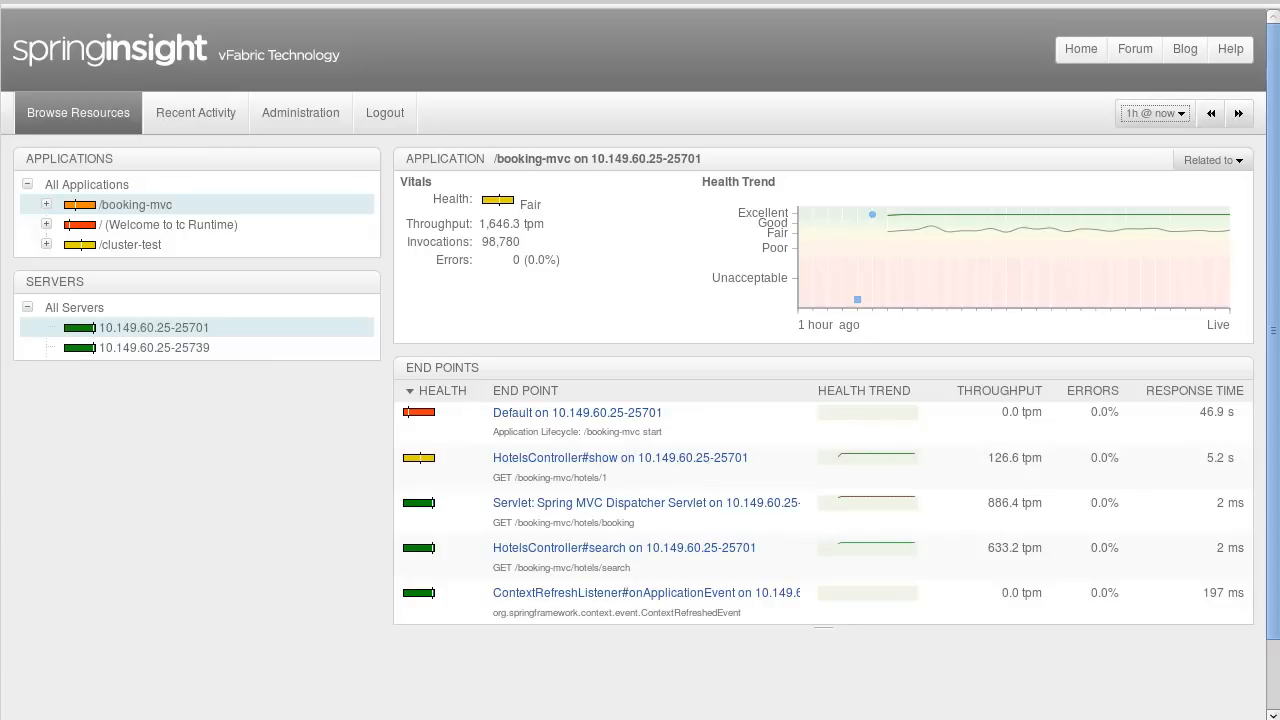
mouse_move(398, 120)
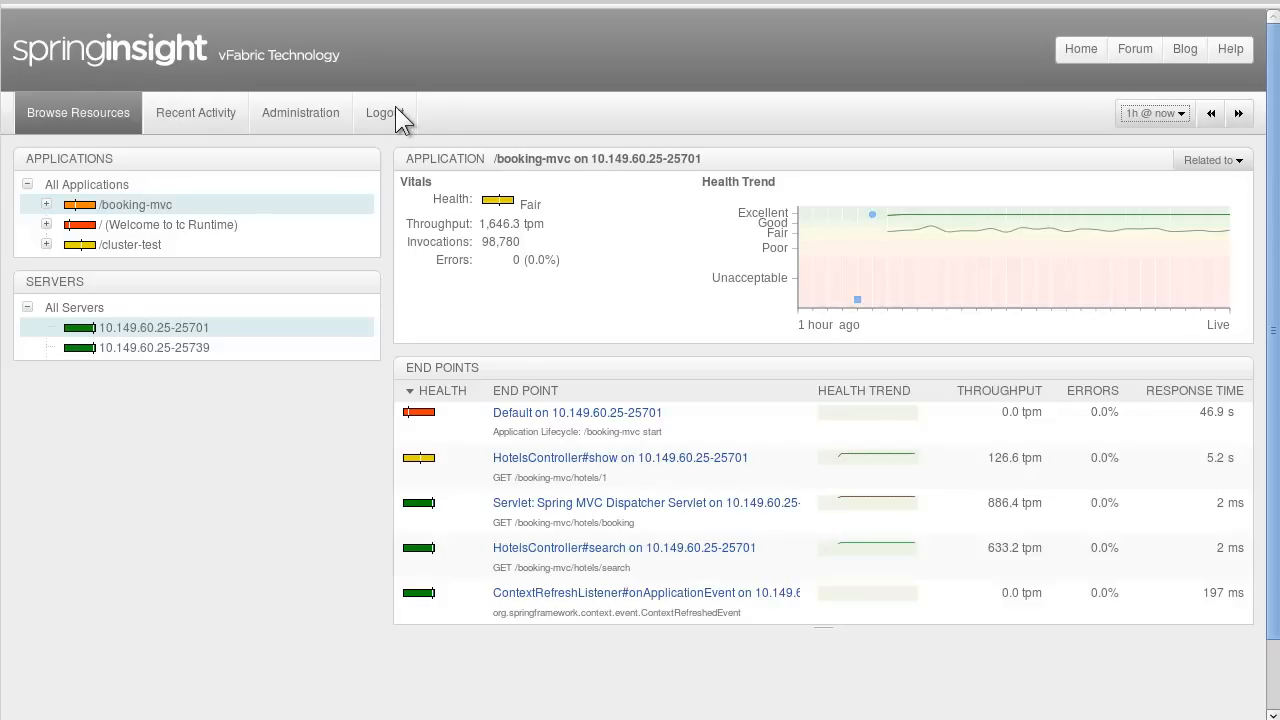
mouse_move(384, 112)
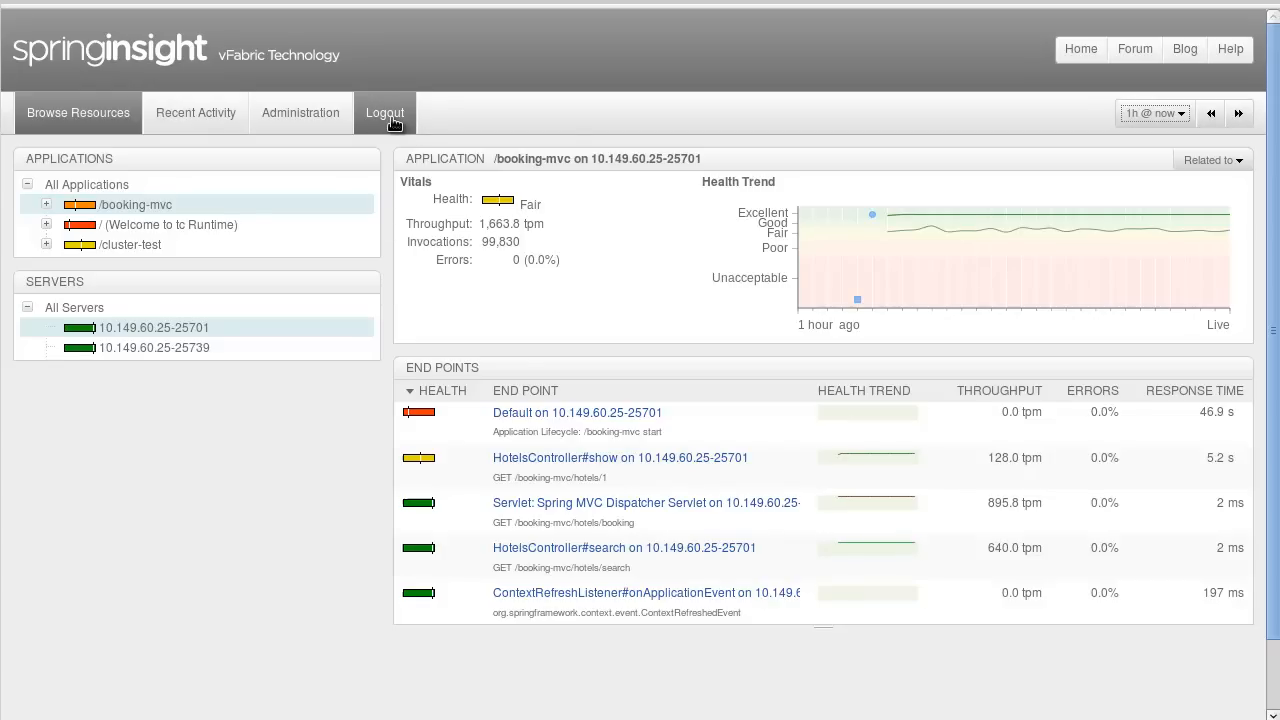
click(384, 112)
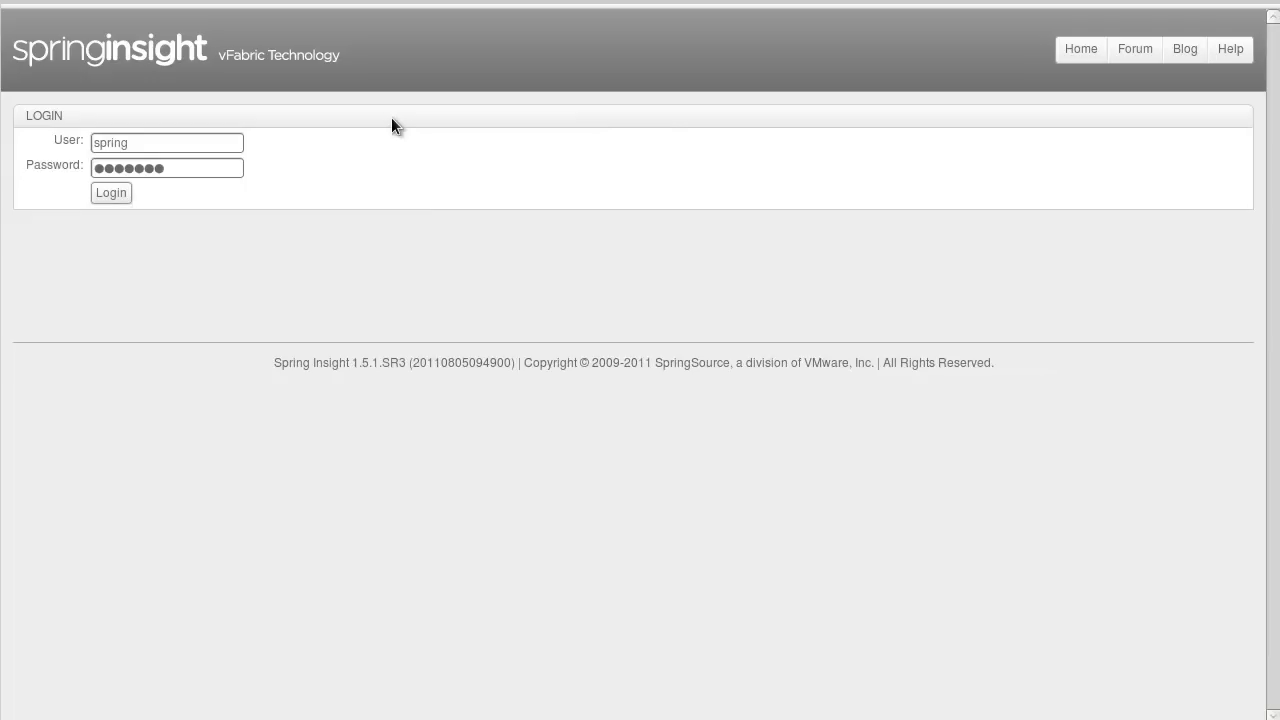